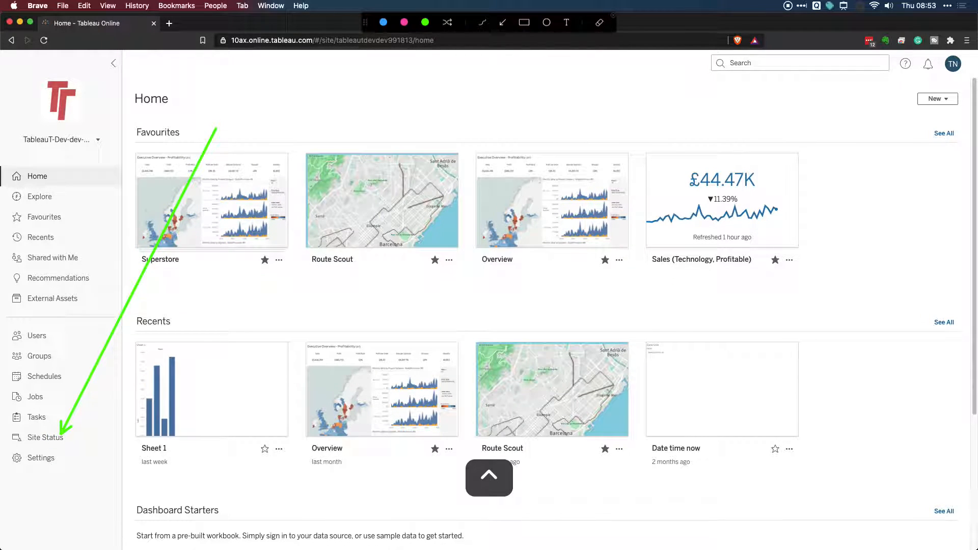
Step: Go to the Site Status page with Admin Insights and site-activity dashboards
left_click(45, 437)
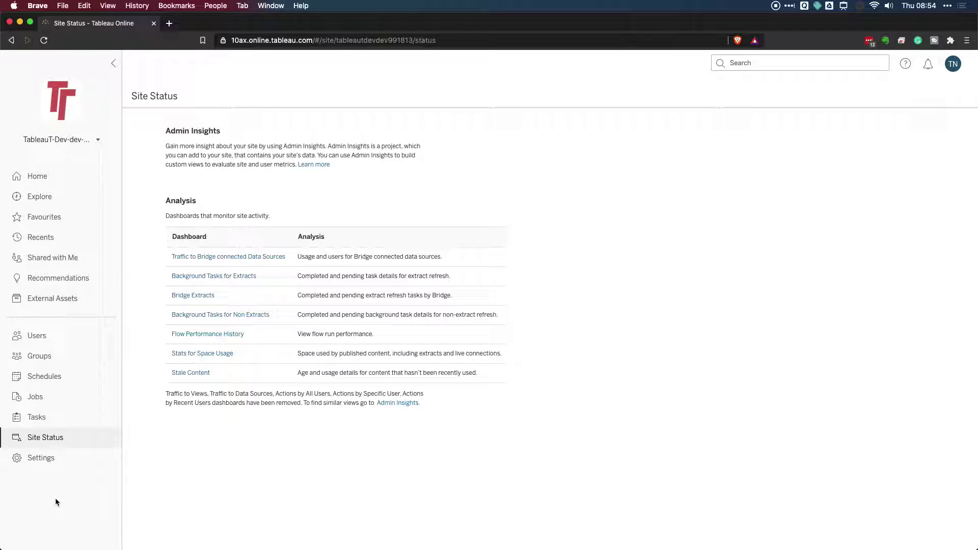
mouse_move(60, 500)
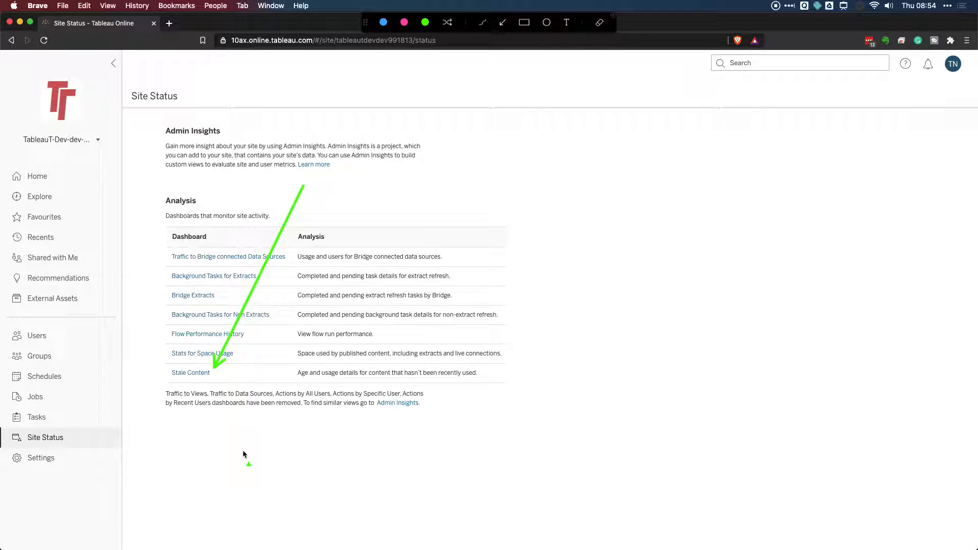
Step: Open the Stale Content dashboard from the Site Status Analysis table
left_click(190, 372)
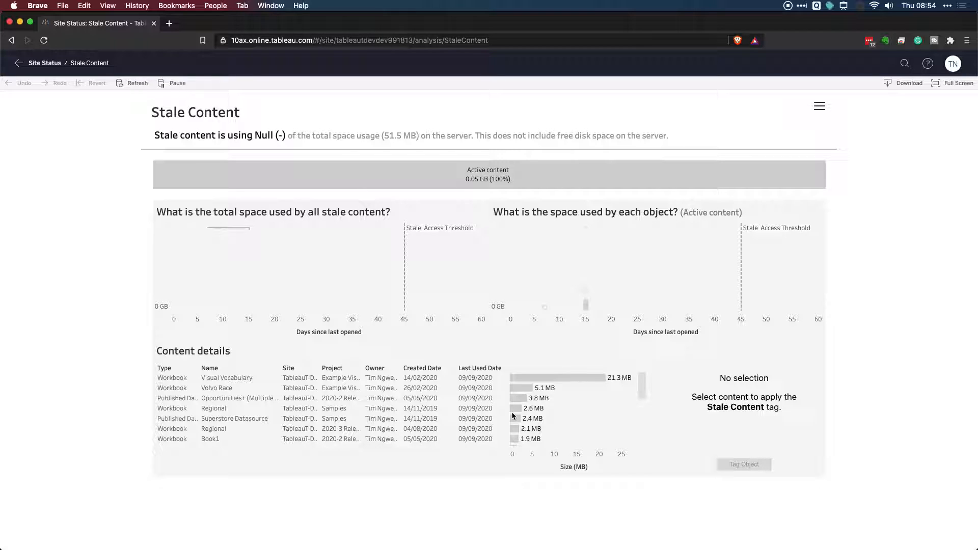
mouse_move(677, 263)
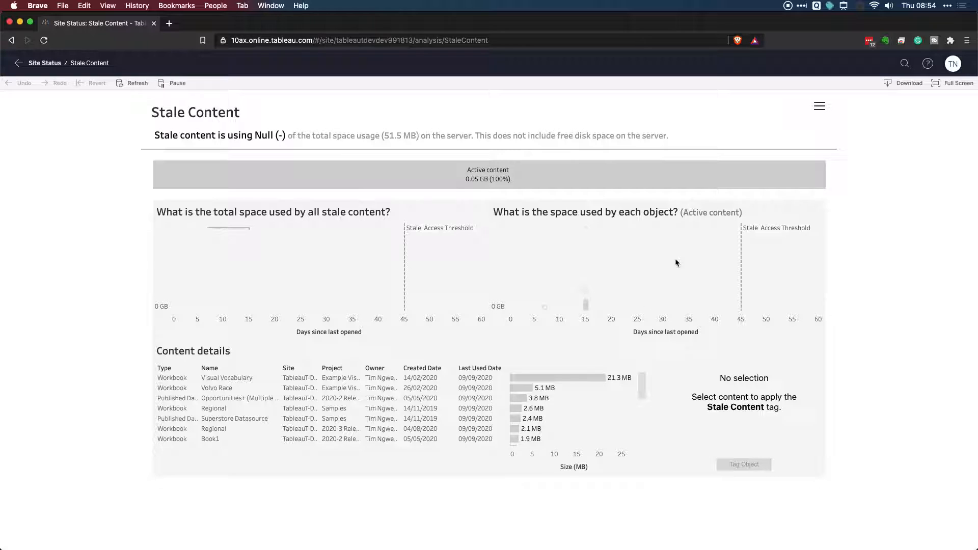
mouse_move(759, 162)
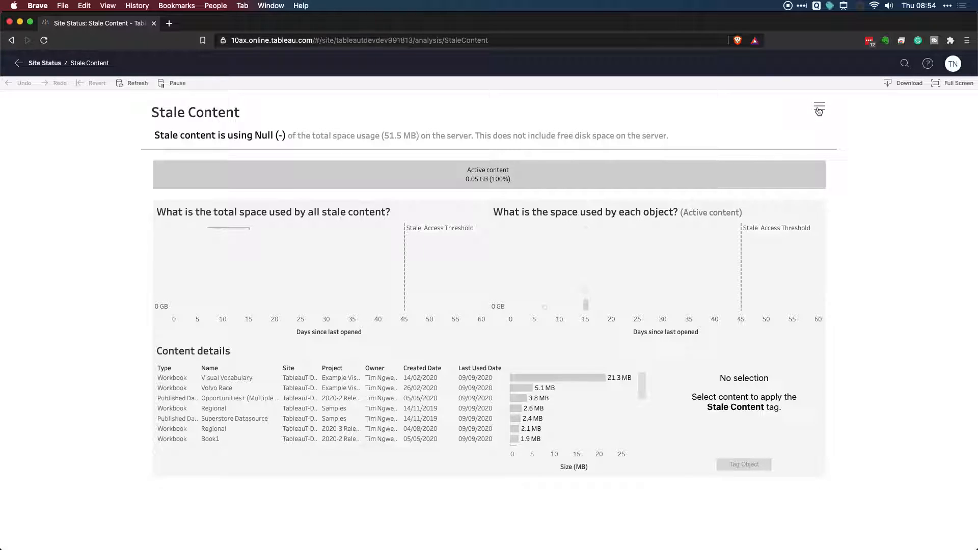
mouse_move(819, 109)
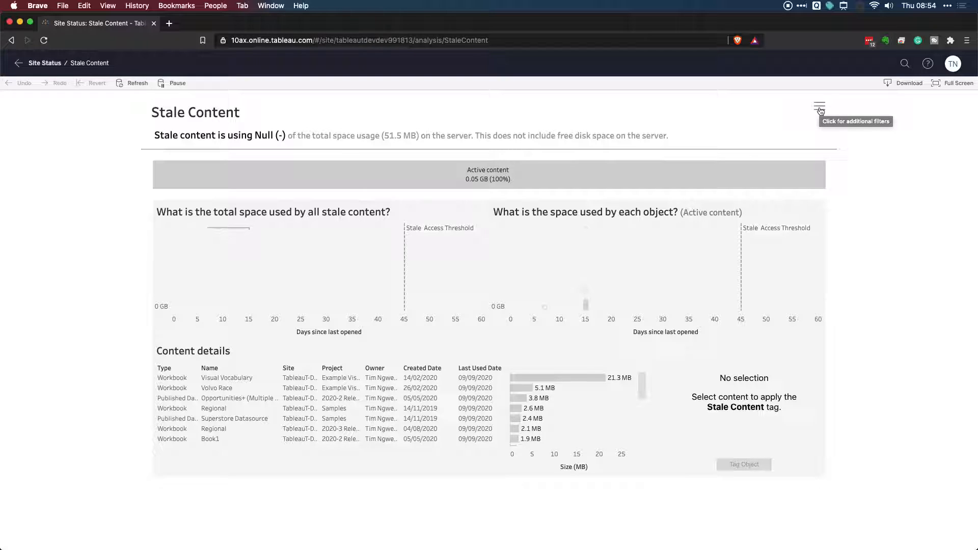
Step: Set the Stale Threshold filter to 14 days and close the Filters panel
left_click(818, 105)
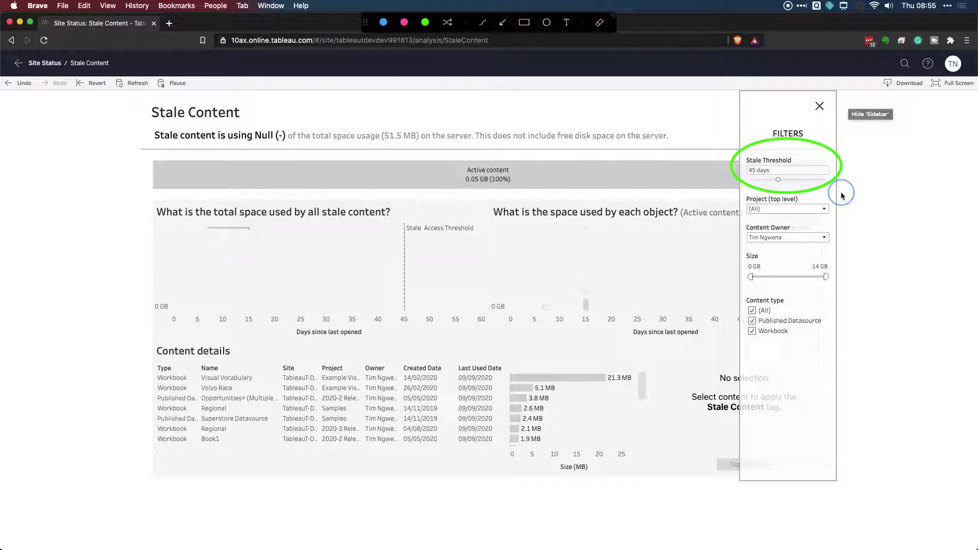
mouse_move(839, 260)
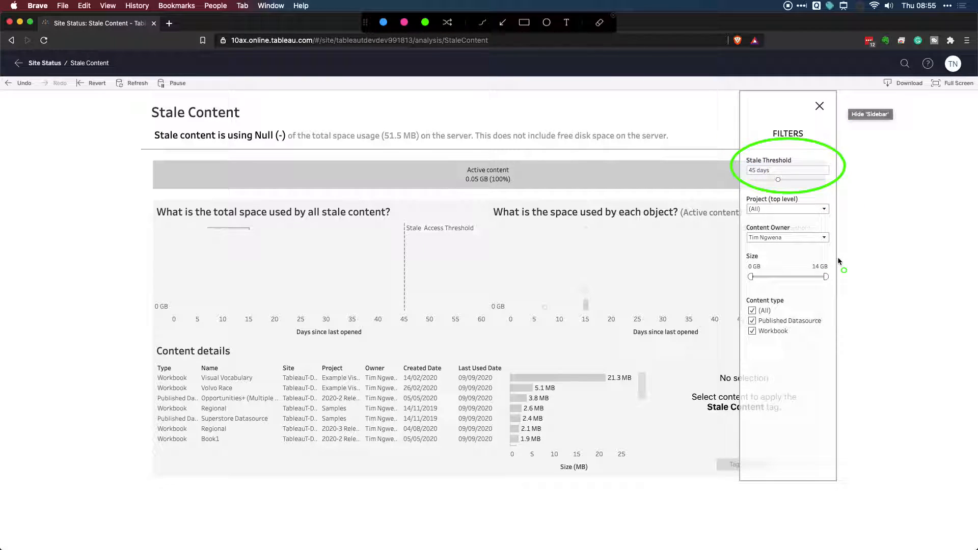
mouse_move(838, 259)
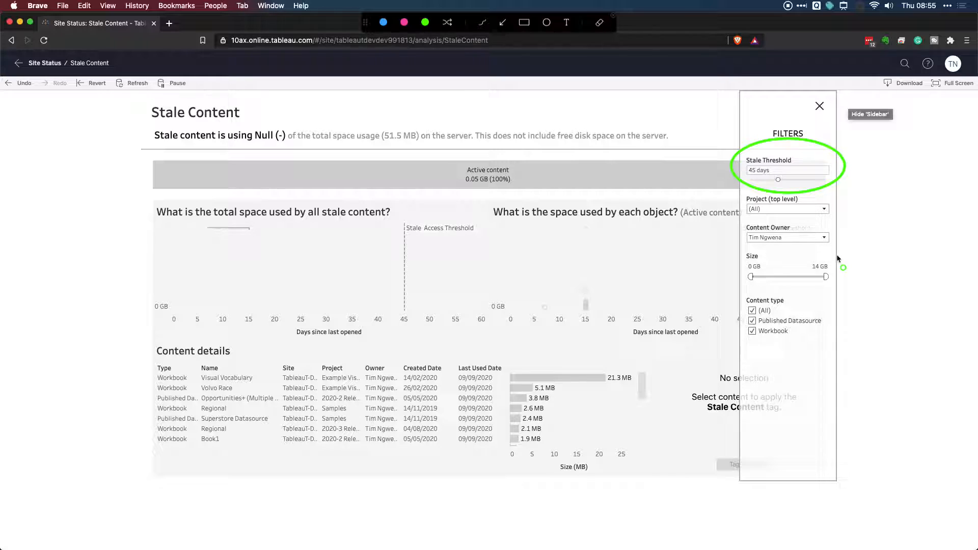
mouse_move(778, 182)
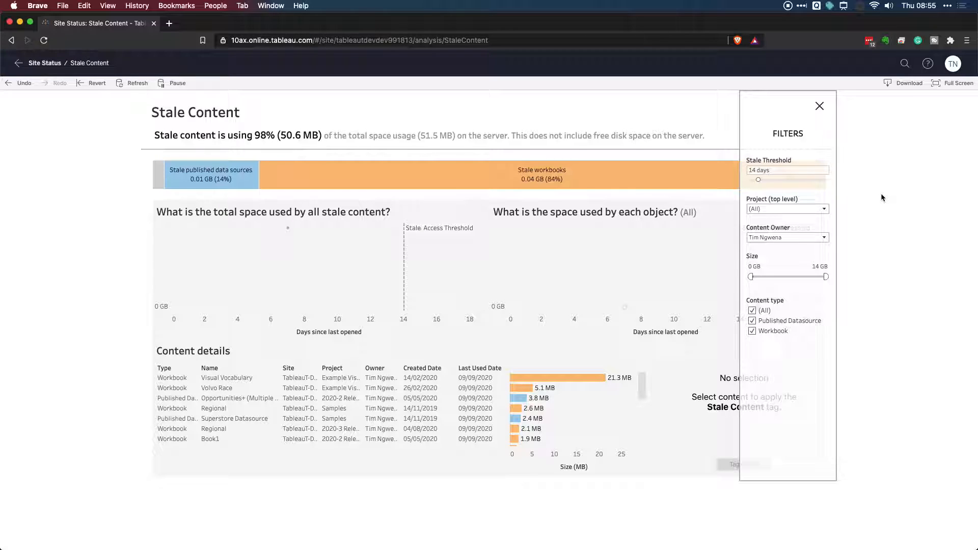
left_click(820, 106)
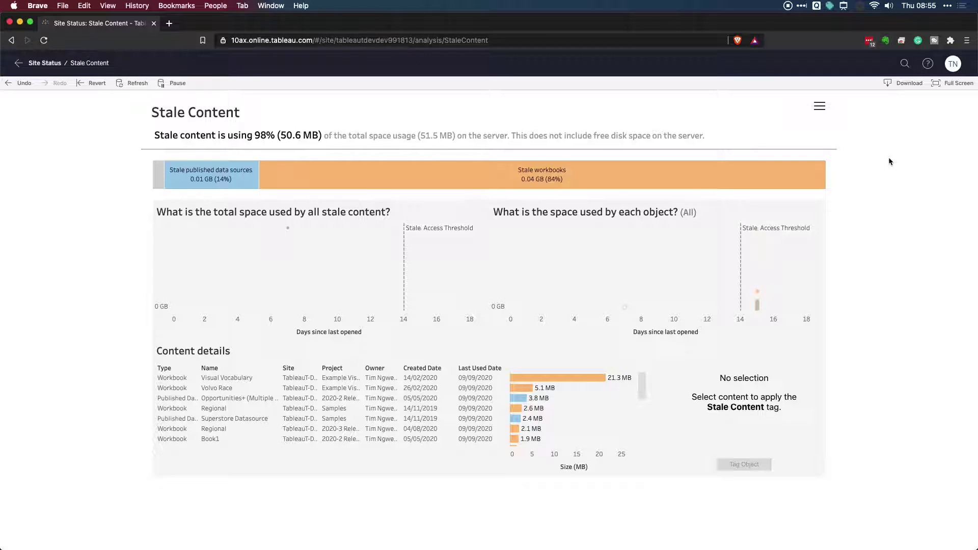
mouse_move(689, 169)
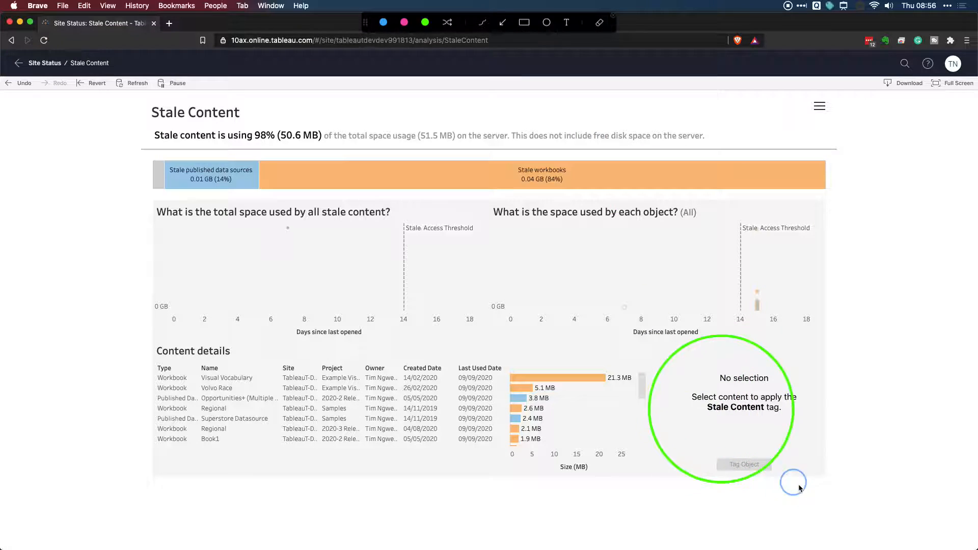
mouse_move(881, 489)
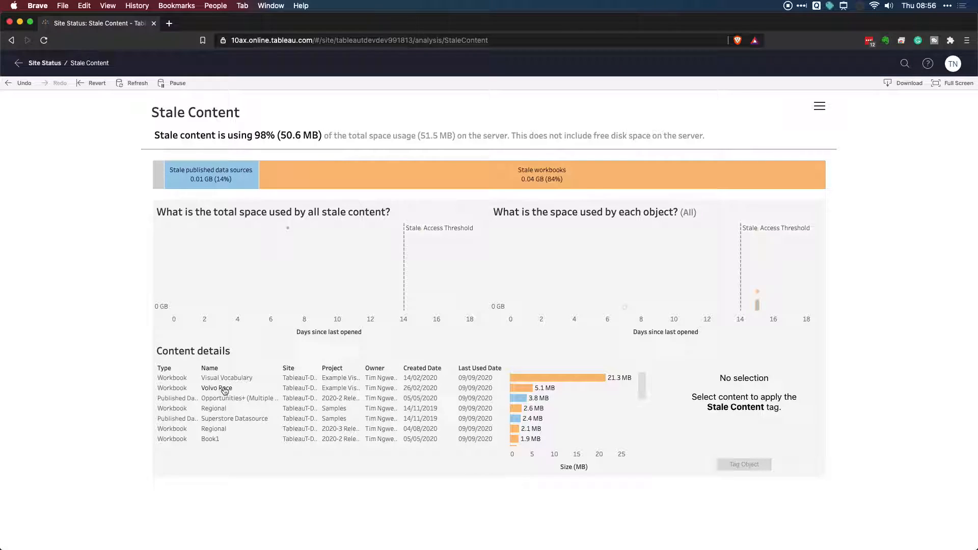
Step: Select Volvo Race, both Regional workbooks, Book1 and Superstore Datasource in Content details
left_click(220, 388)
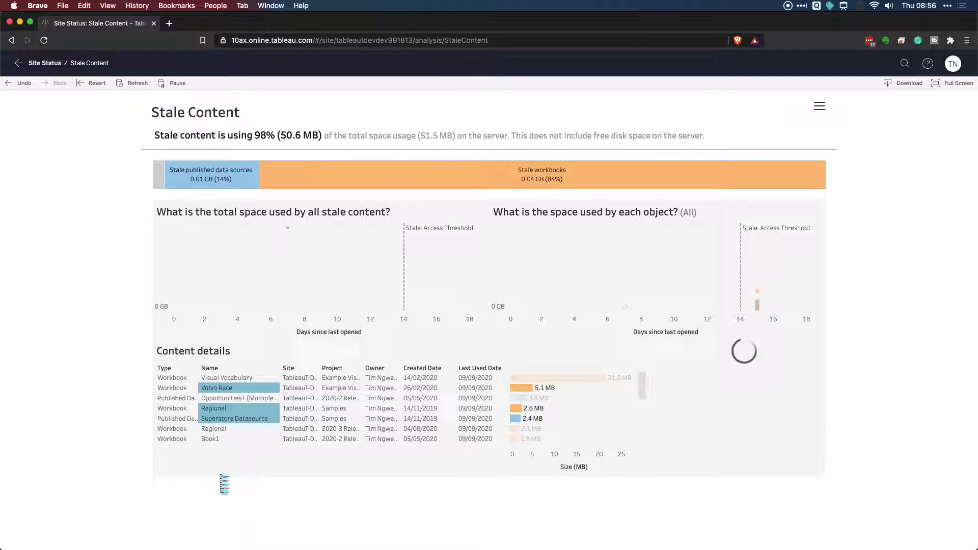
left_click(213, 428)
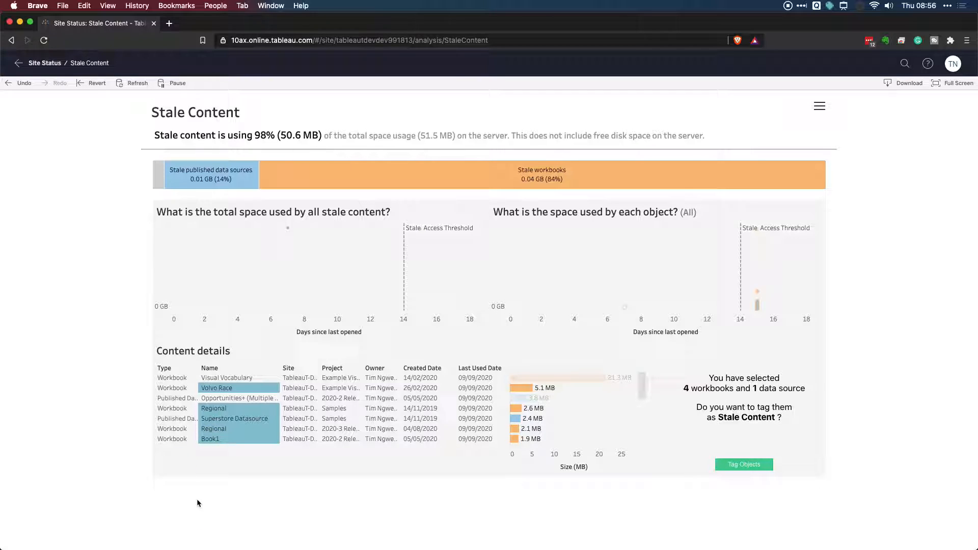
mouse_move(348, 422)
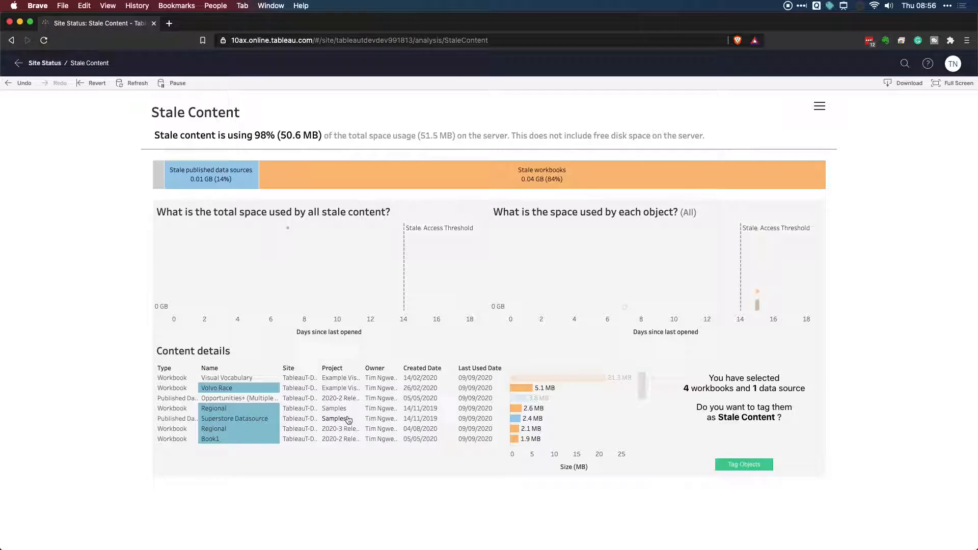
mouse_move(553, 418)
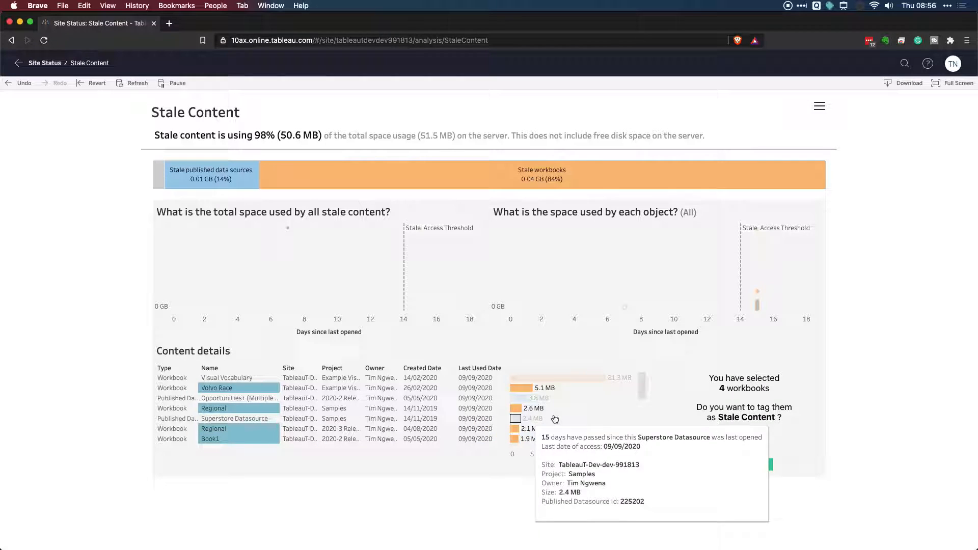
mouse_move(560, 516)
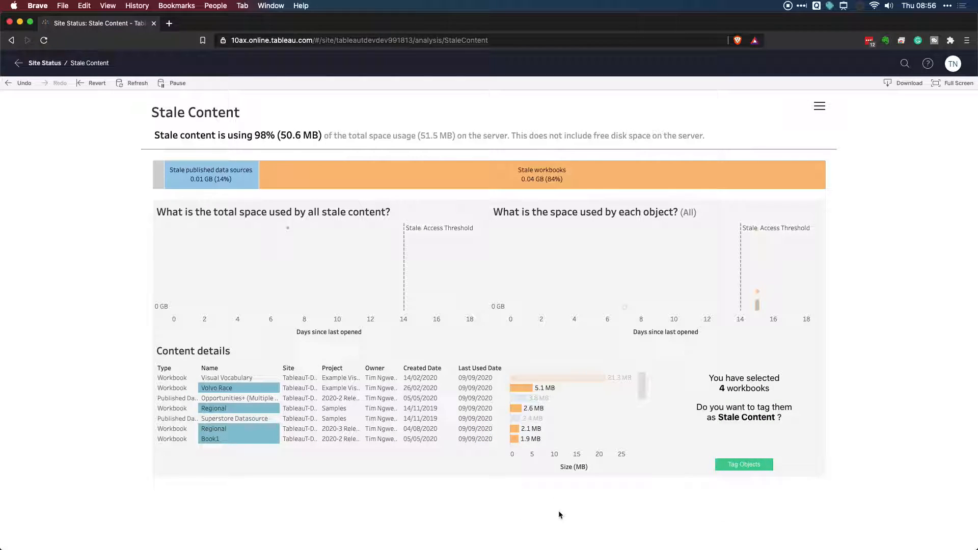
mouse_move(483, 510)
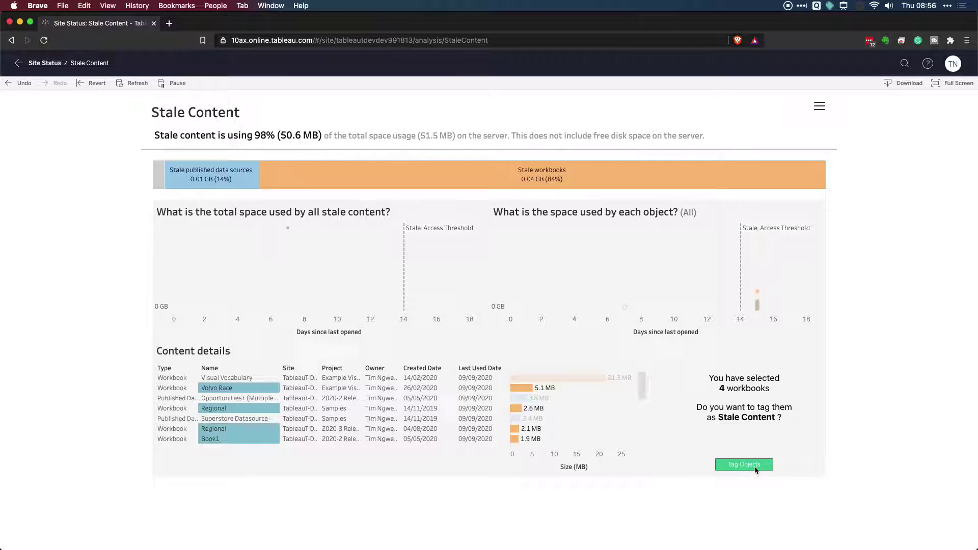
mouse_move(762, 398)
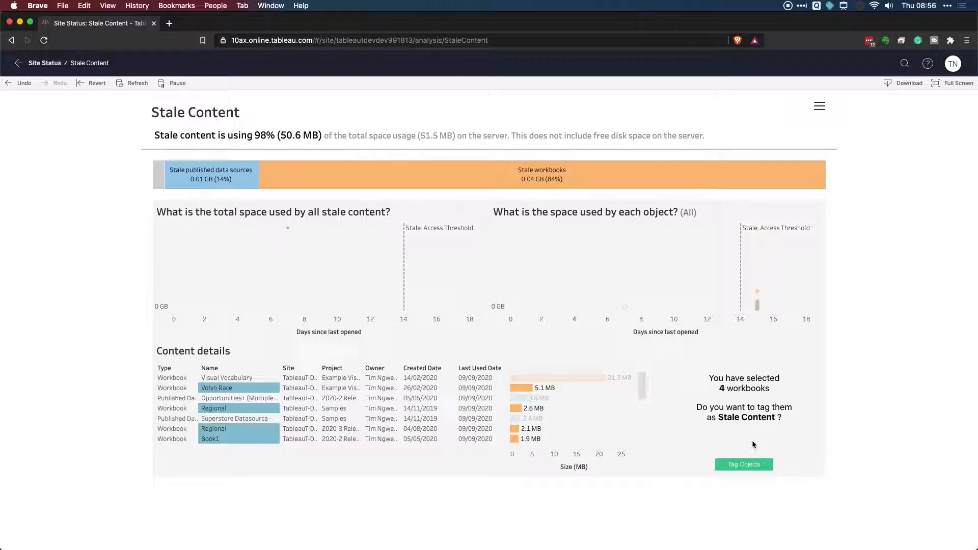
mouse_move(722, 444)
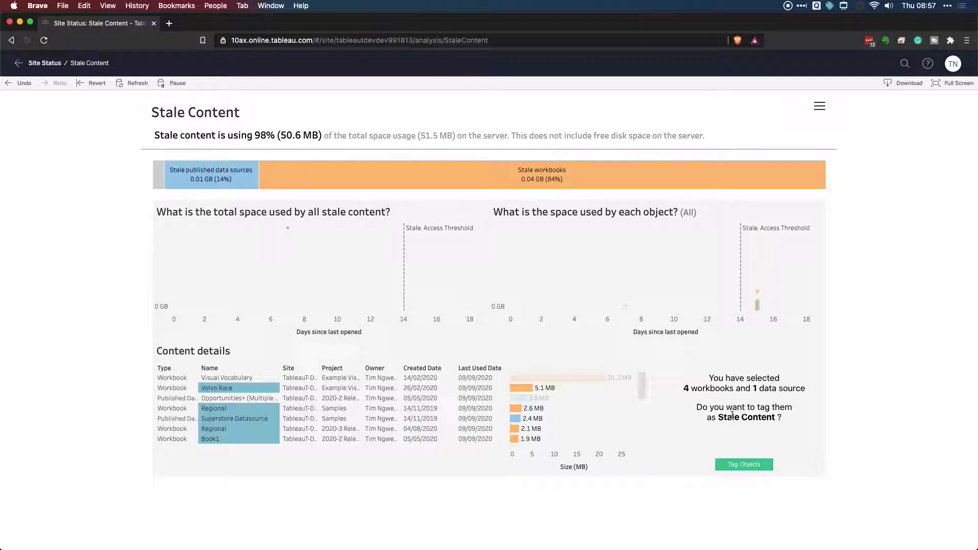
Step: Apply the Stale Content tag to the five selected items
left_click(743, 464)
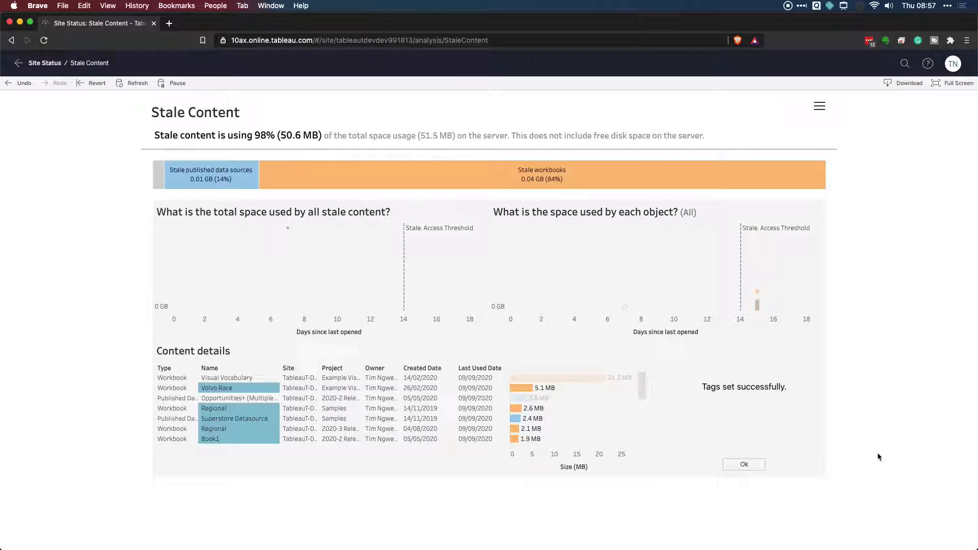
mouse_move(850, 462)
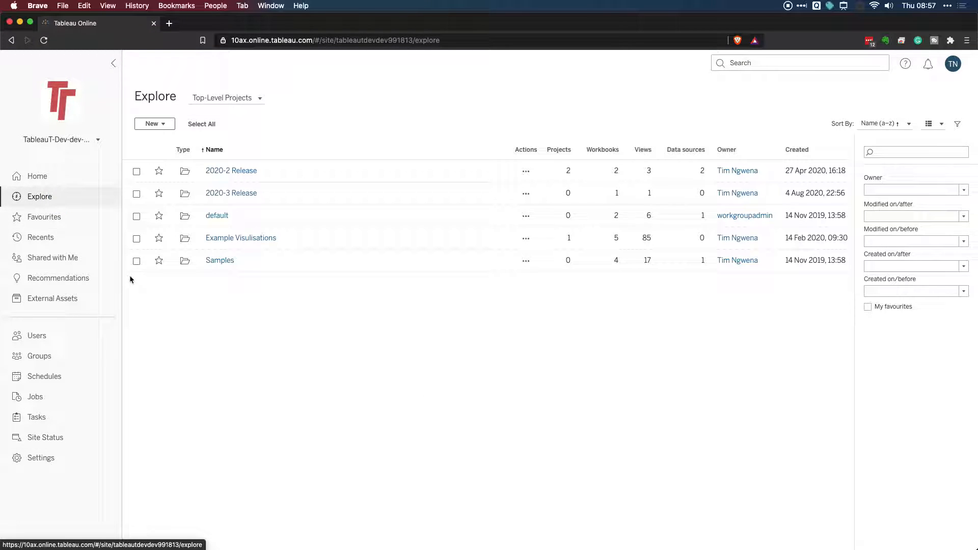
mouse_move(138, 279)
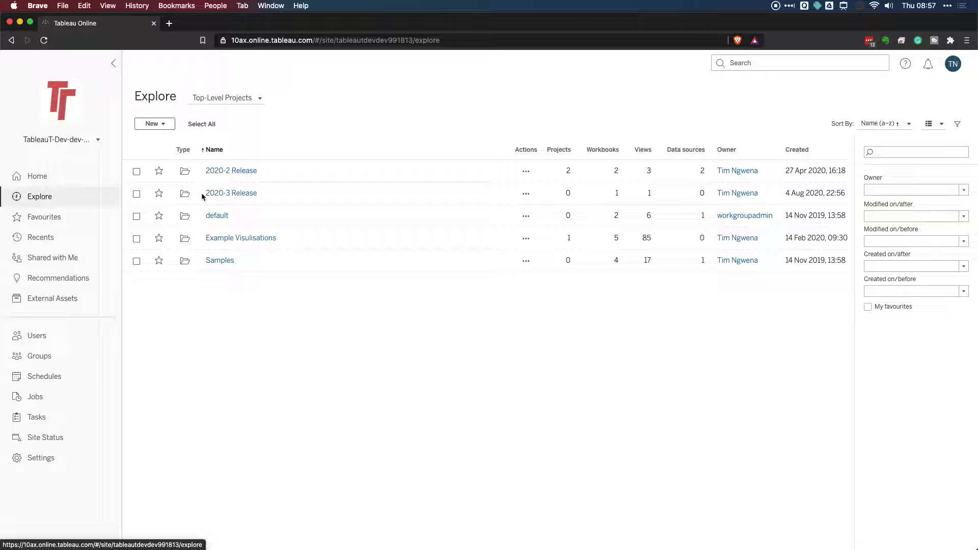
Step: Expand the Top-Level Projects dropdown on the Explore page
left_click(225, 97)
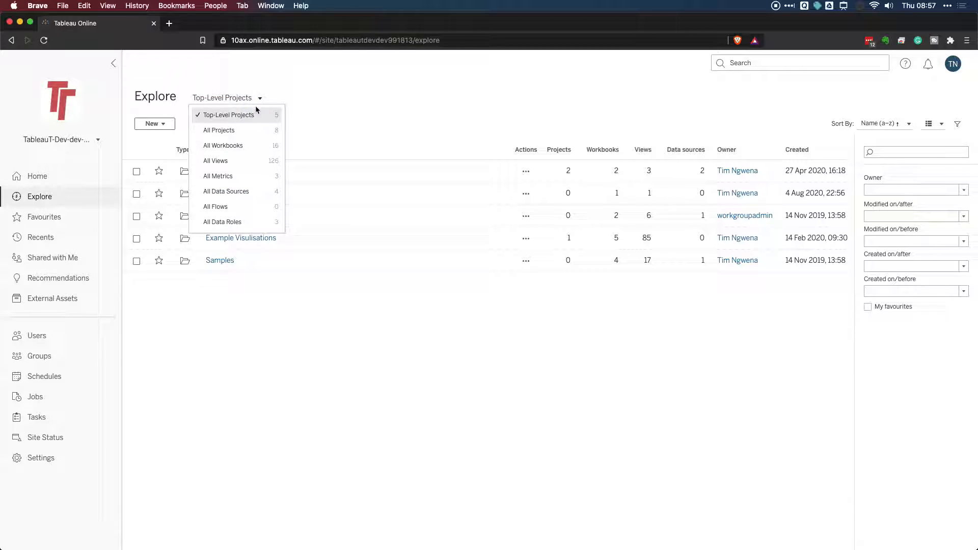
mouse_move(247, 160)
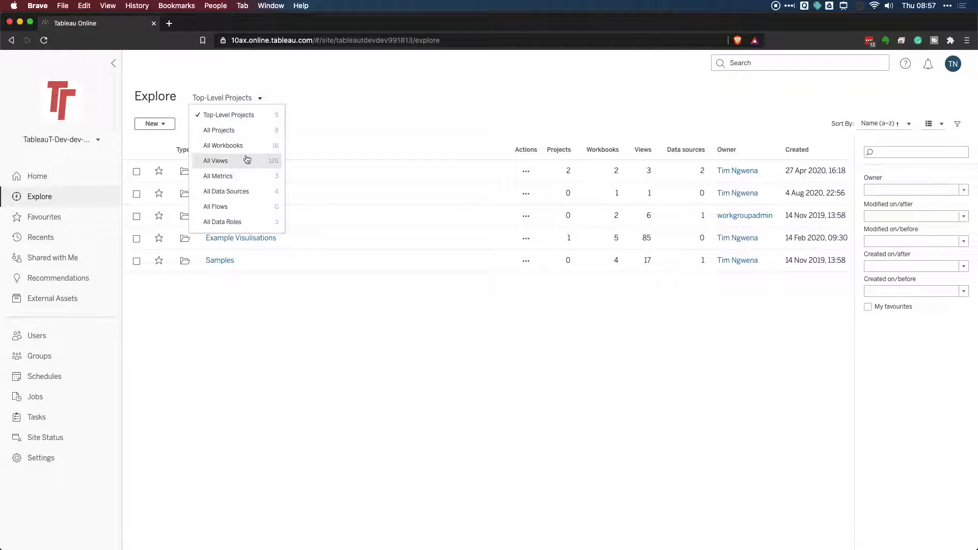
mouse_move(245, 212)
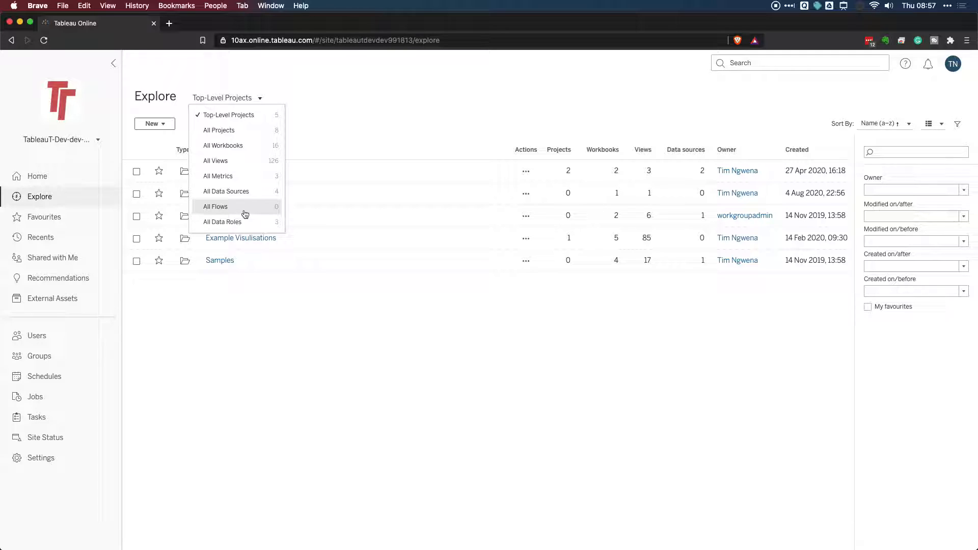
mouse_move(246, 209)
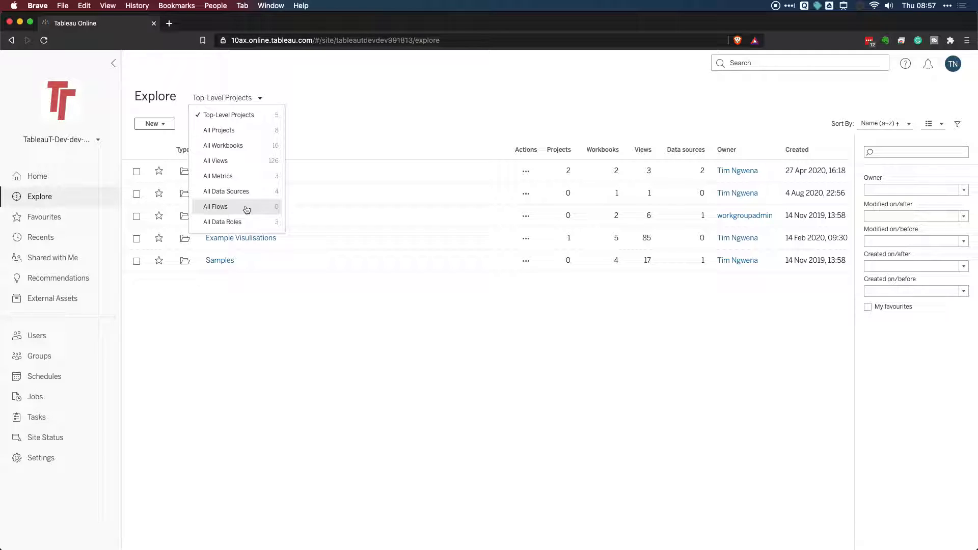
mouse_move(249, 191)
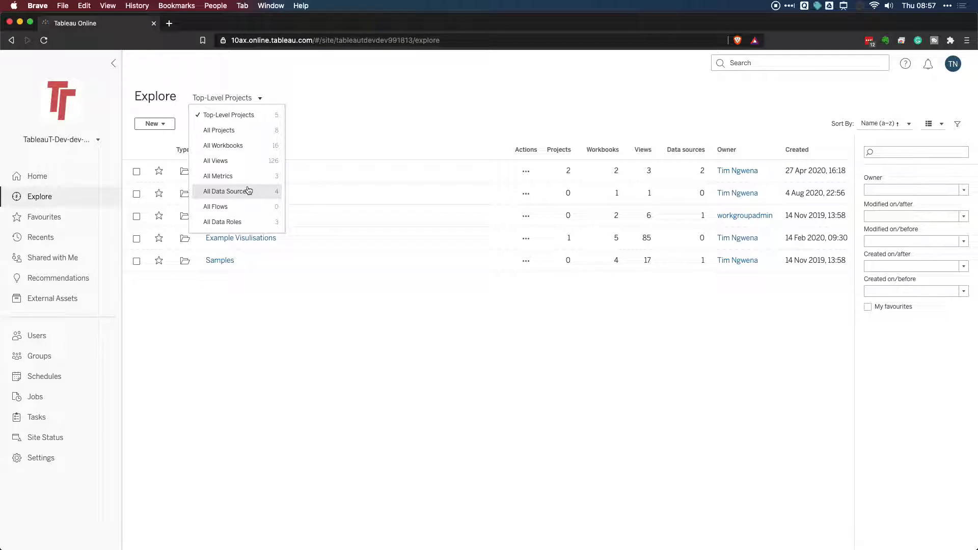
mouse_move(250, 165)
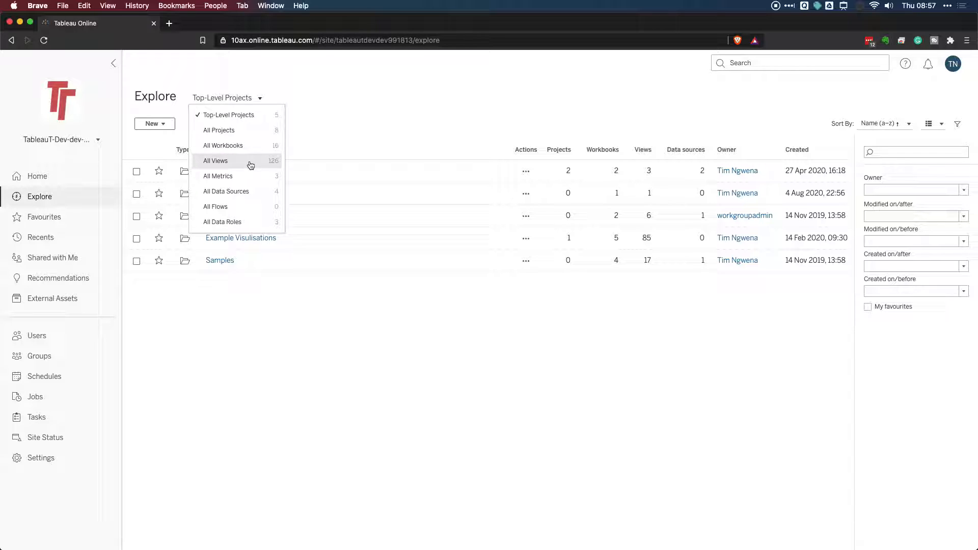
mouse_move(250, 192)
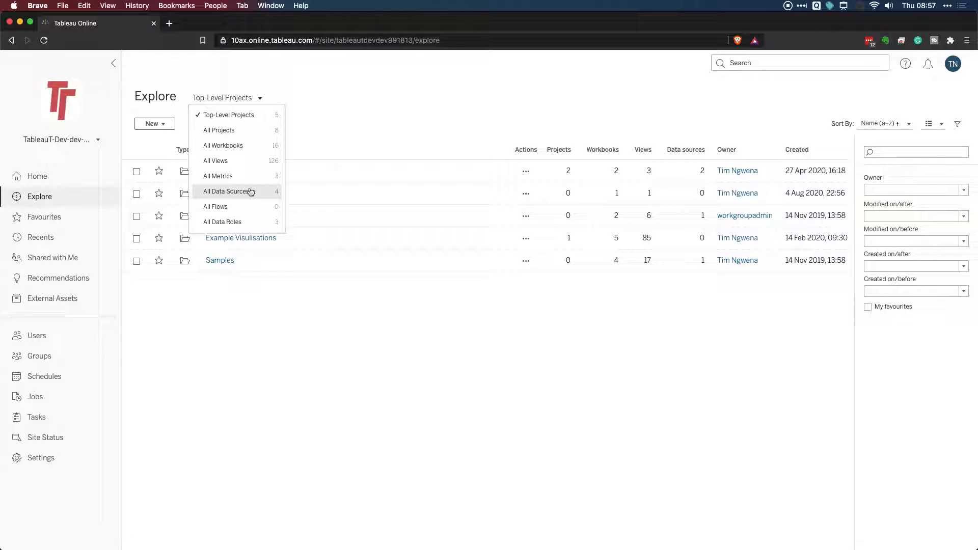
mouse_move(239, 150)
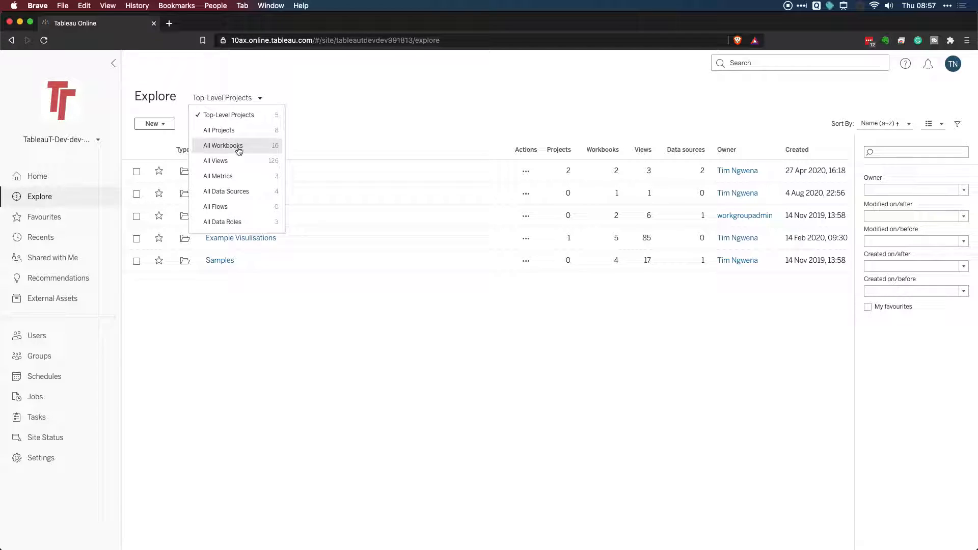
Step: Show All Workbooks and filter by the Stale Content tag
left_click(223, 145)
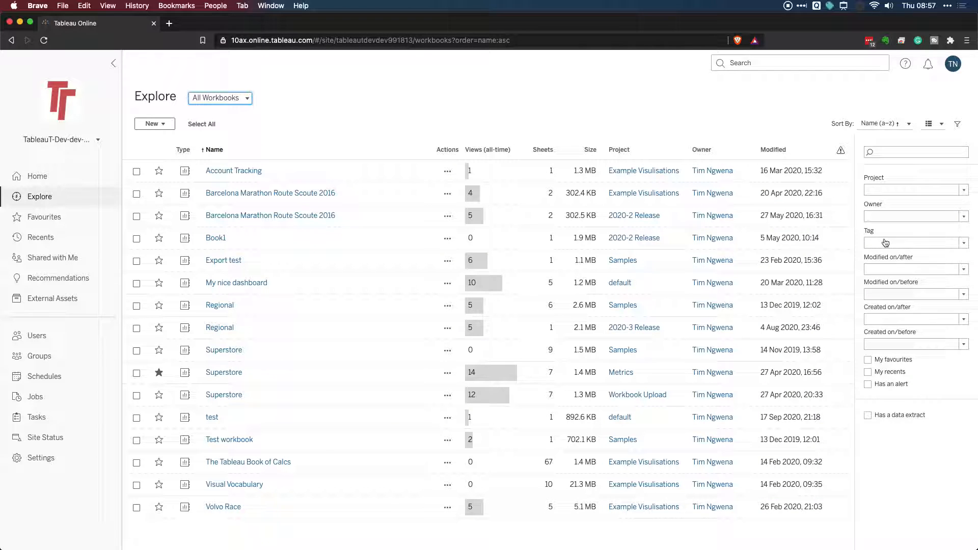
left_click(957, 123)
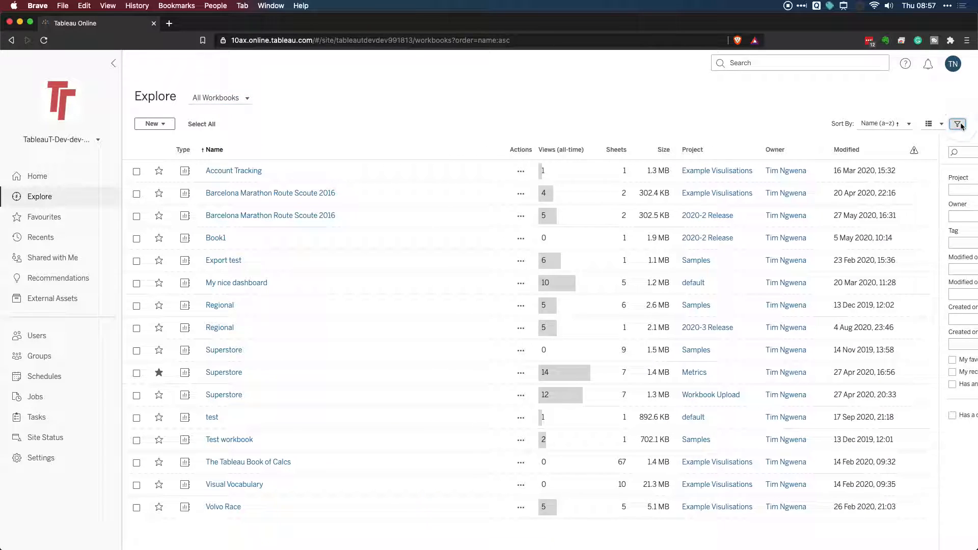
left_click(957, 124)
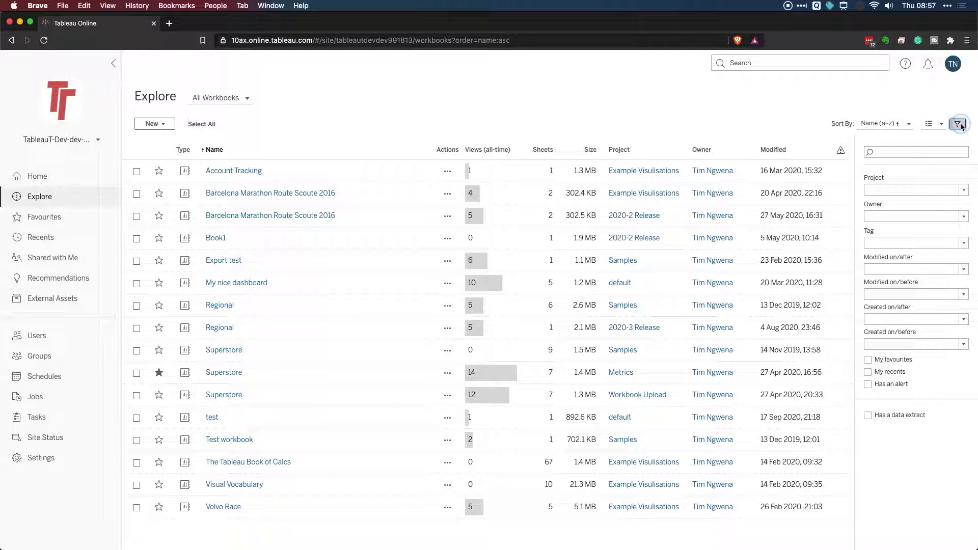
left_click(915, 152)
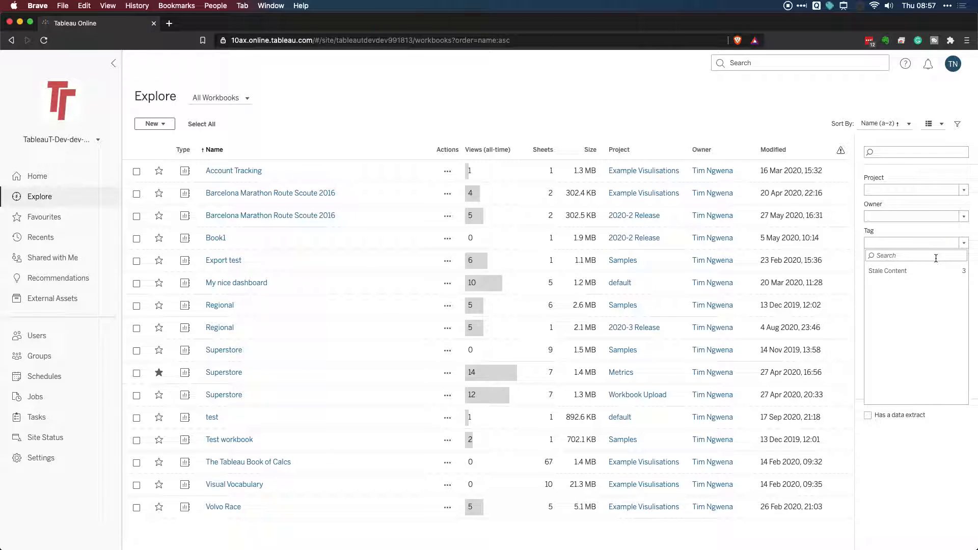
mouse_move(909, 274)
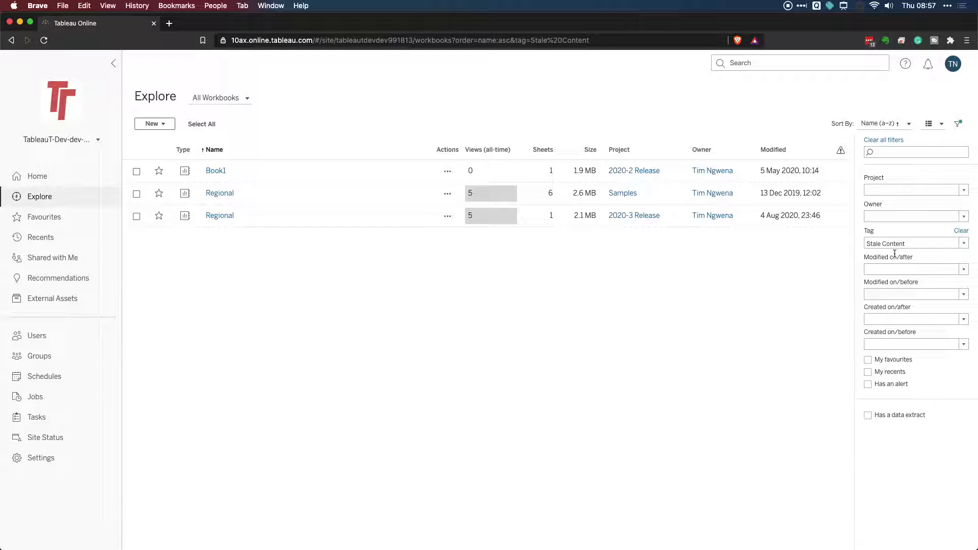
mouse_move(374, 302)
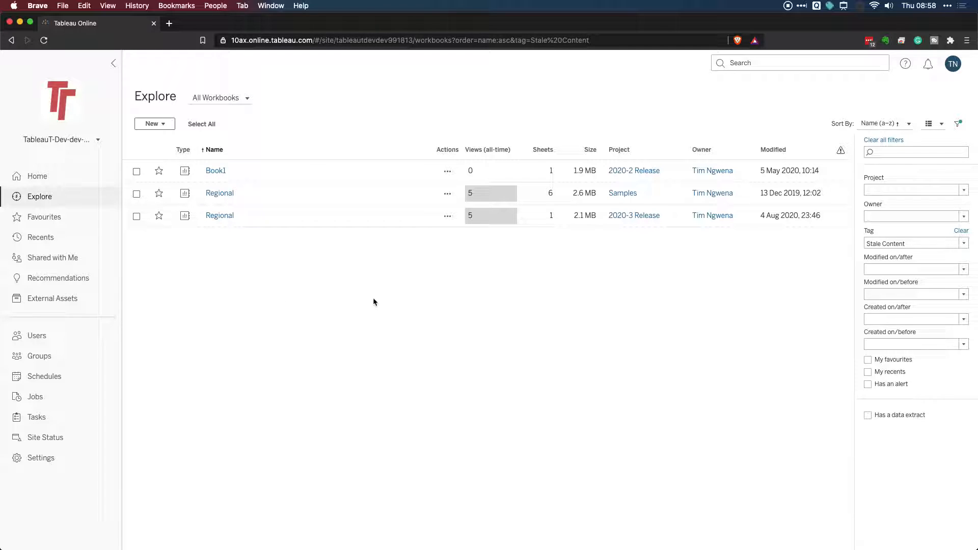
mouse_move(302, 305)
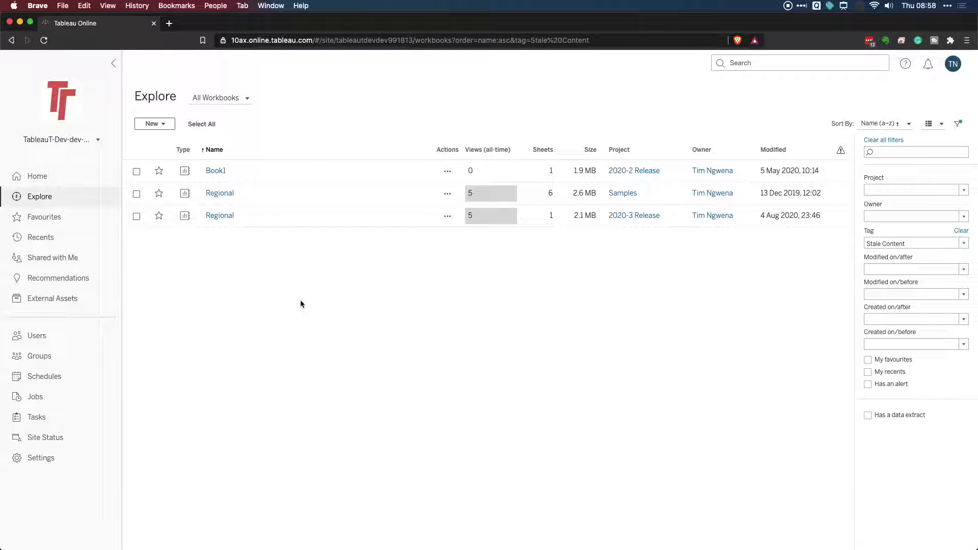
mouse_move(249, 119)
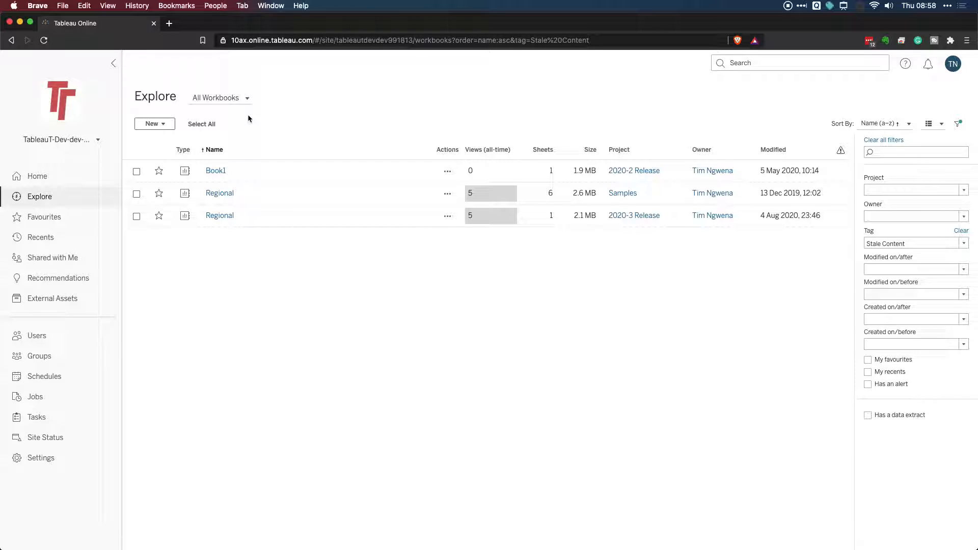
Step: Switch the content dropdown to All Data Sources, showing only Superstore Datasource
left_click(221, 98)
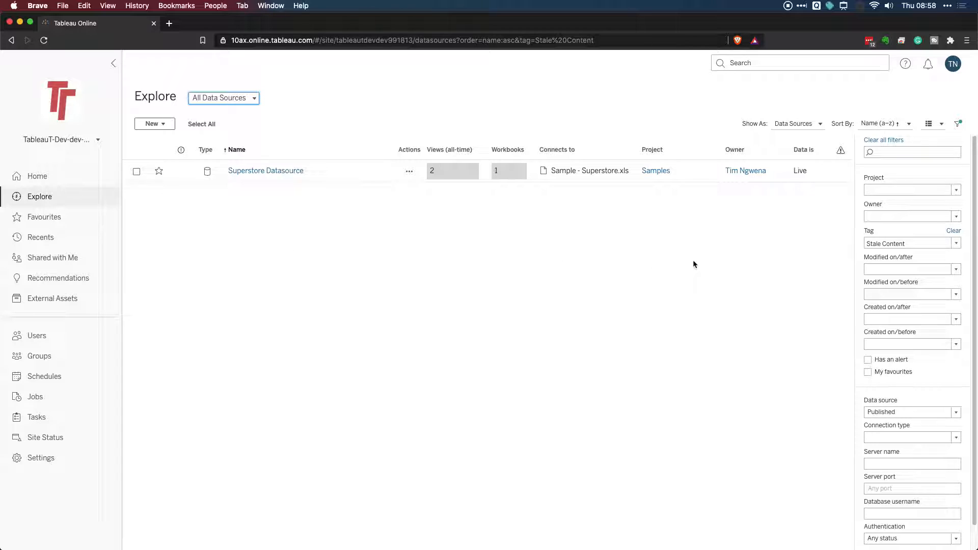
mouse_move(832, 248)
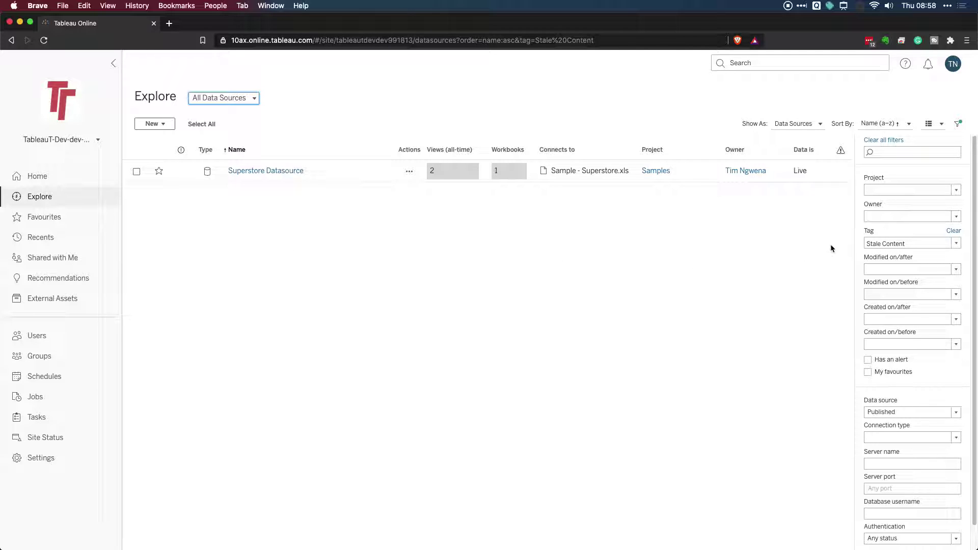
mouse_move(263, 181)
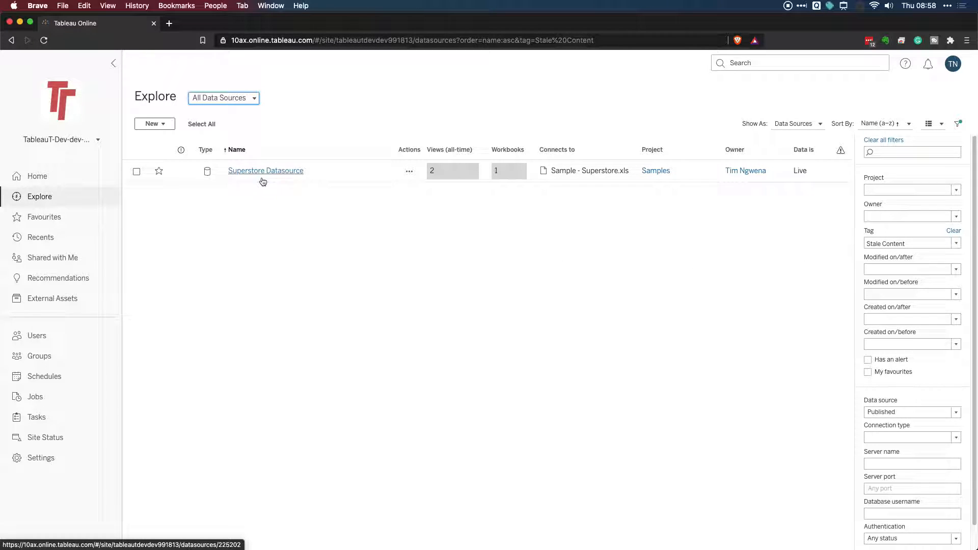
mouse_move(288, 190)
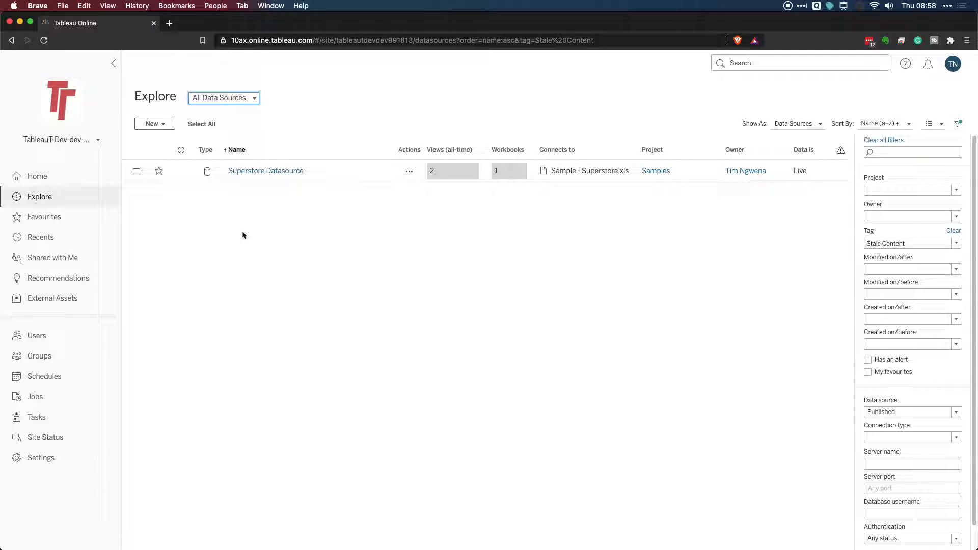
mouse_move(214, 75)
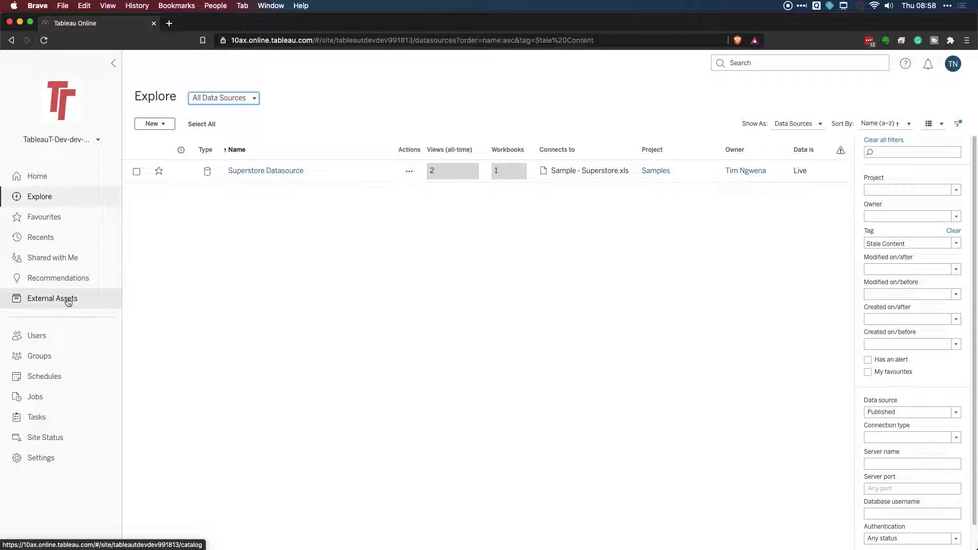
Step: Browse the External Assets list of databases, files and their connection types
left_click(52, 299)
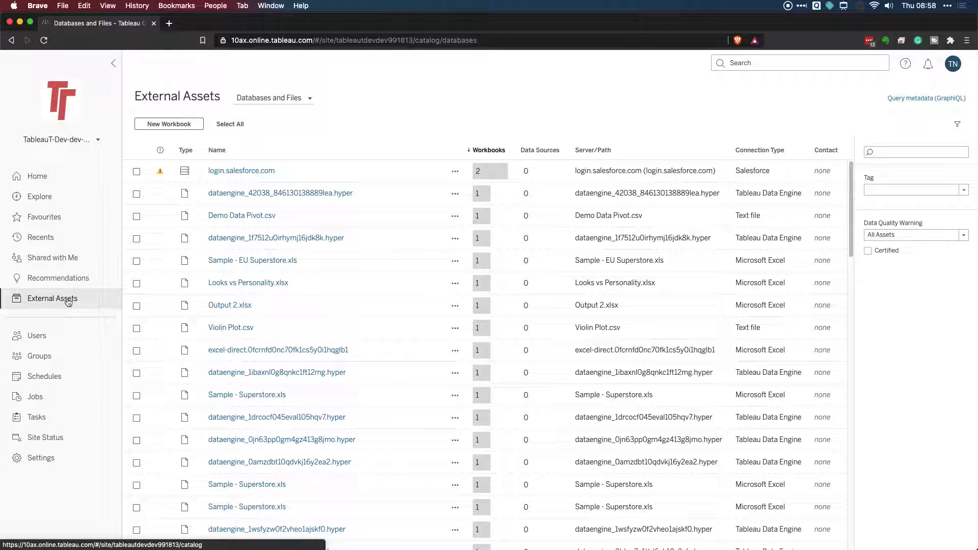
mouse_move(399, 364)
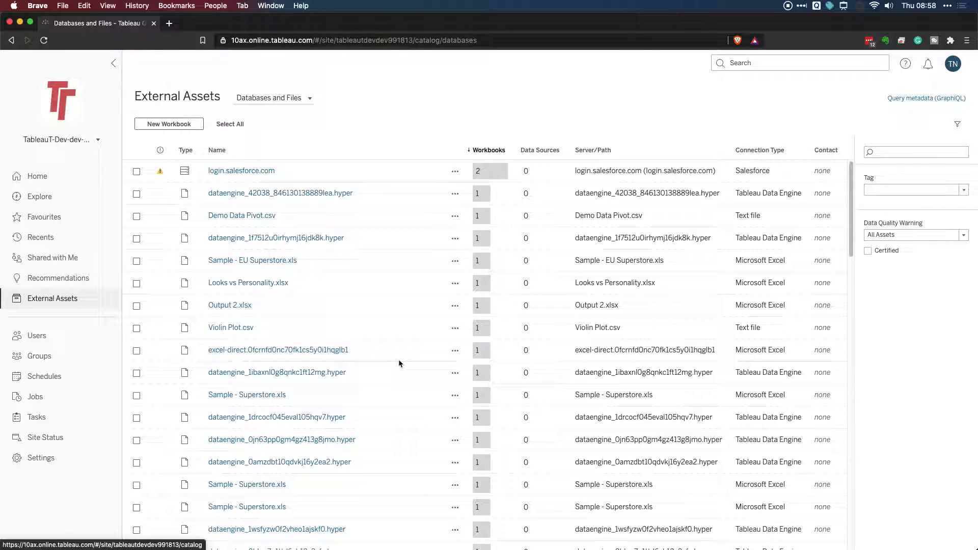
mouse_move(399, 367)
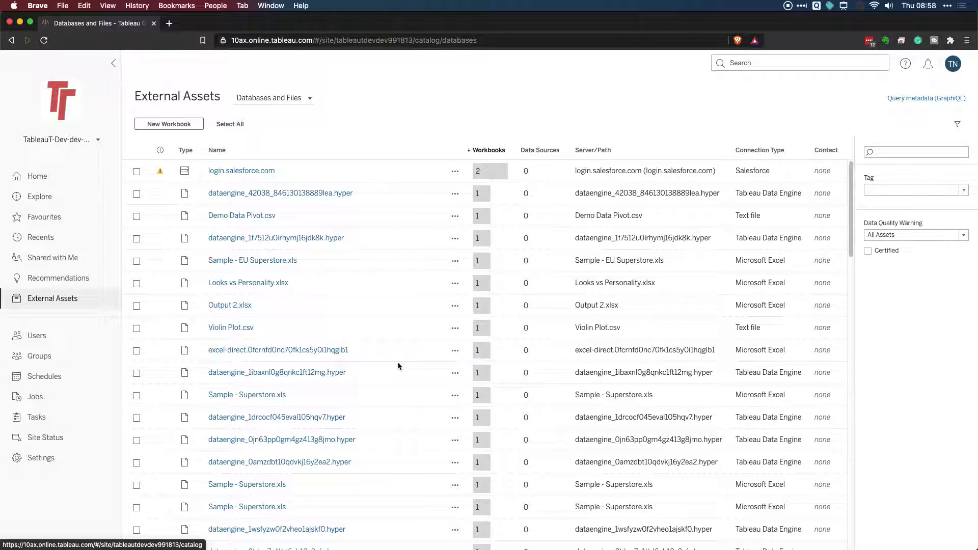
mouse_move(409, 371)
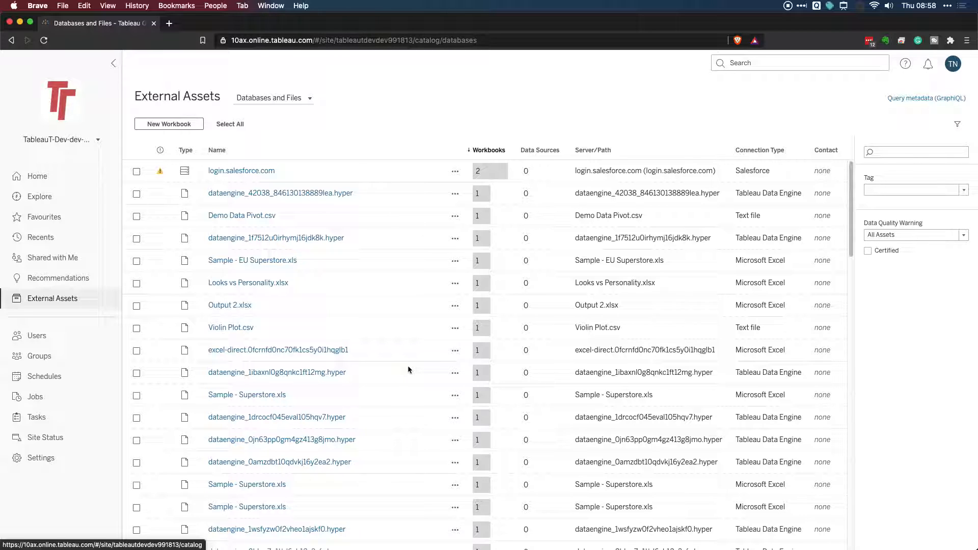
scroll("down", 3)
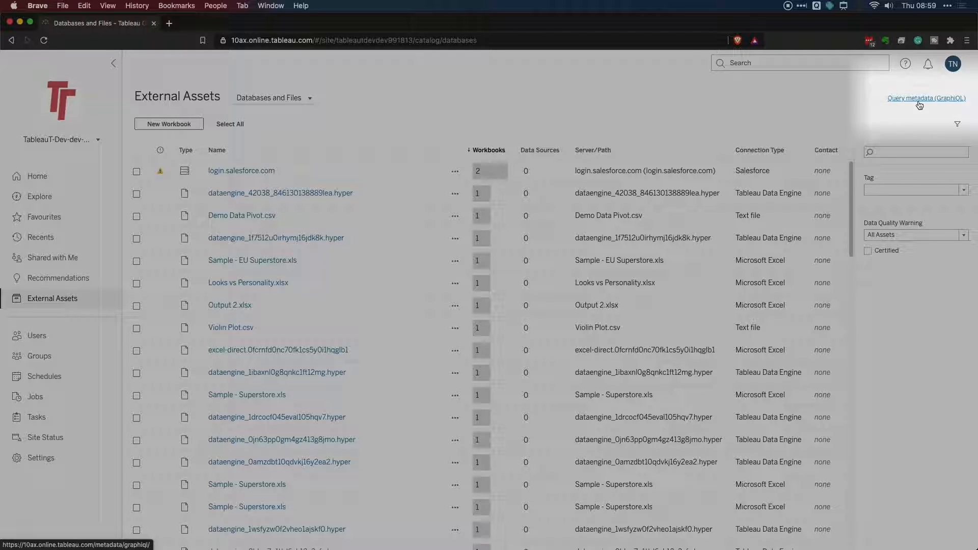
Step: Run a GraphiQL workbooks query returning id, name and tags
left_click(927, 98)
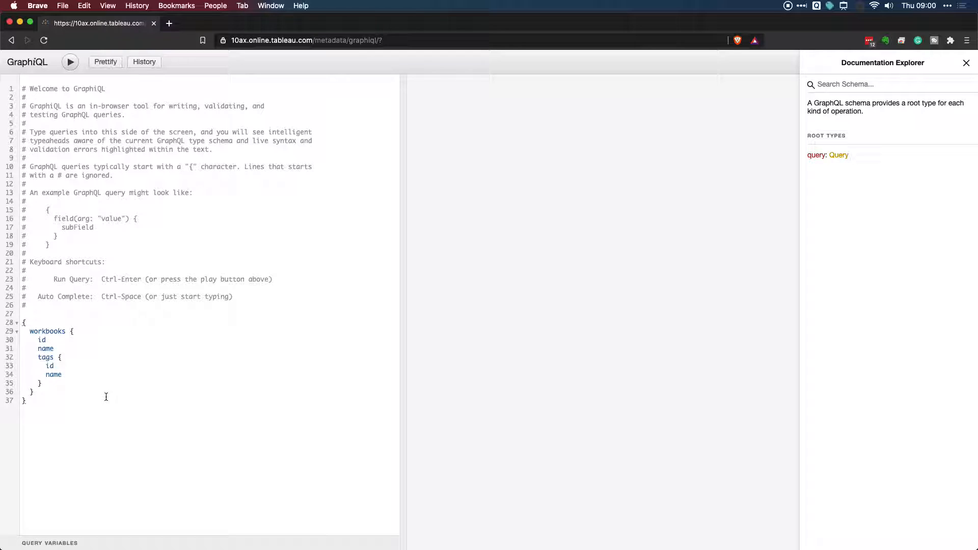
left_click(70, 62)
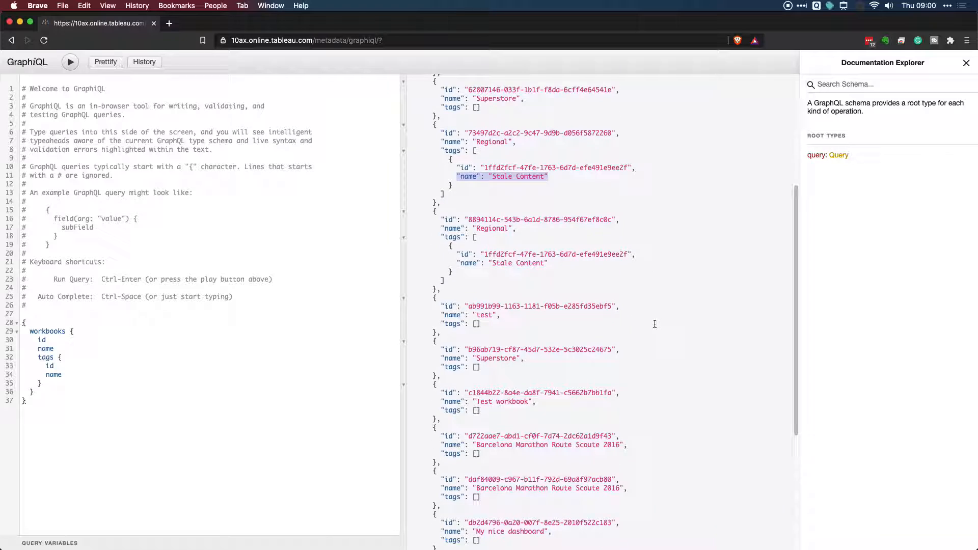
mouse_move(653, 327)
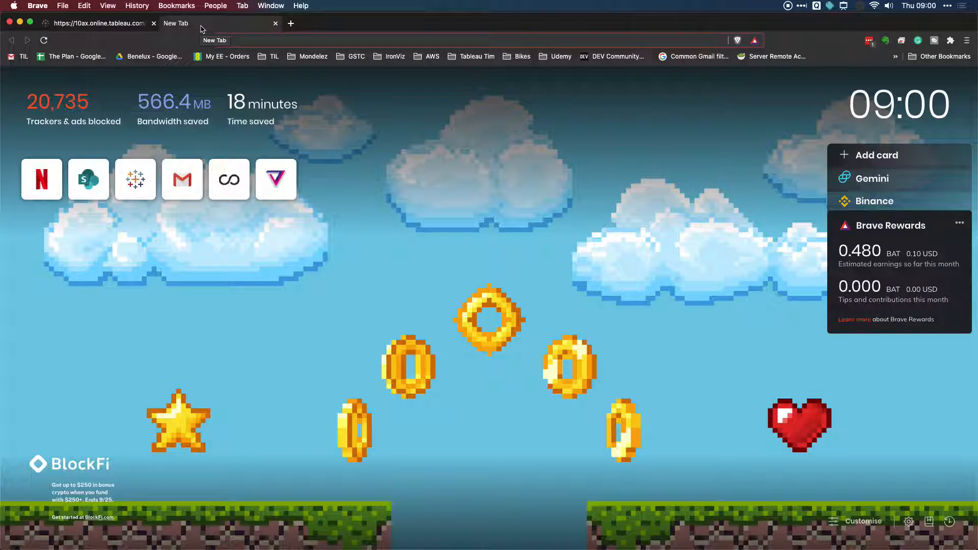
Step: Search Google in a new Brave tab for 'metadata api query graphiql tableau'
type("me")
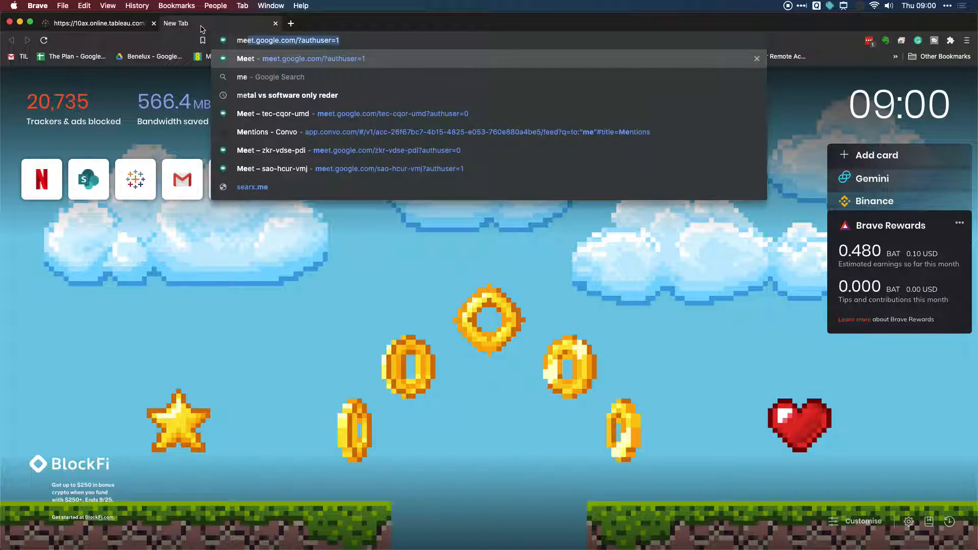
type("metadata api query g")
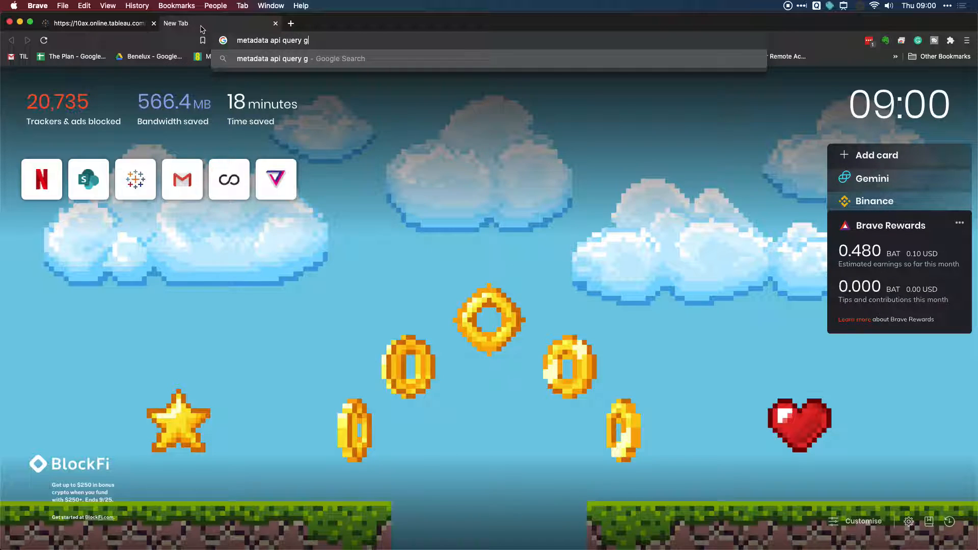
type("raphql+tableau&oq=metadata+api+query+graphiql+tableau&aqs=chrome..69i57.10874j0j1&s...")
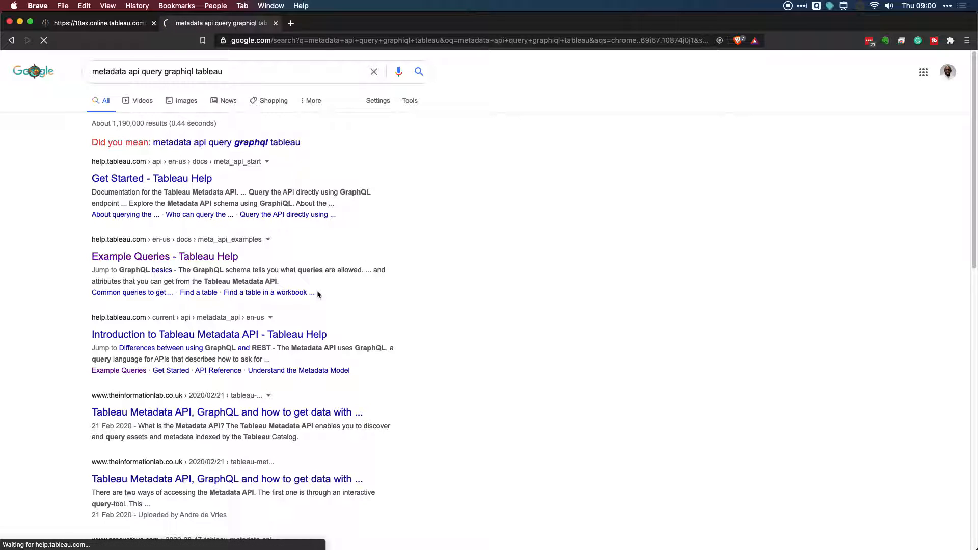
Step: Open the Metadata API 'Get Started - Tableau Help' guide and scroll to its query body example
left_click(152, 178)
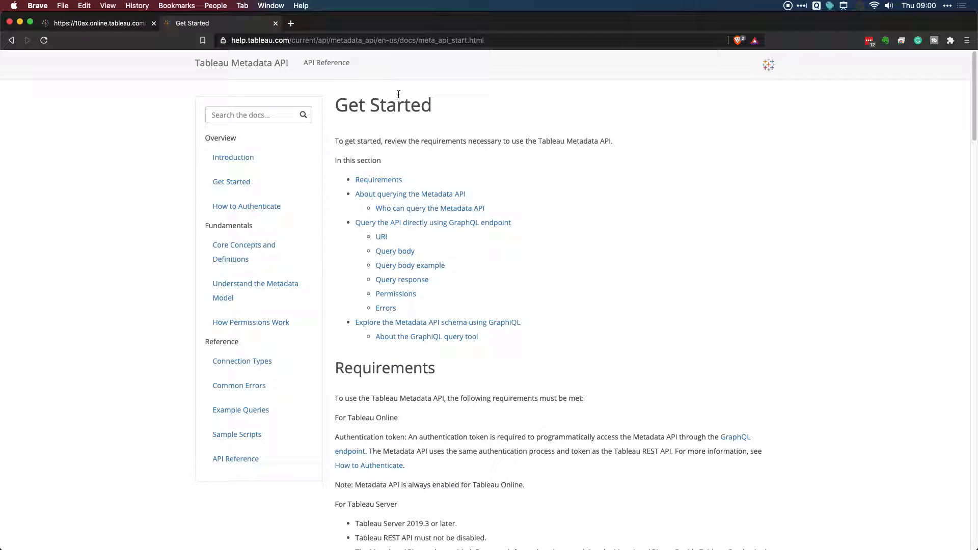
scroll("down", 3)
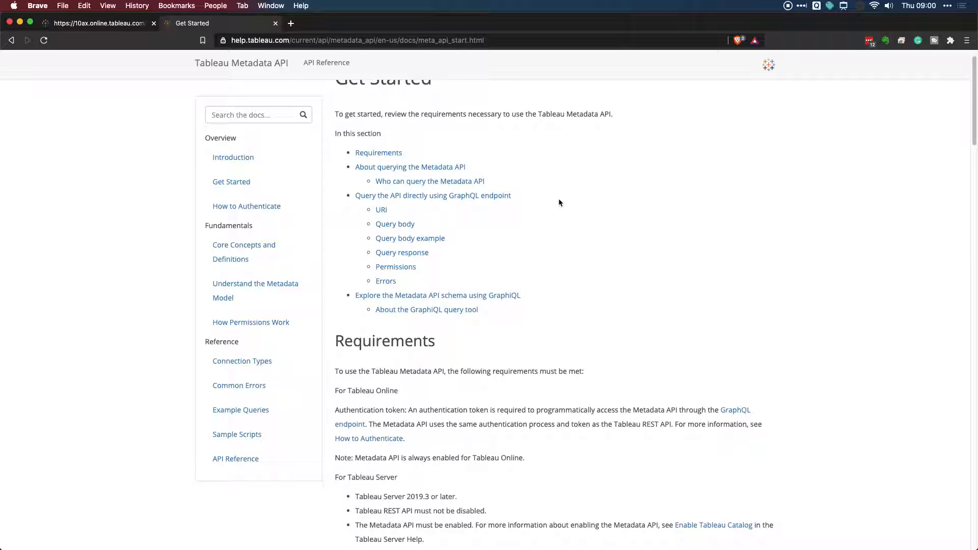
scroll("down", 3)
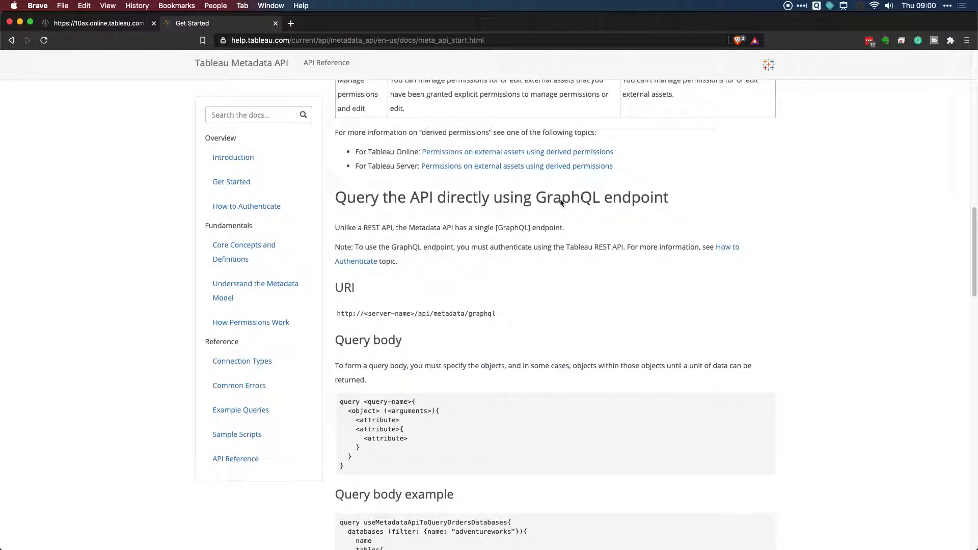
scroll("down", 3)
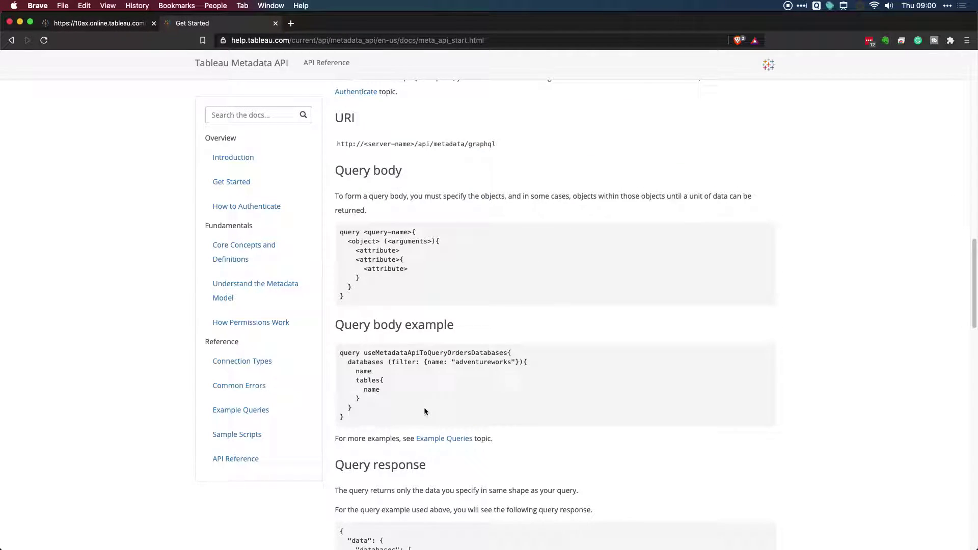
scroll("down", 3)
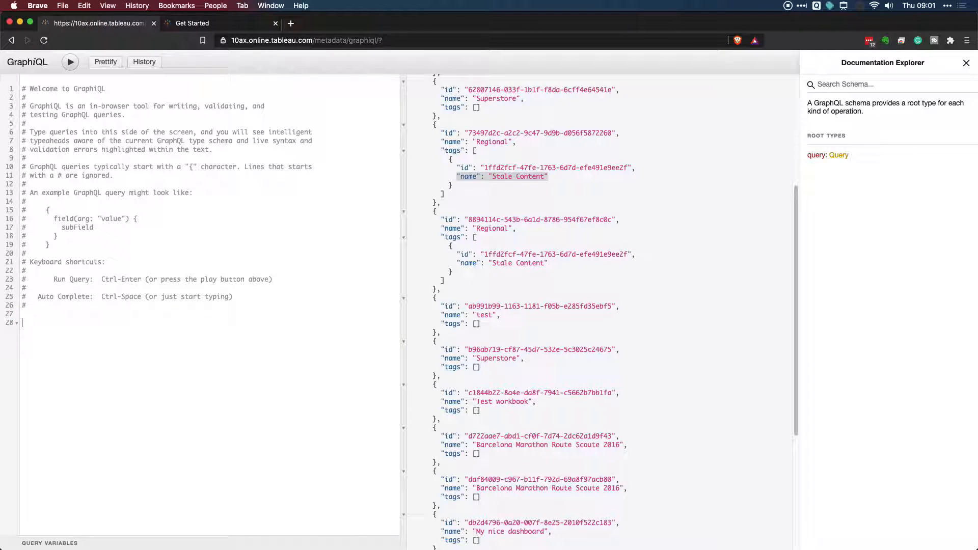
Step: Write a { tags { id name } } query in the GraphiQL editor
type("{")
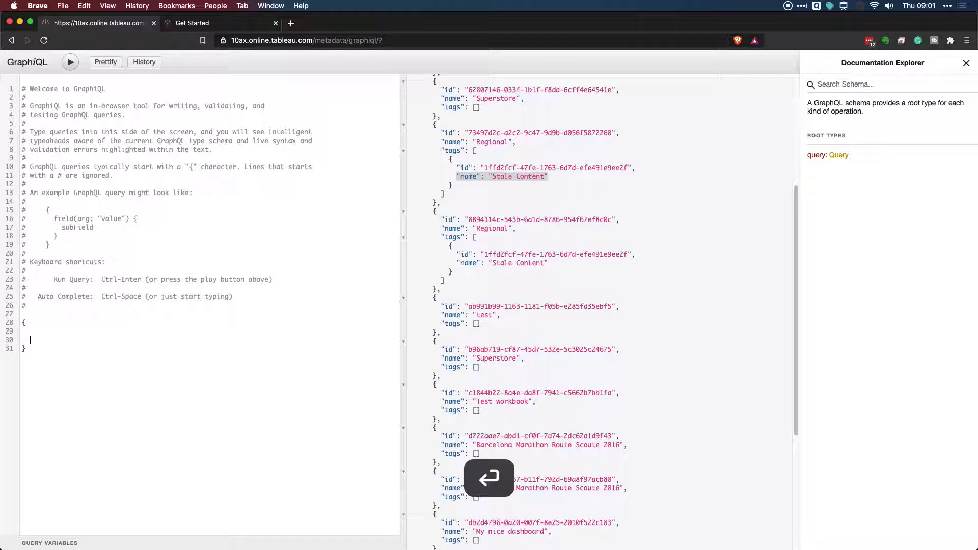
key("cmd+=")
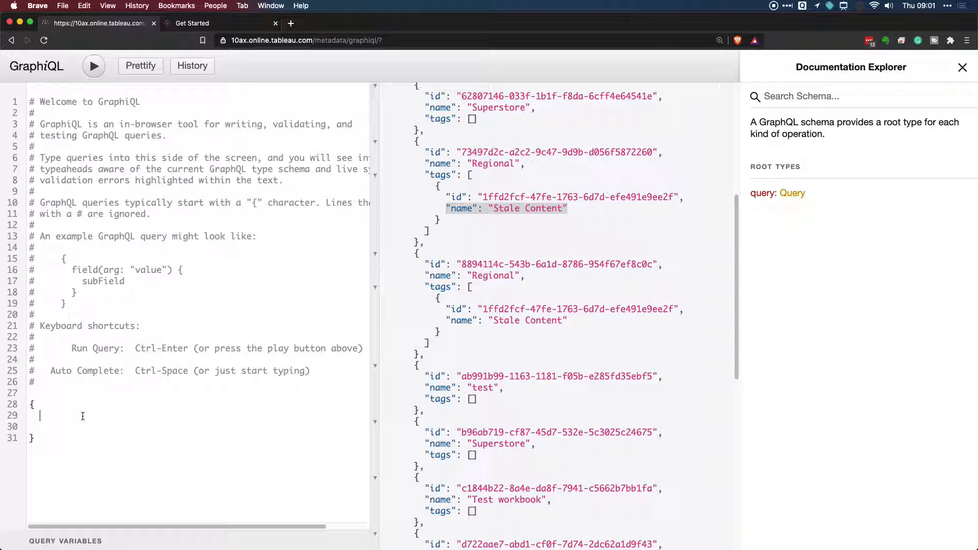
type("tags {")
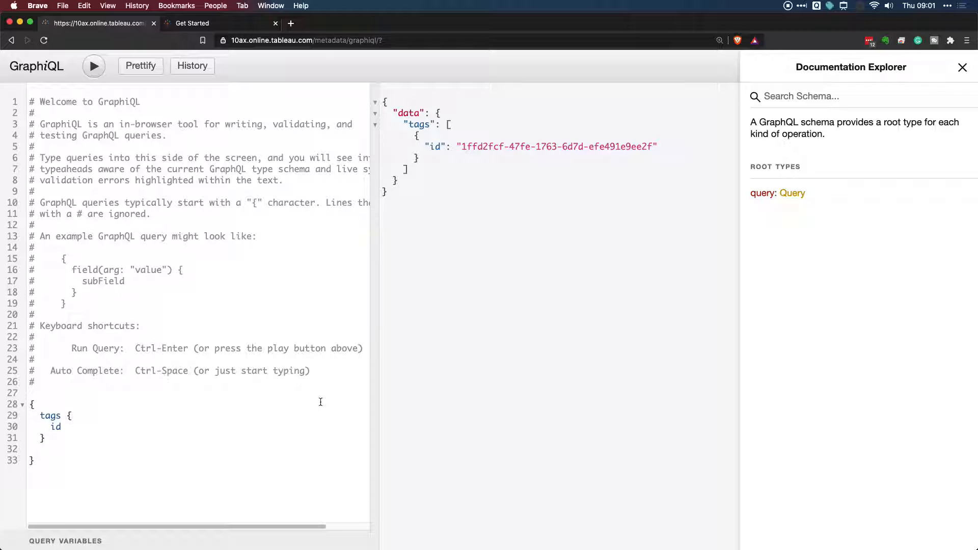
double_click(53, 427)
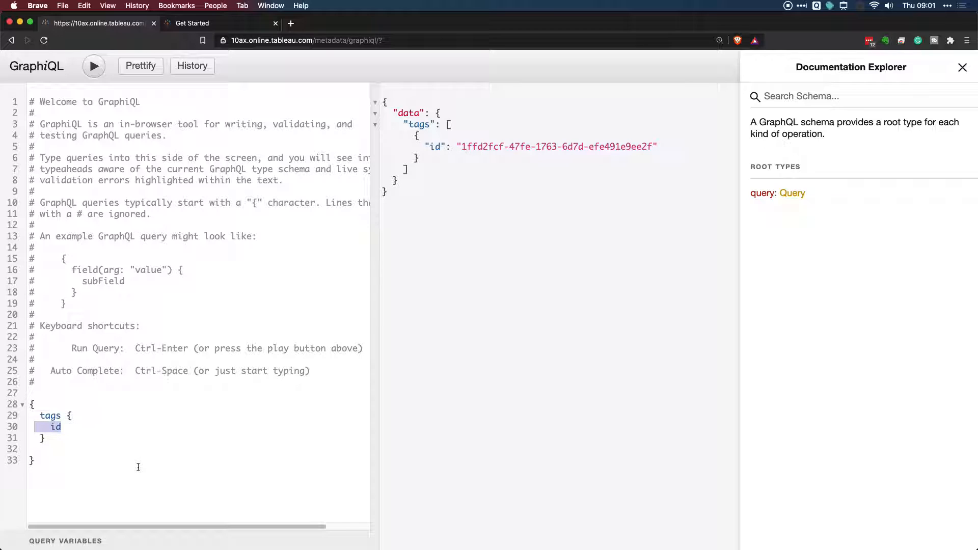
left_click(59, 427)
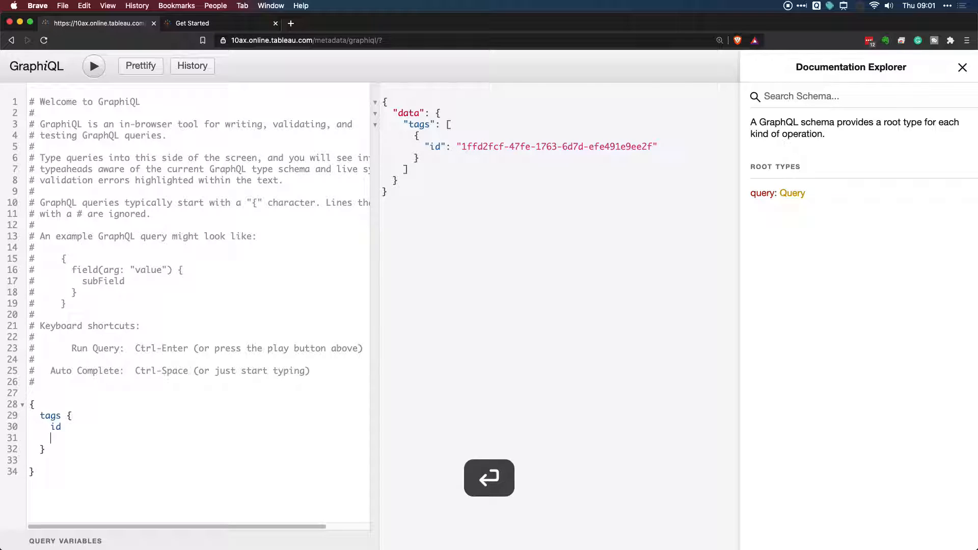
type("name")
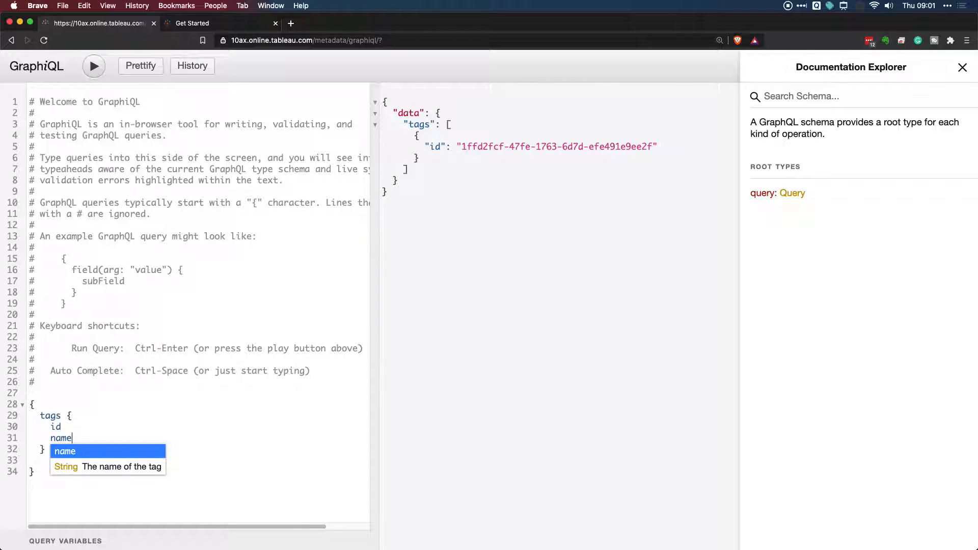
Step: Run the tags query, which returns the Stale Content tag's id and name
left_click(94, 65)
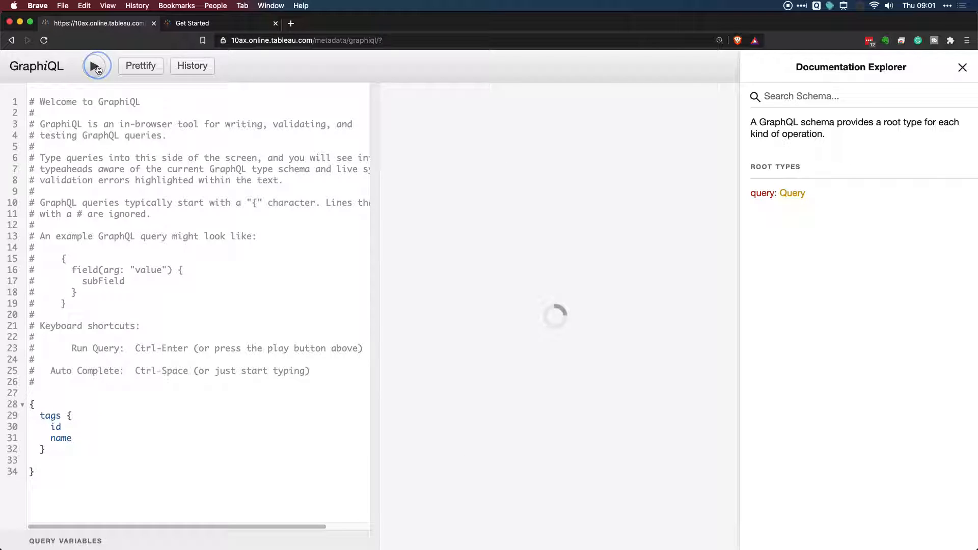
left_click(93, 66)
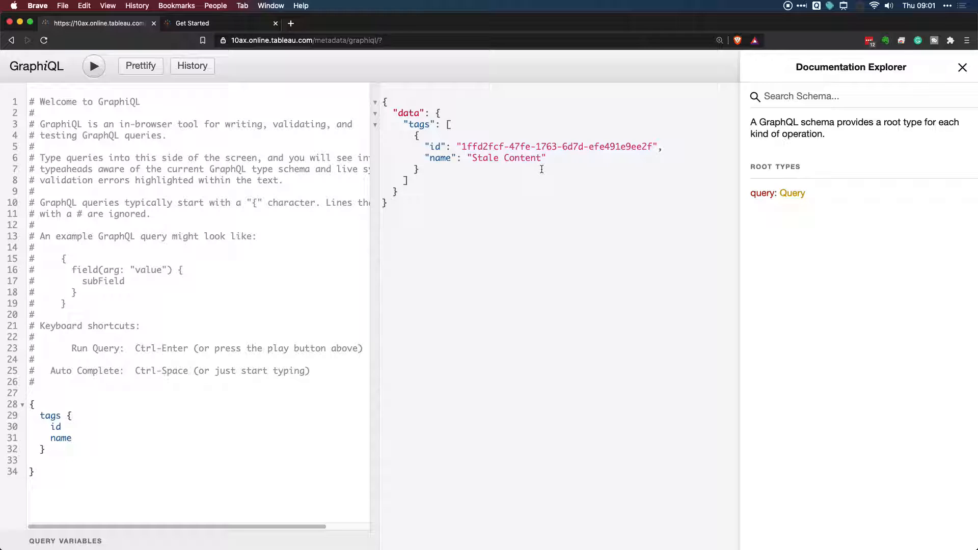
mouse_move(541, 174)
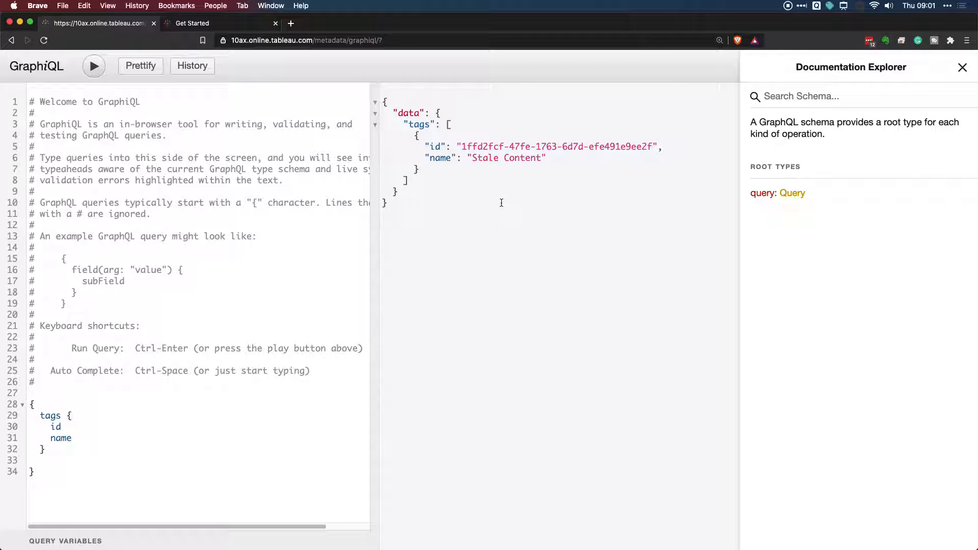
left_click(73, 438)
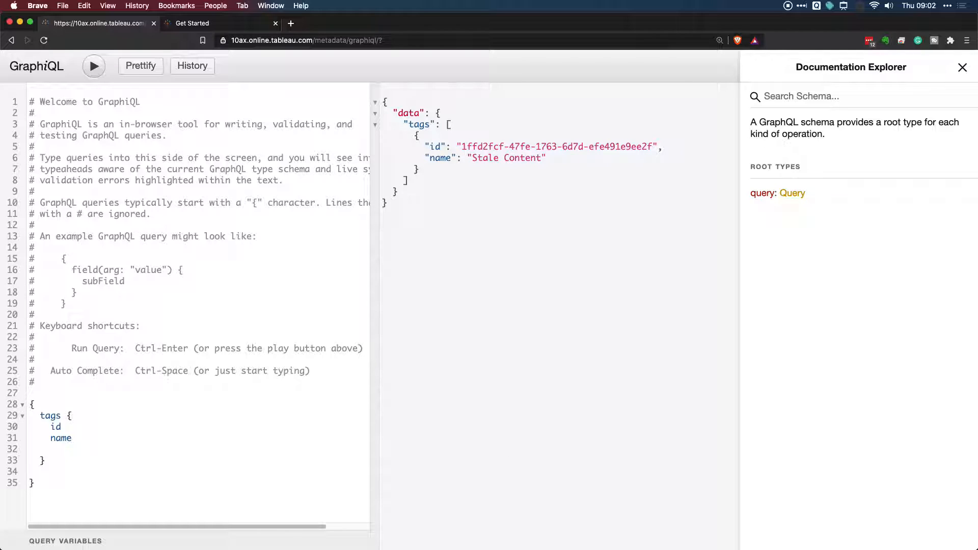
Step: Add a workbooks { id name projectName owner { id } } block inside tags and run it
type("workbooks {")
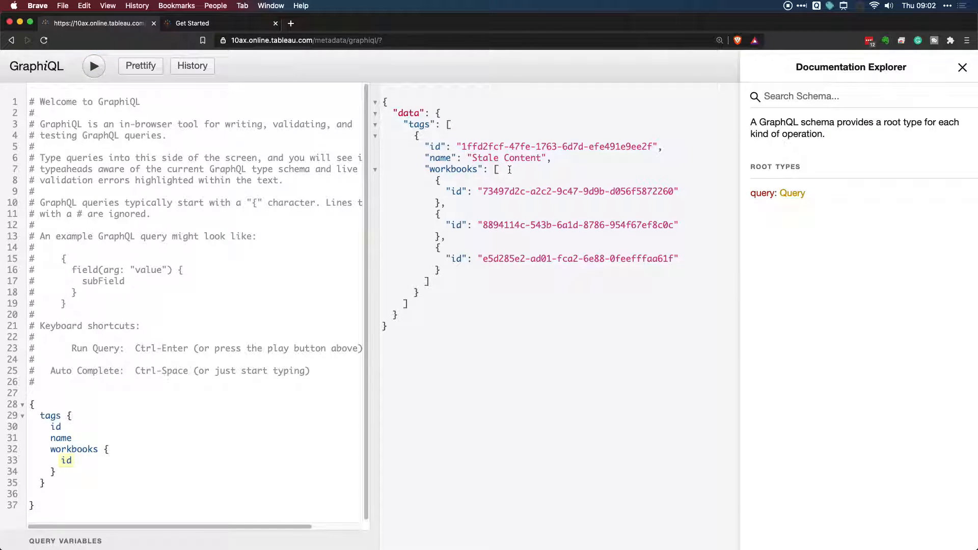
mouse_move(523, 159)
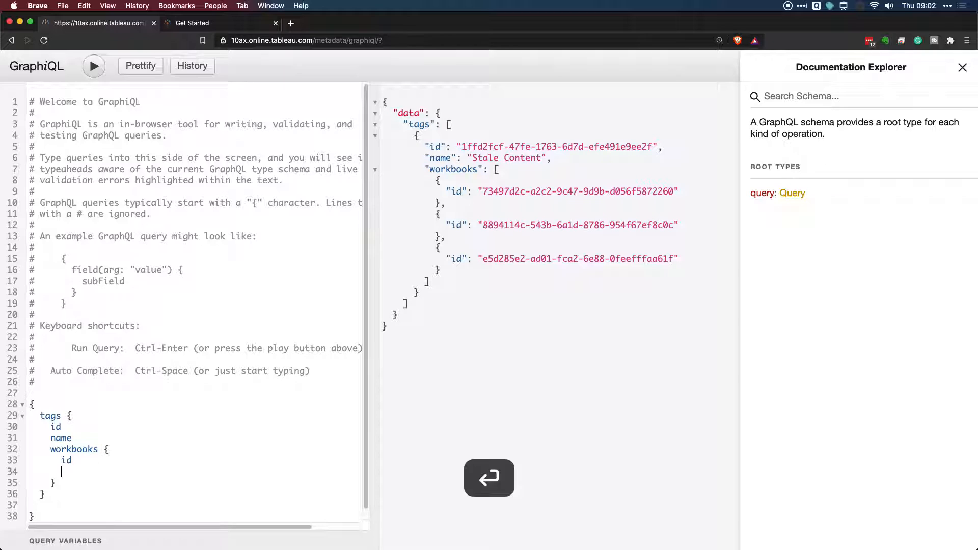
type("name")
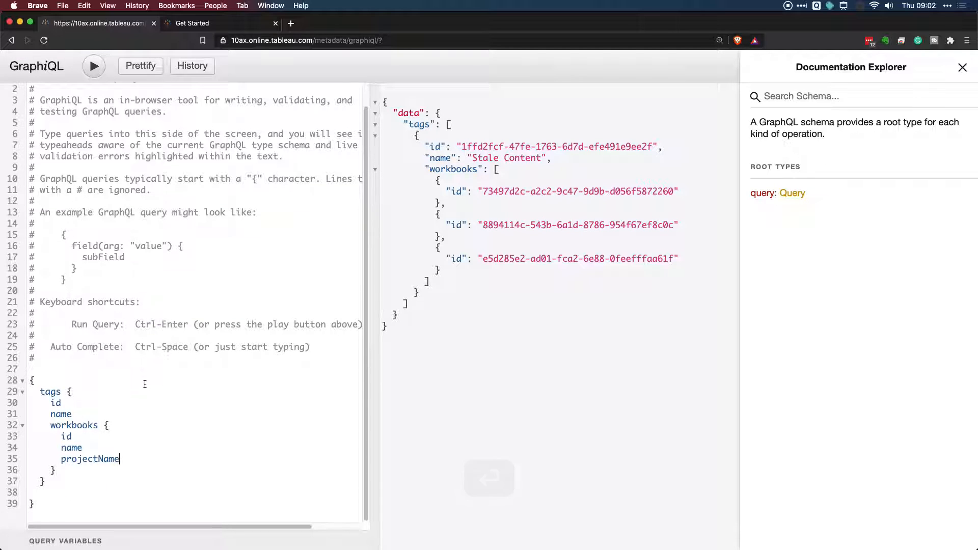
type("owner {")
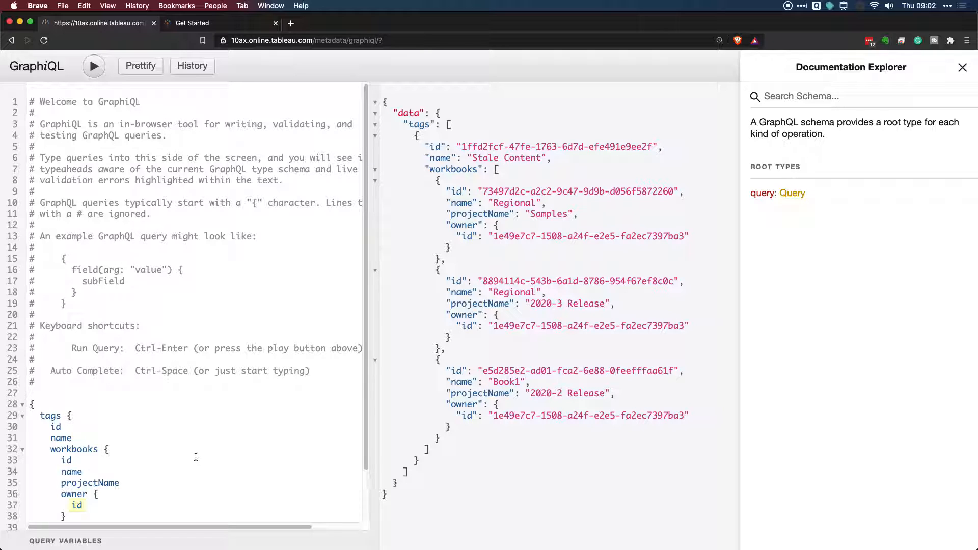
scroll("down", 3)
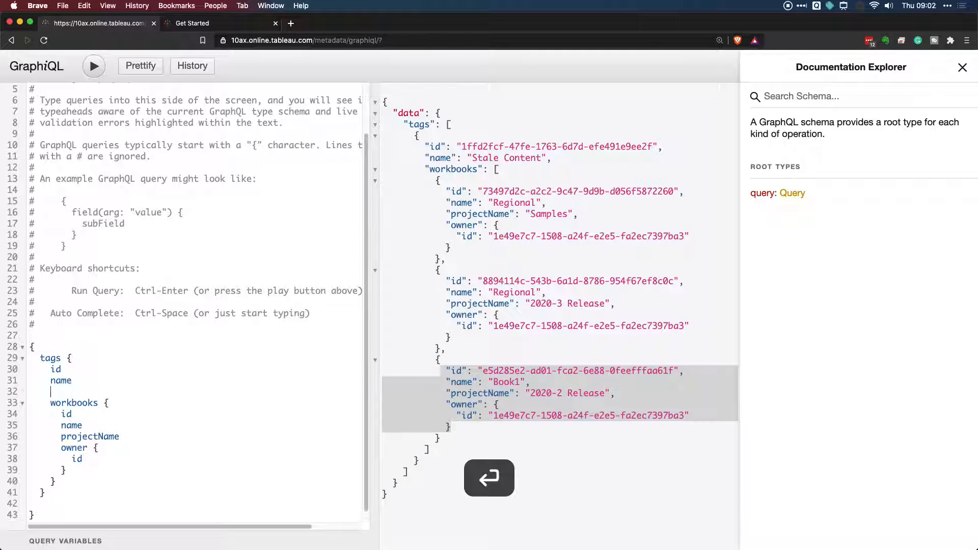
Step: Add publishedDatasources with name and owner id, plus workbook owner names, and rerun the query
type("publishedDatasources {")
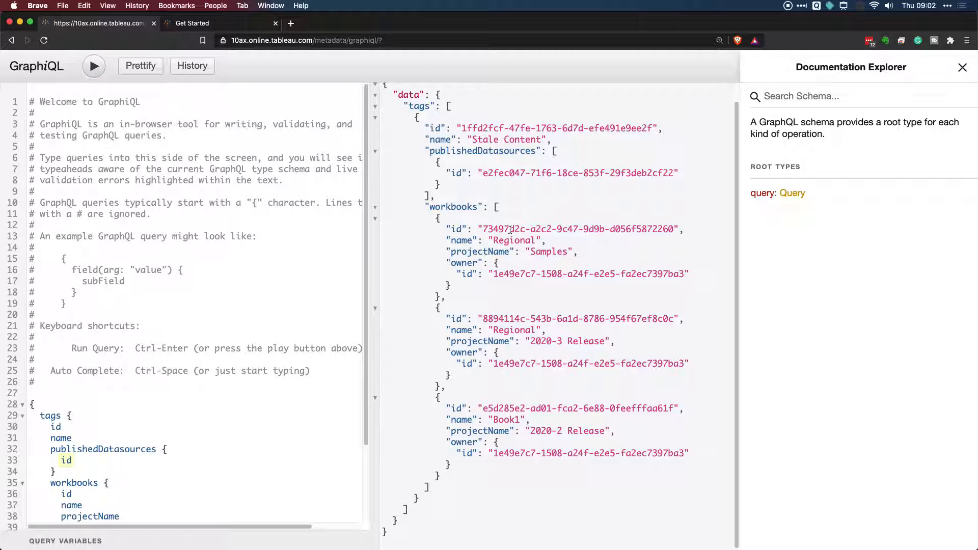
mouse_move(339, 285)
type("name")
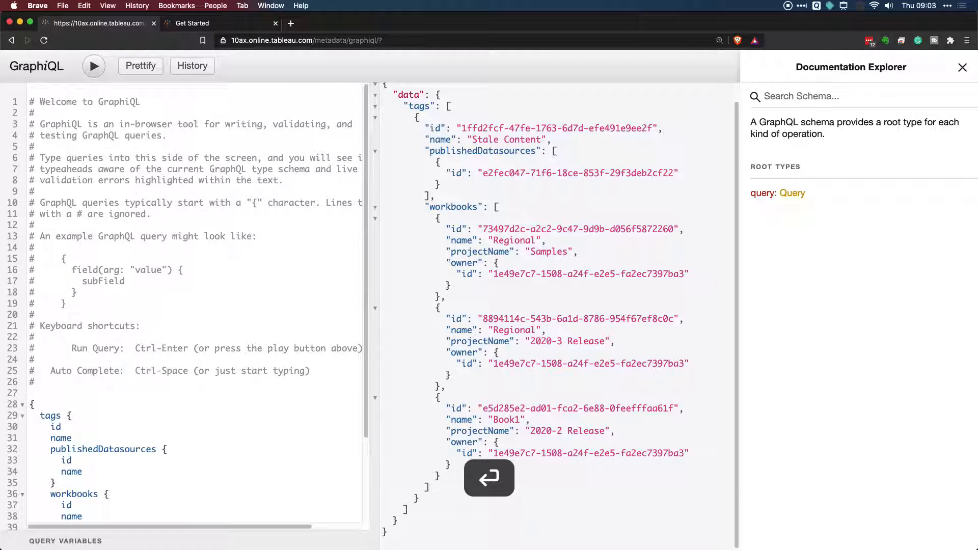
type("owner")
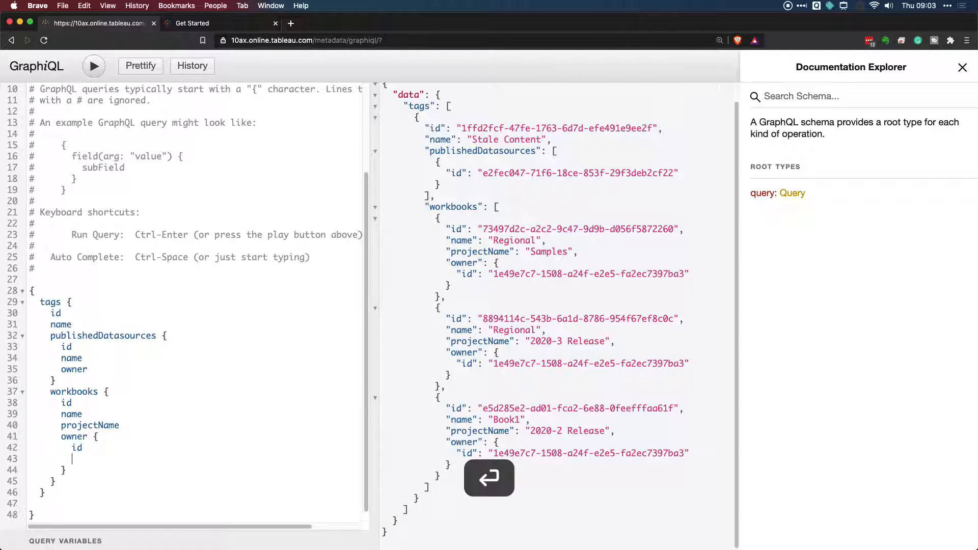
type("ti")
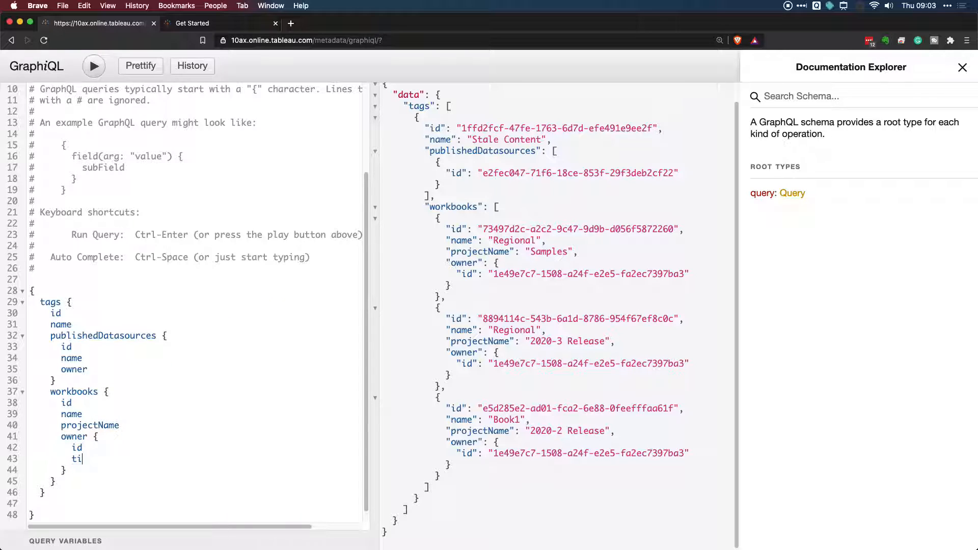
type("name")
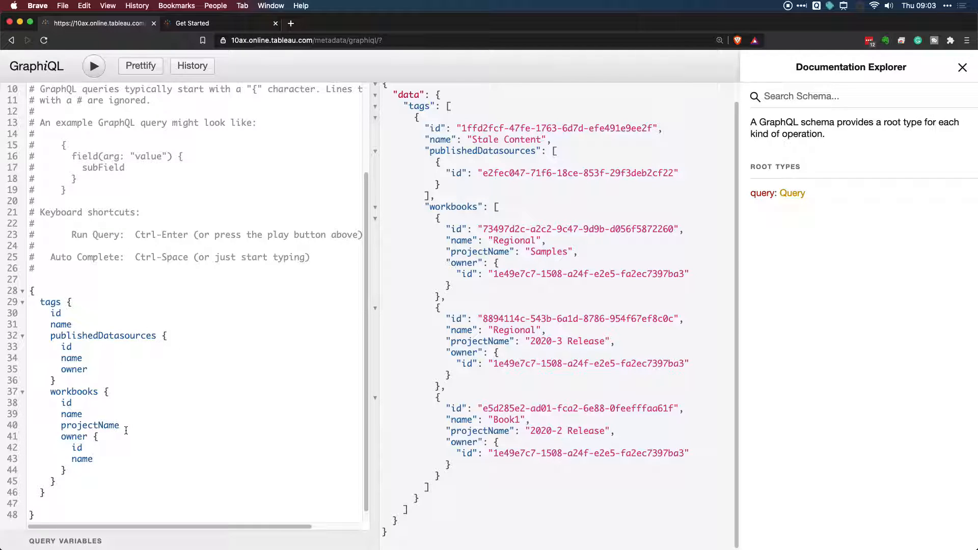
mouse_move(230, 431)
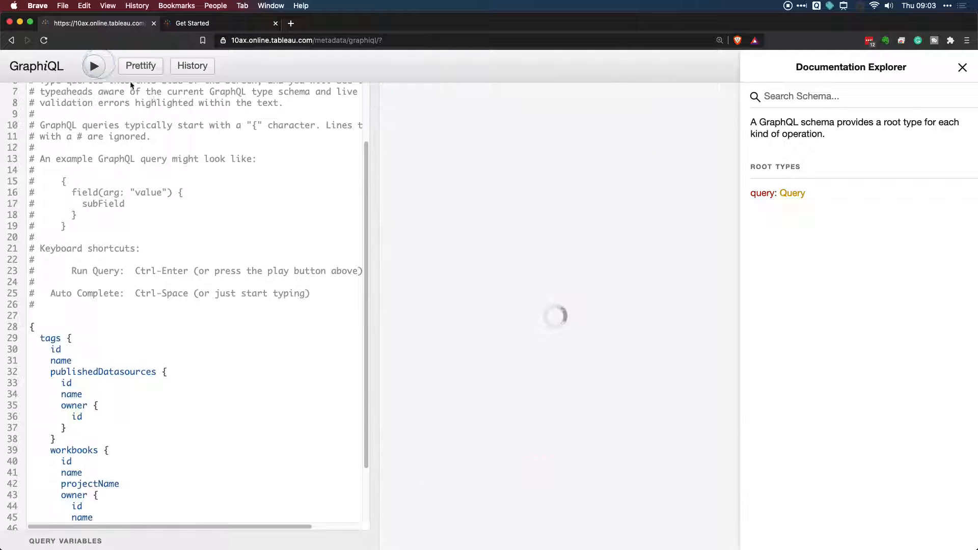
left_click(95, 66)
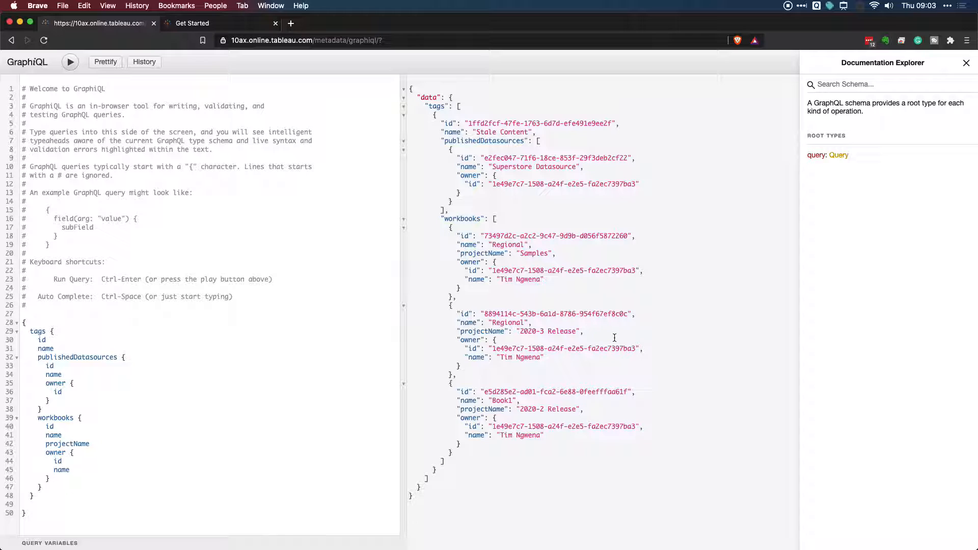
mouse_move(463, 207)
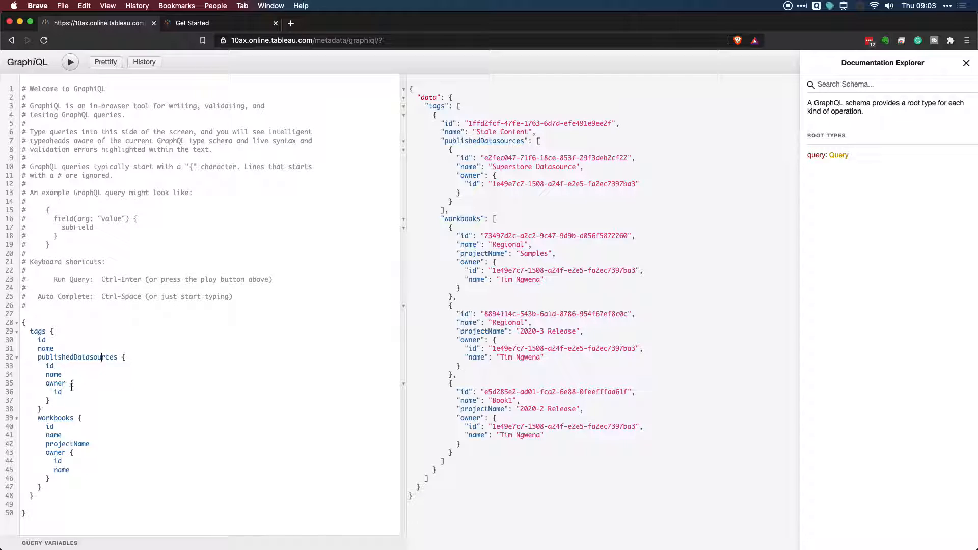
Step: Add a downstreamWorkbooks { id name } block under publishedDatasources in the tags query
type("u")
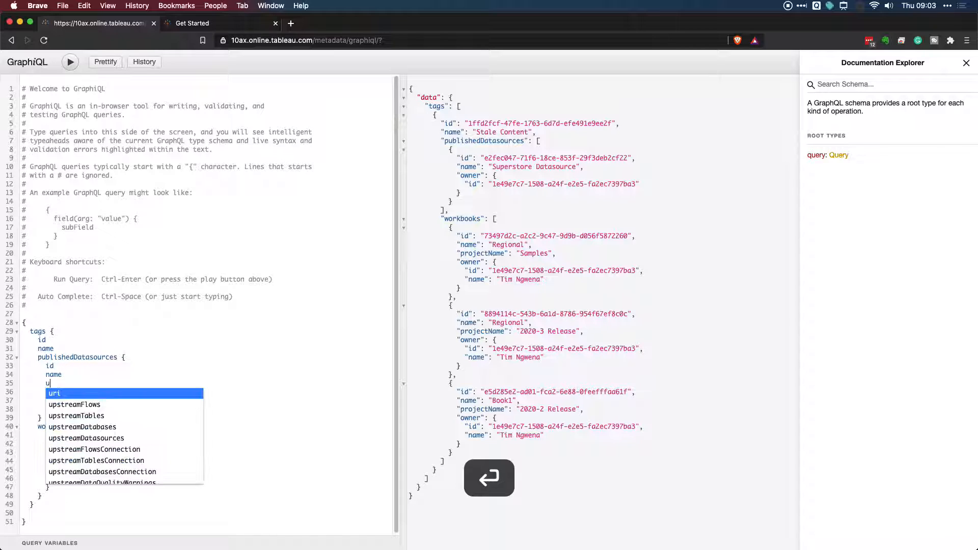
type("p")
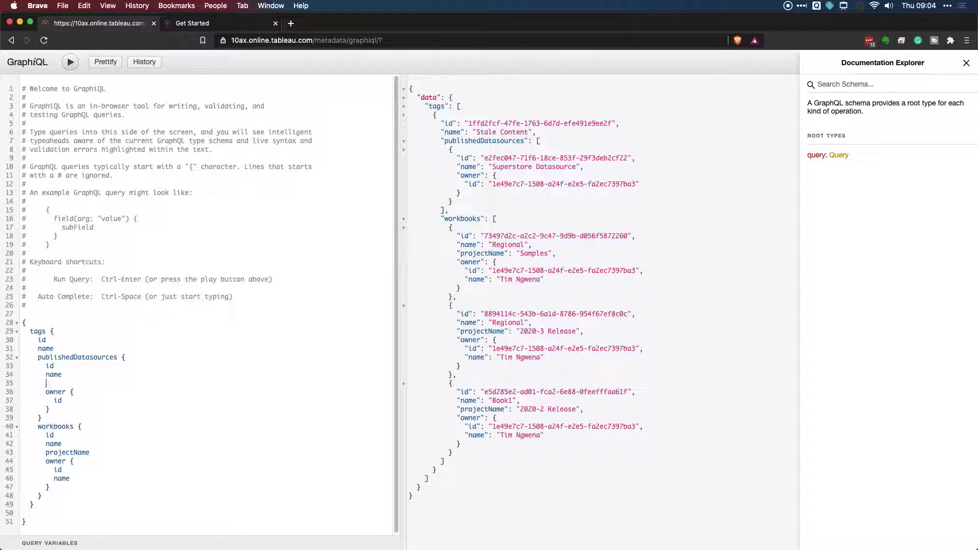
type("downstreamWorkbooks")
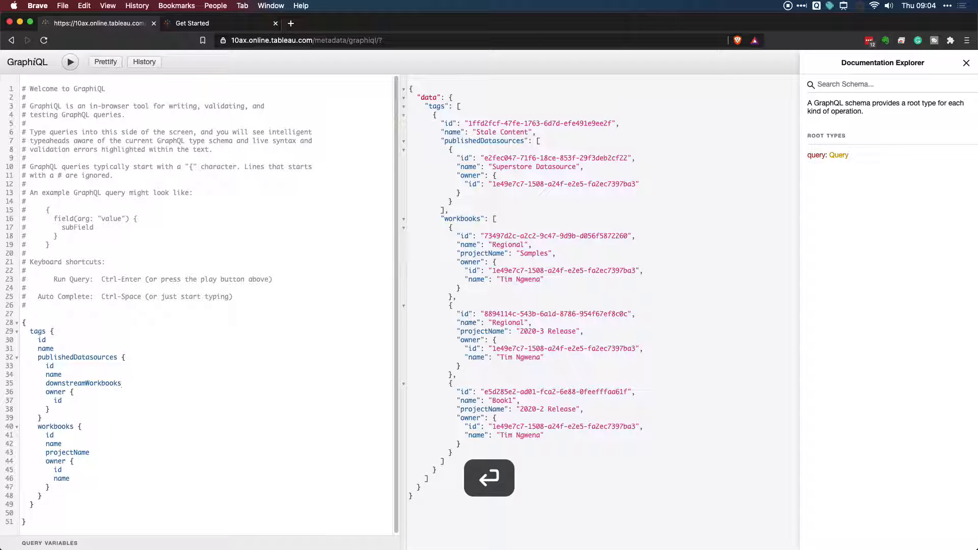
key("Enter")
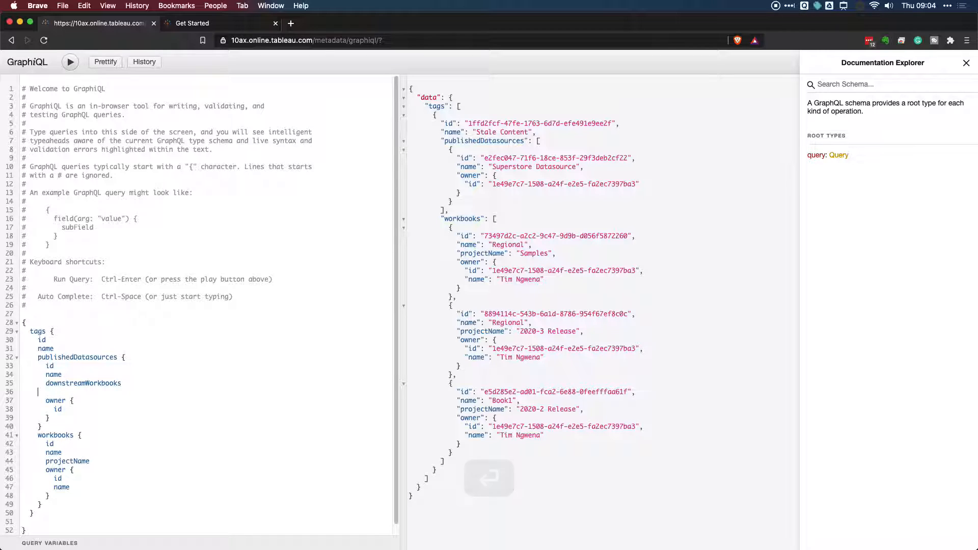
type("{")
type("id")
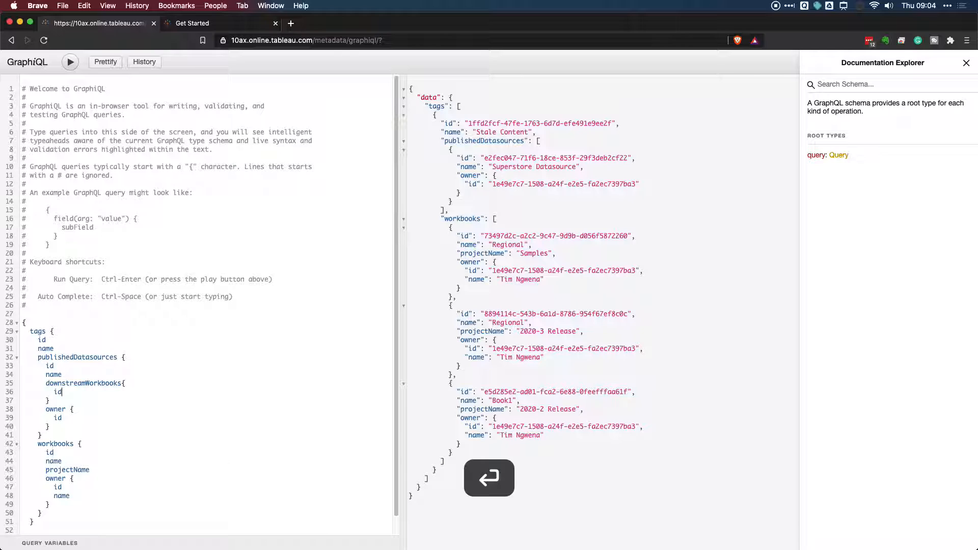
type("name")
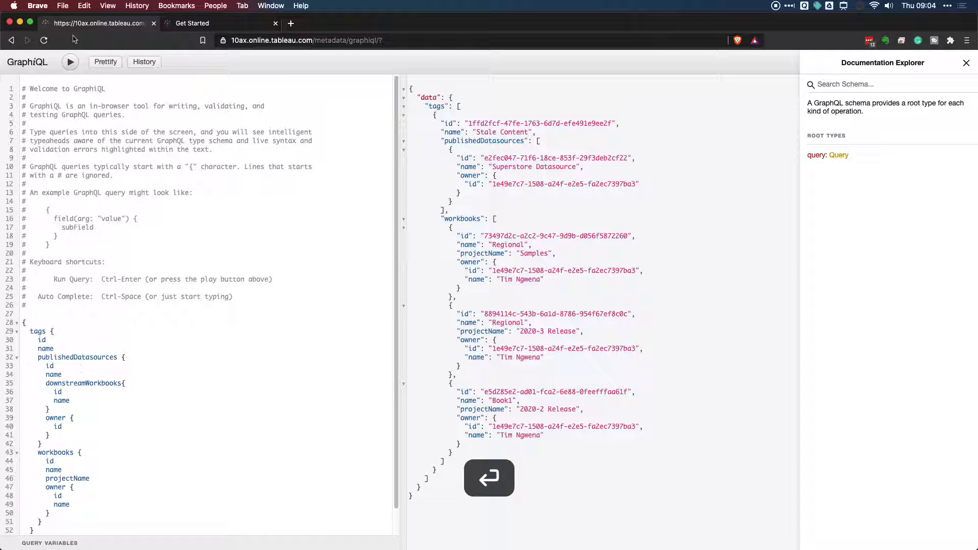
Step: Add name to downstream workbooks and data source owners, then run the query
left_click(70, 62)
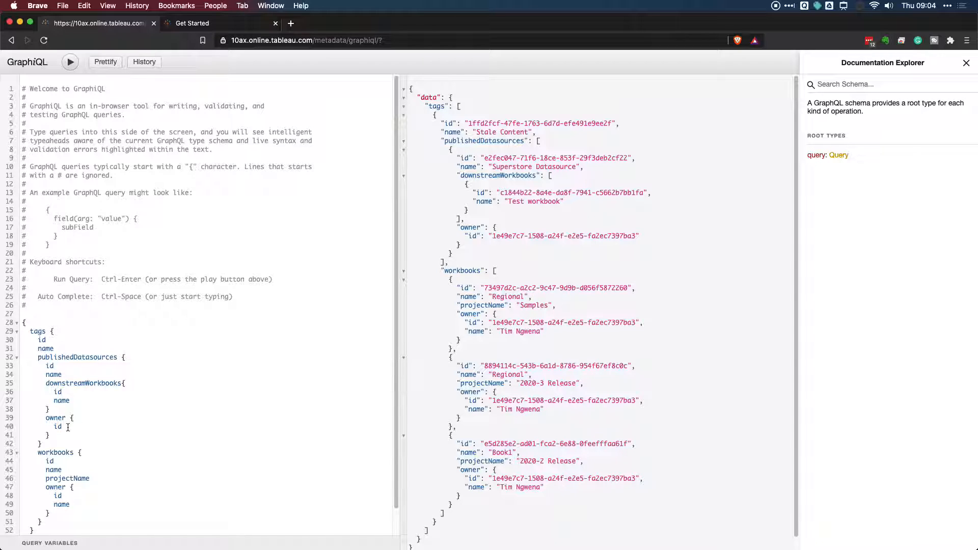
type("name")
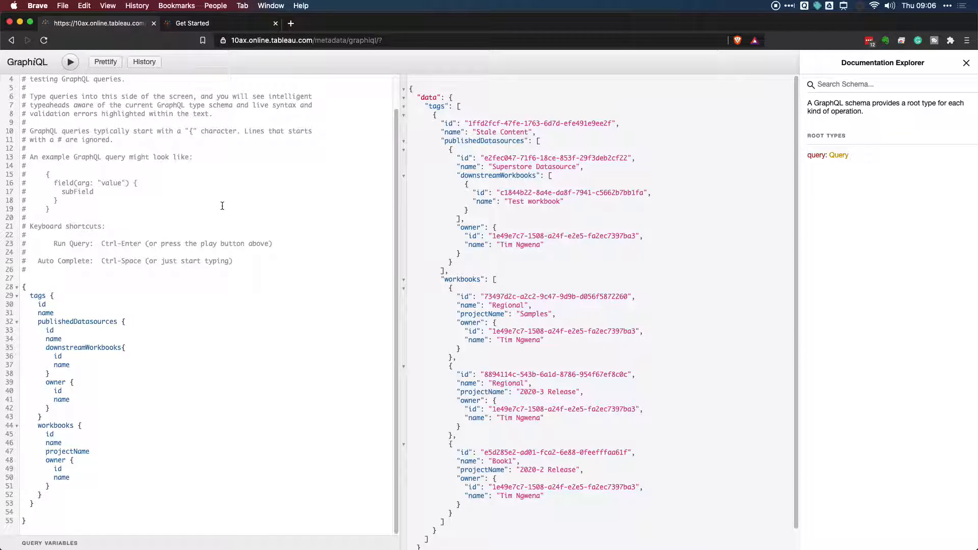
mouse_move(633, 261)
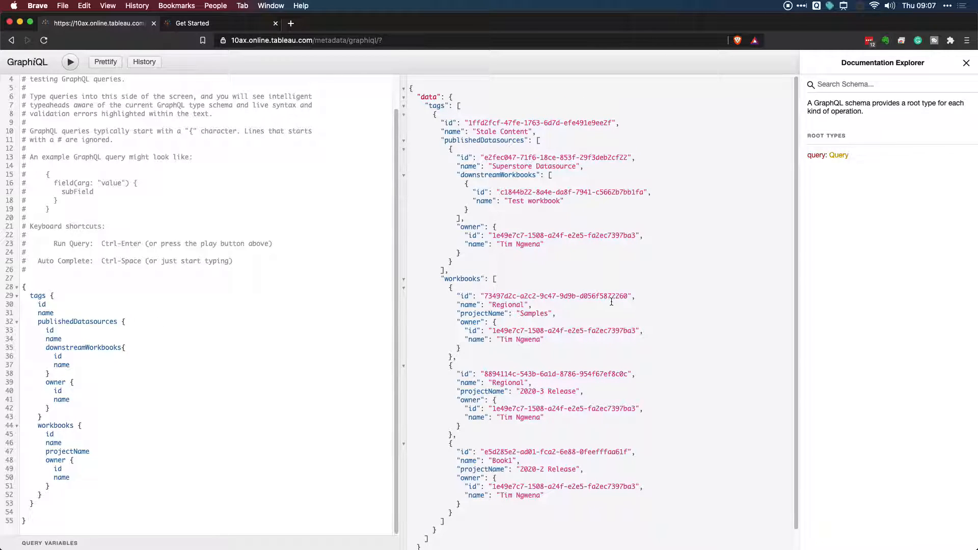
scroll("down", 3)
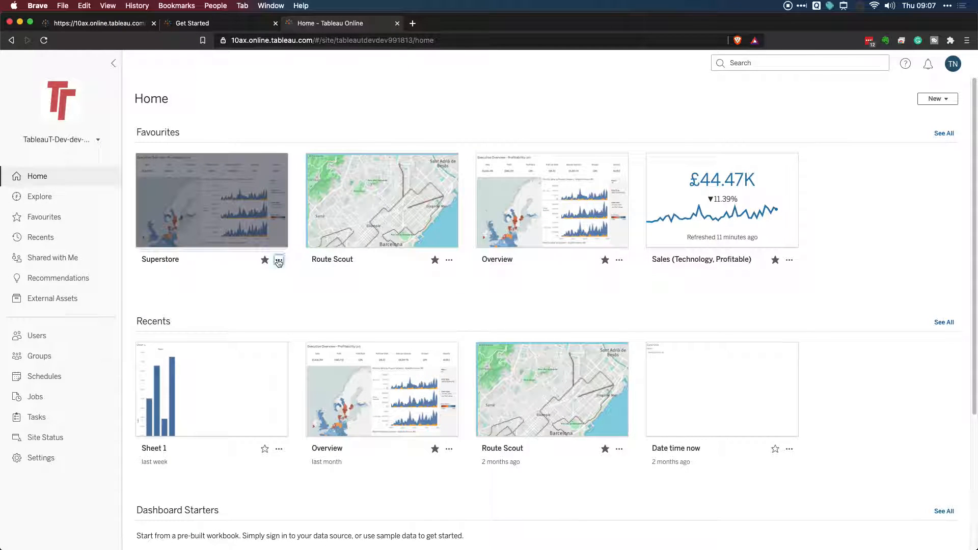
Step: Tag the Superstore workbook with 'something', then return to the GraphiQL tab
left_click(279, 260)
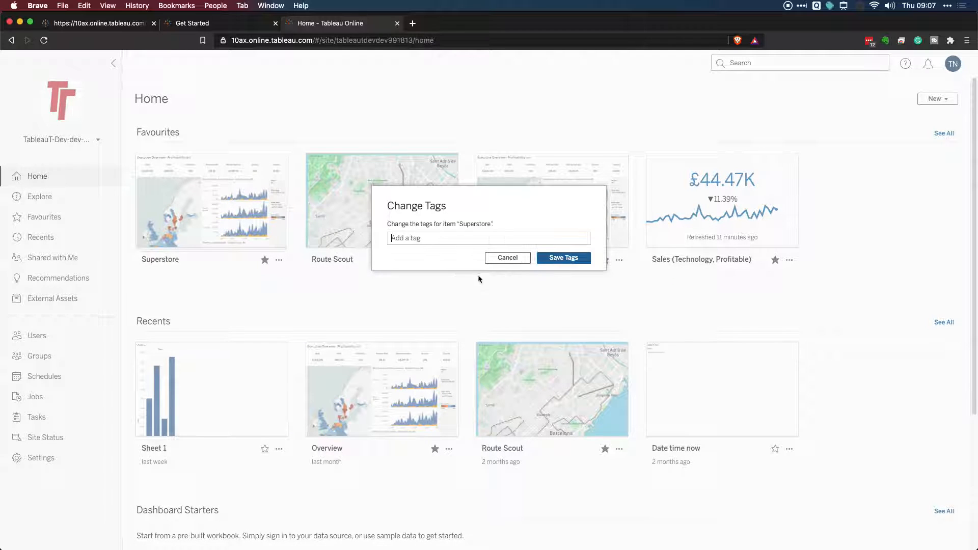
type("som")
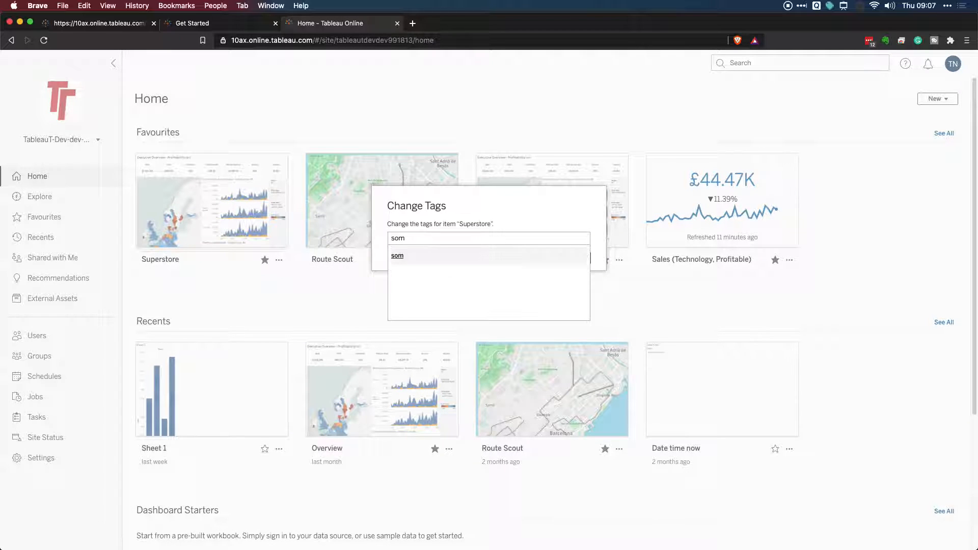
left_click(397, 256)
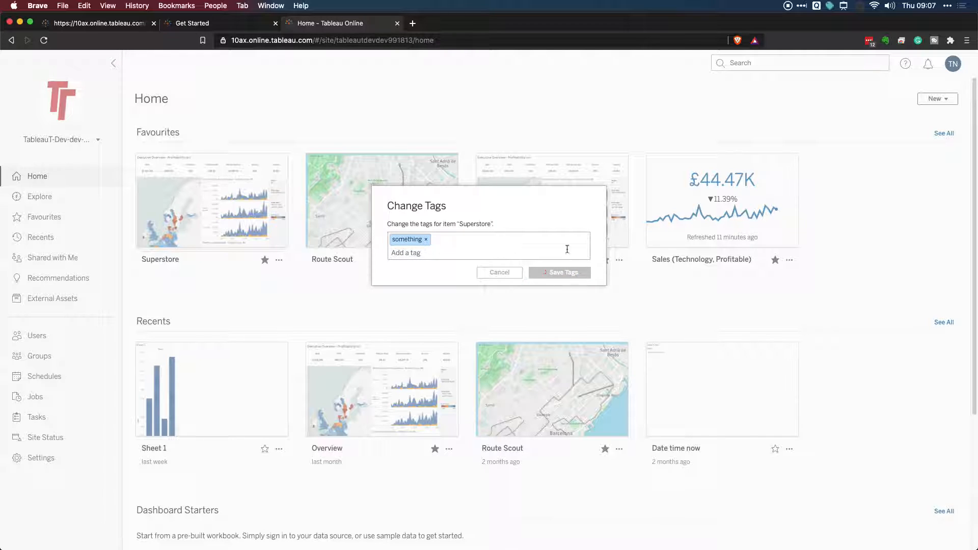
left_click(102, 23)
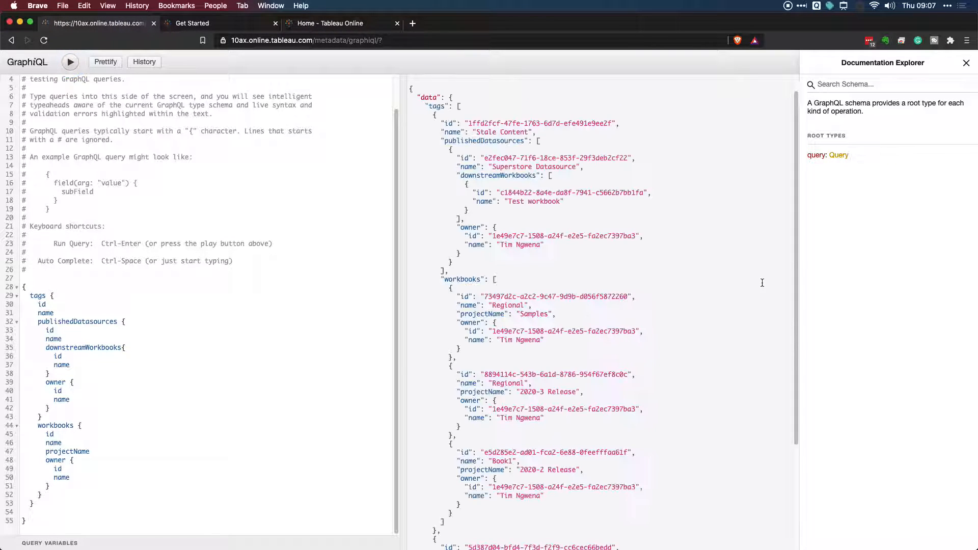
Step: Scroll to the 'something' tag's results, showing only the Superstore workbook in Metrics
scroll("down", 3)
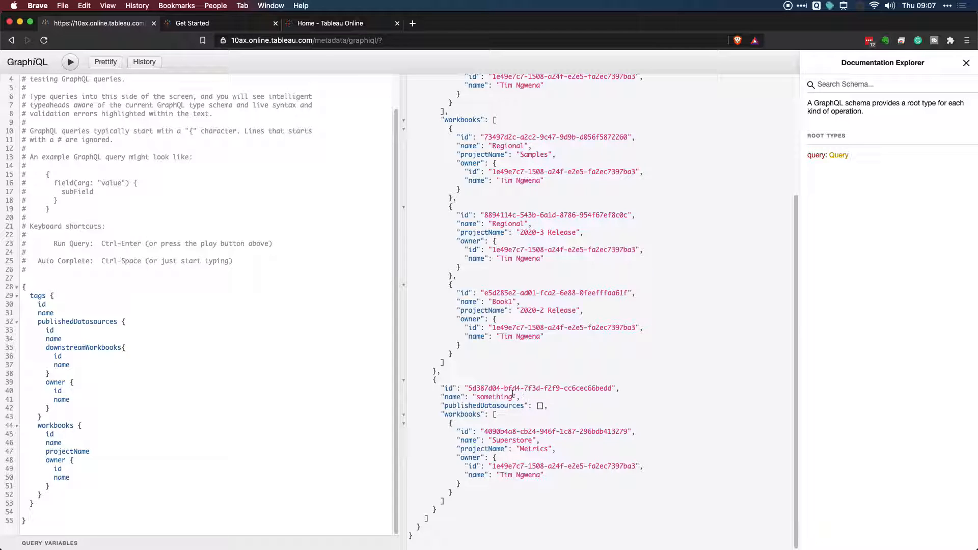
left_click_drag(443, 388, 459, 480)
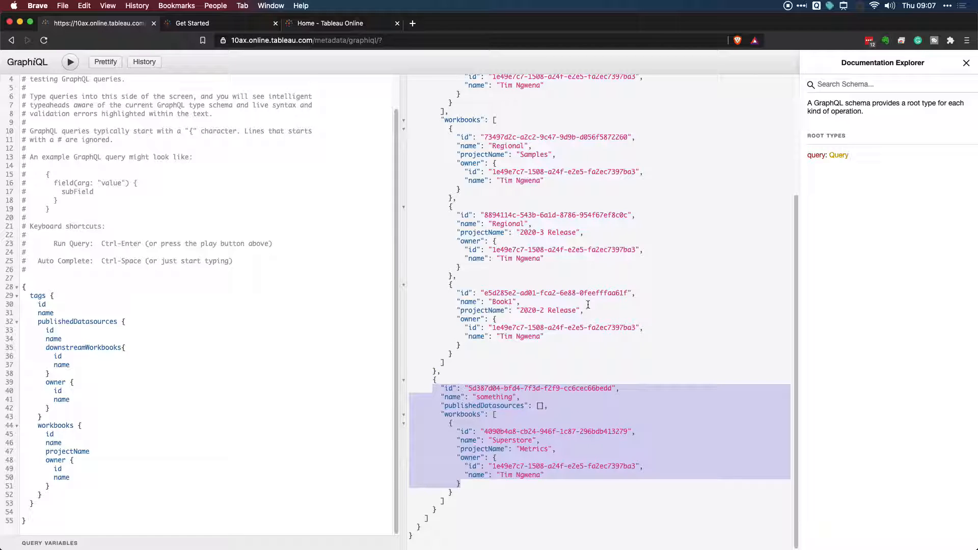
mouse_move(378, 343)
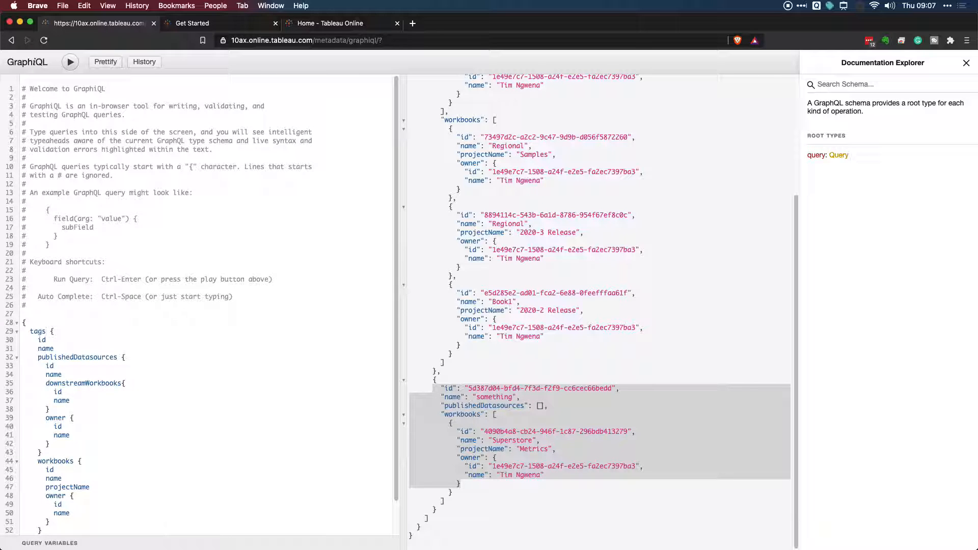
mouse_move(412, 23)
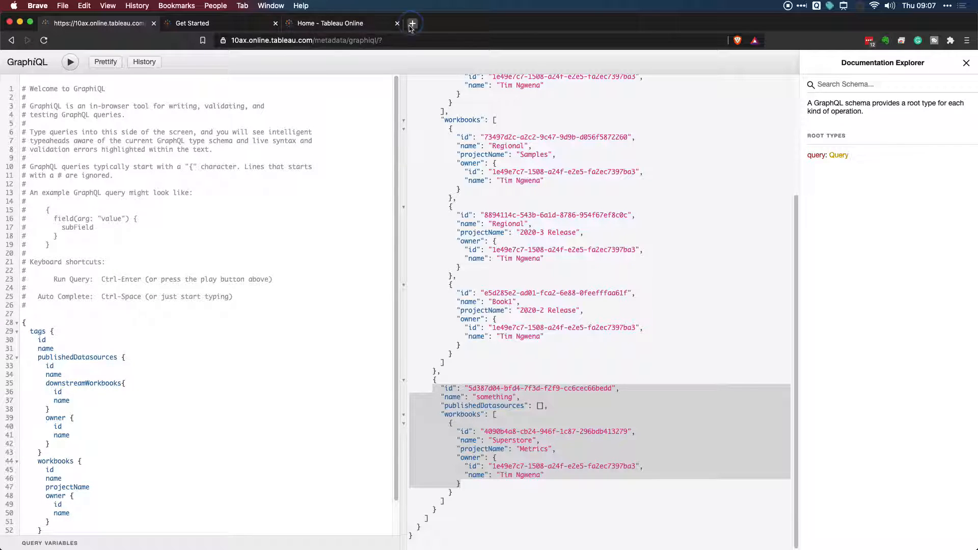
Step: Open the Metadata API Example Queries documentation in a new tab
left_click(412, 24)
type("graphql que")
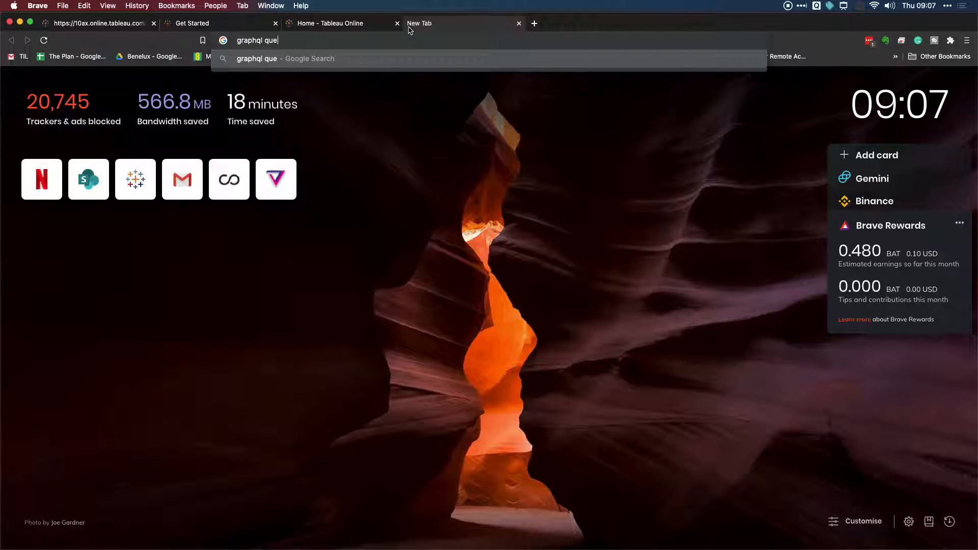
key("Return")
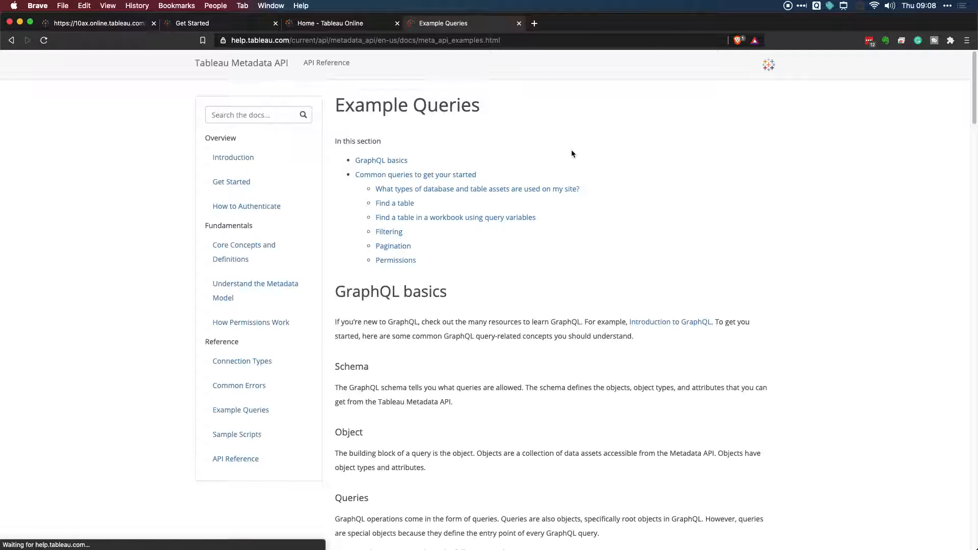
scroll("down", 3)
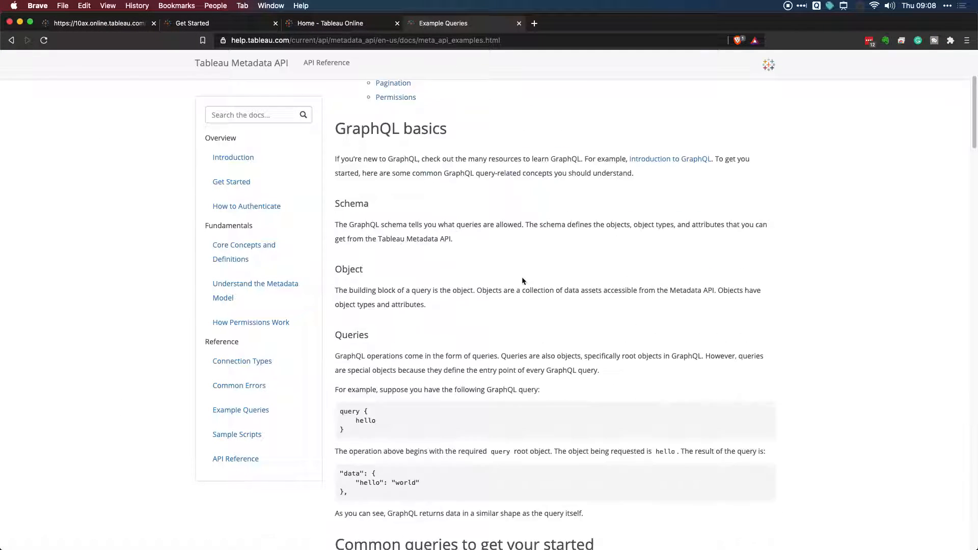
scroll("down", 3)
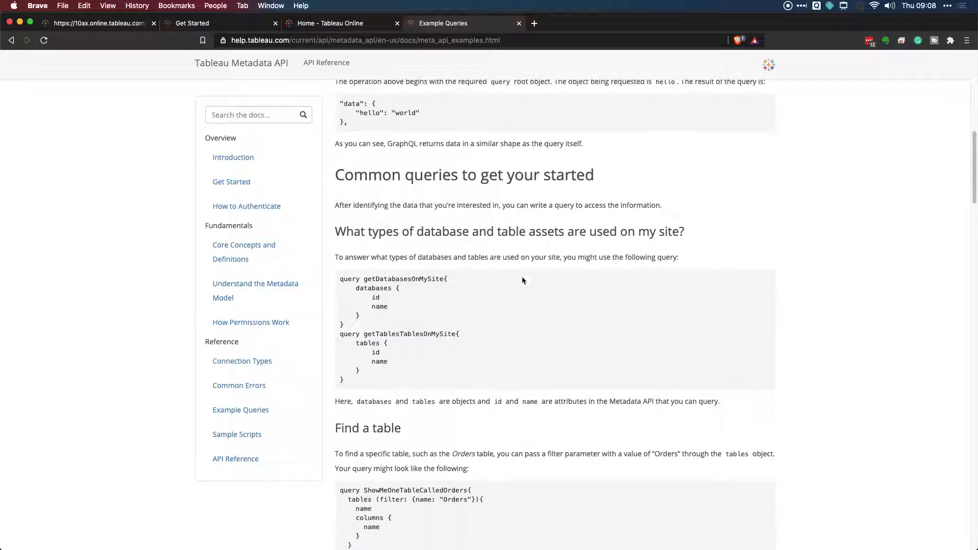
scroll("down", 3)
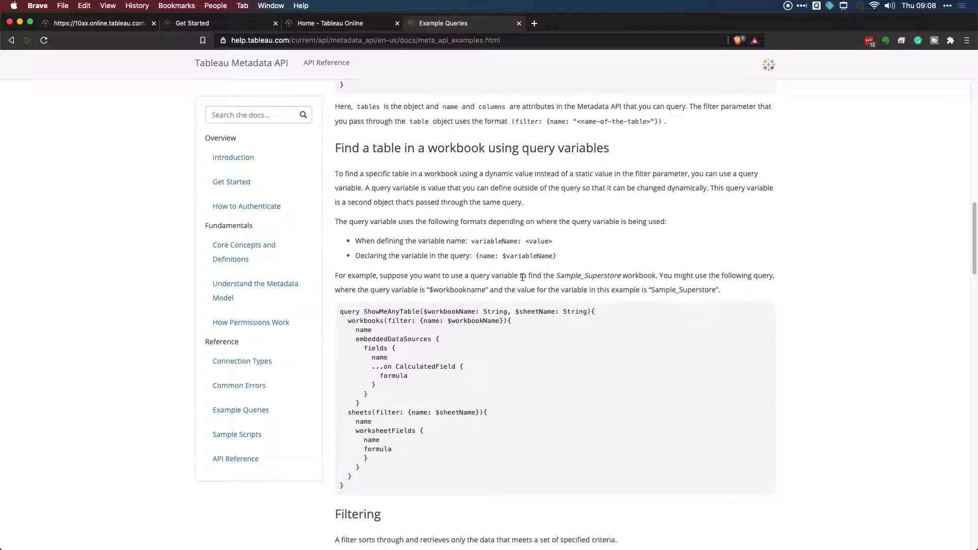
Step: Select the 'filter: {name: $workbookName}' expression, then go back to GraphiQL
double_click(406, 321)
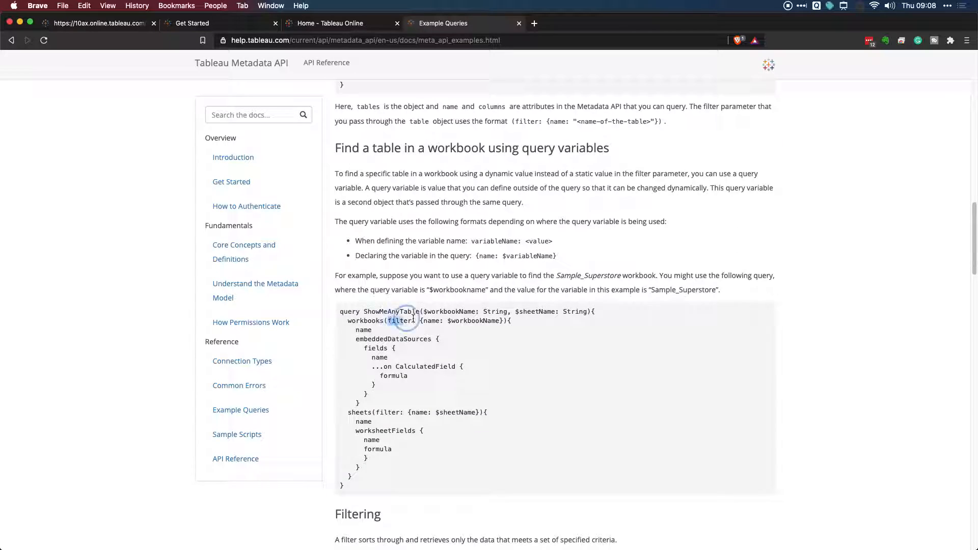
left_click_drag(388, 321, 502, 320)
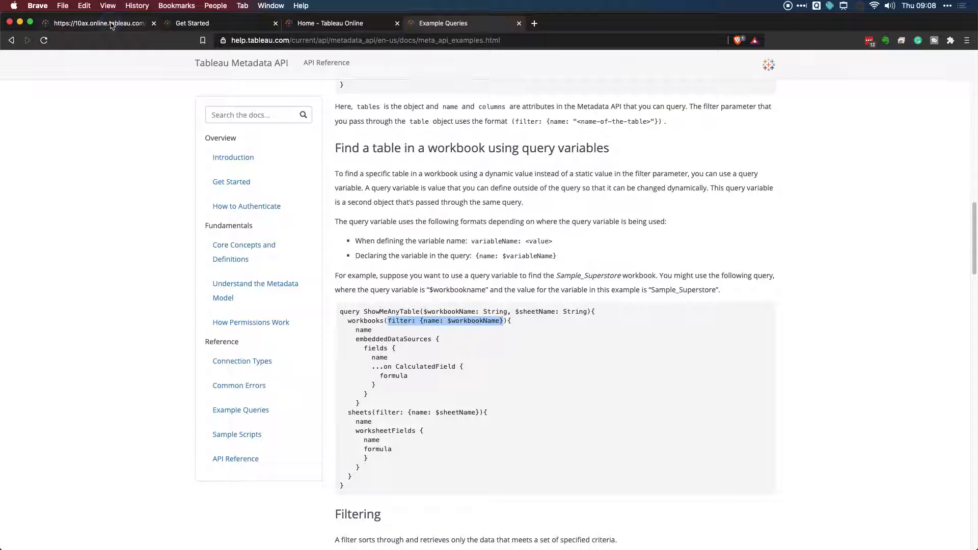
left_click(102, 23)
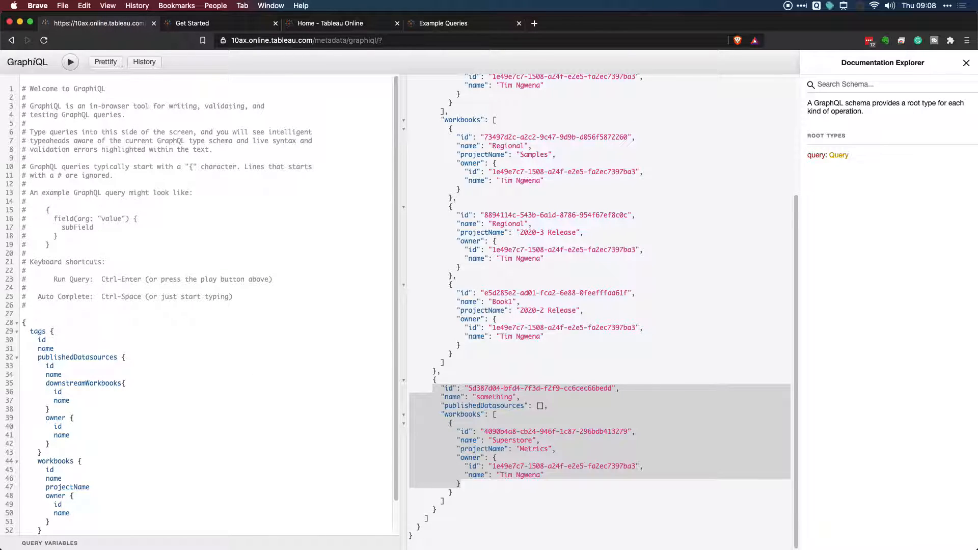
Step: Add (filter: {name: "Stale Content"}) to the tags query and place the cursor on the misspelled name
type("()")
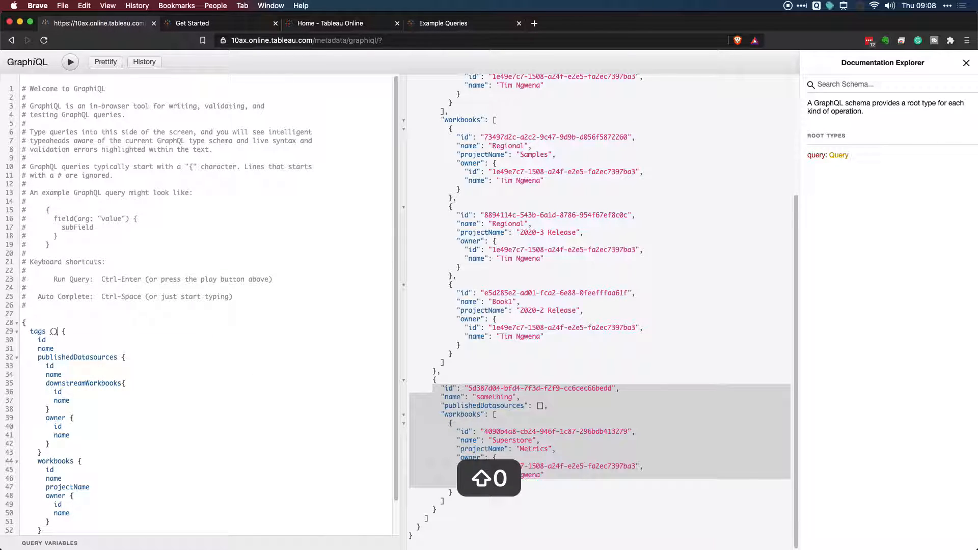
type("filter:")
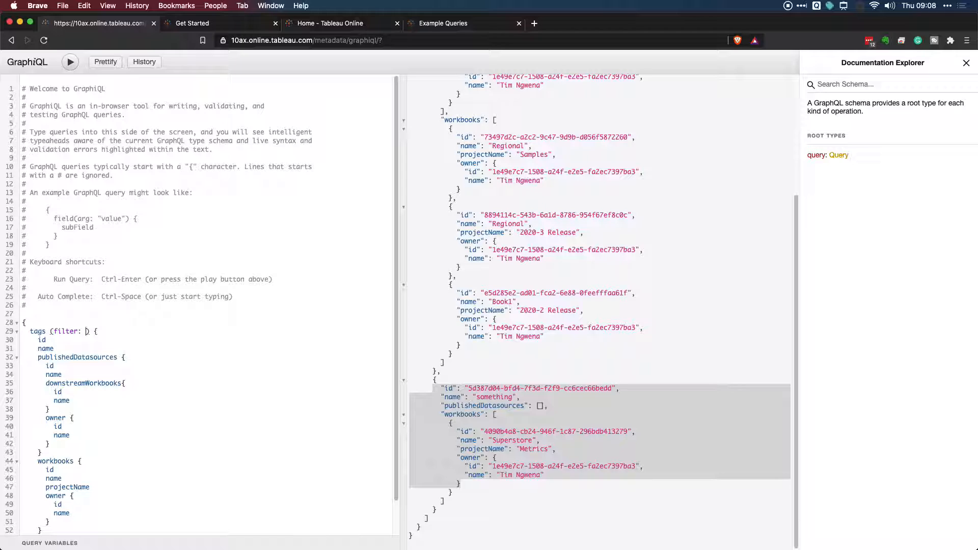
type("{name")
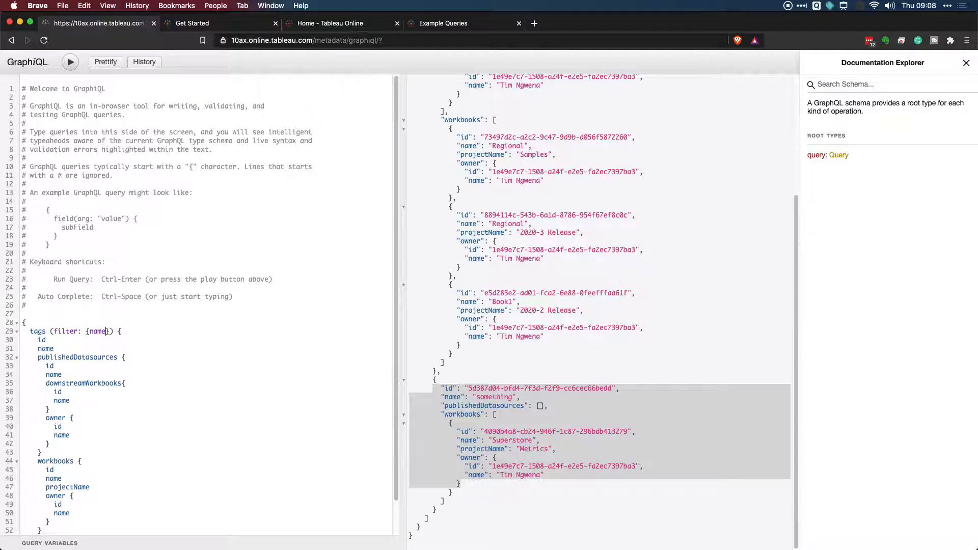
type(":")
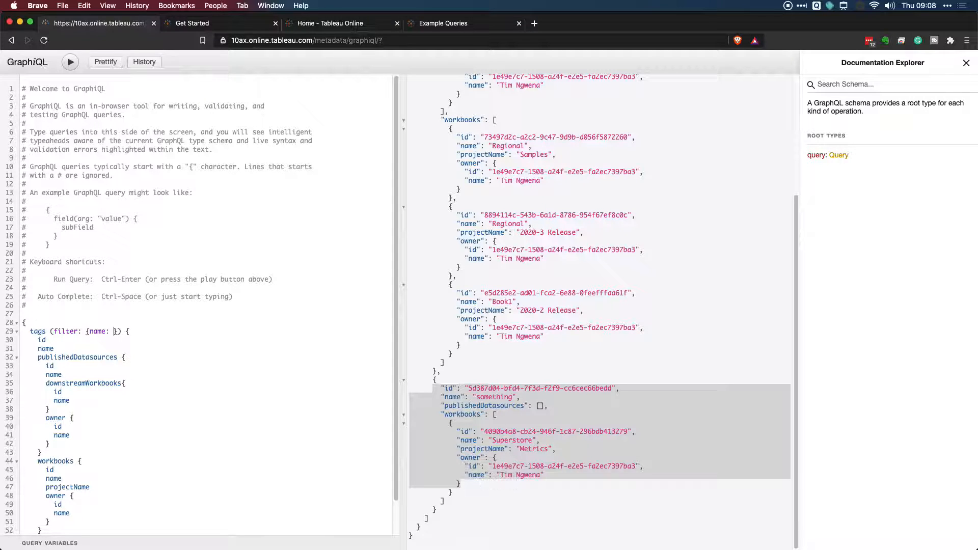
type("\"")
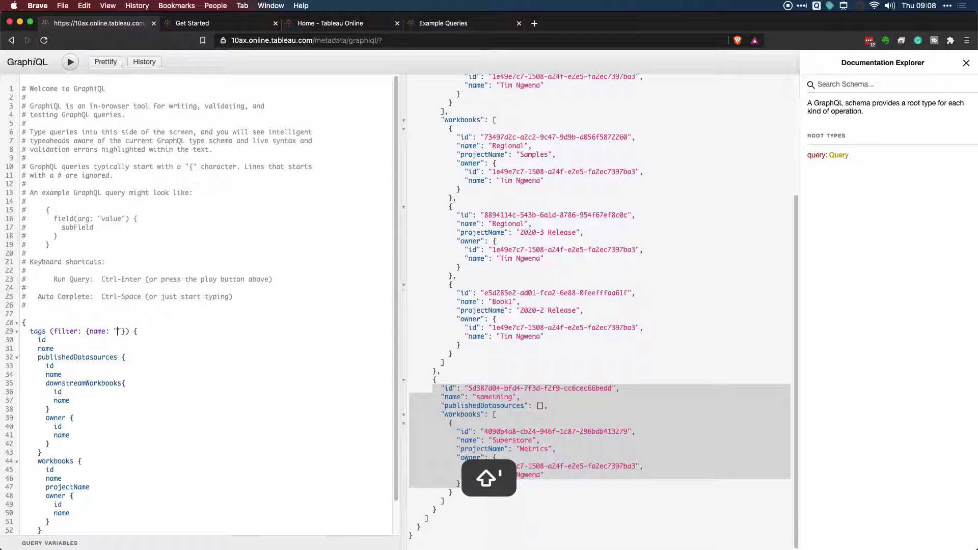
type("Stale Cat")
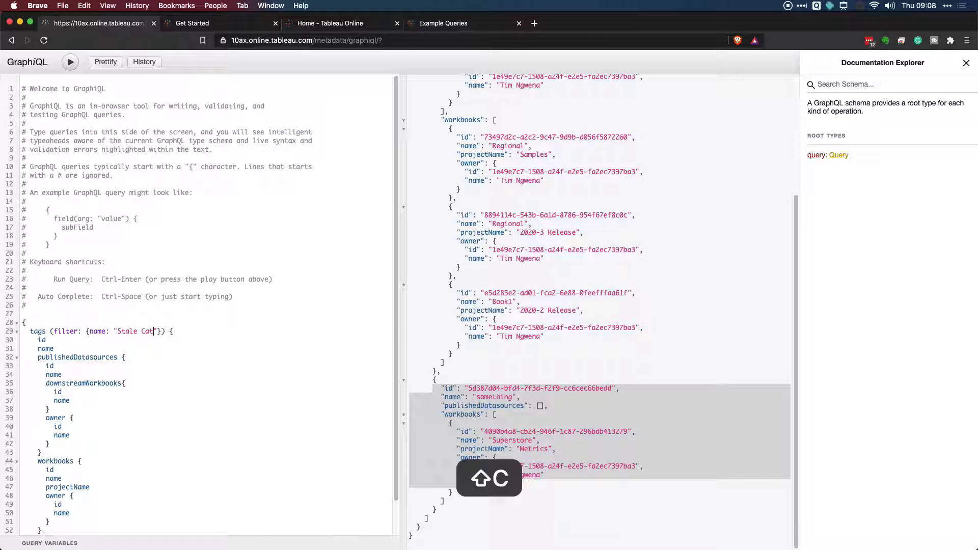
type("aonten")
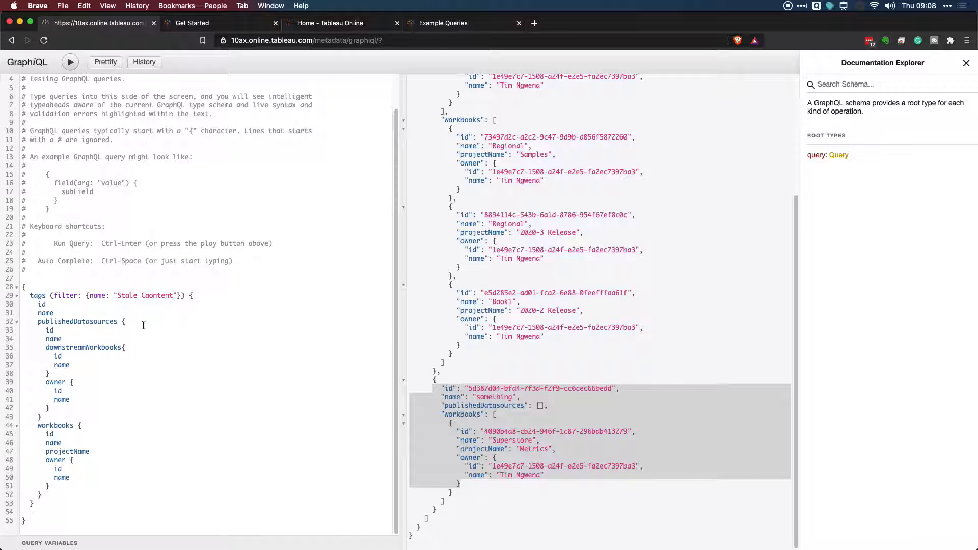
mouse_move(378, 338)
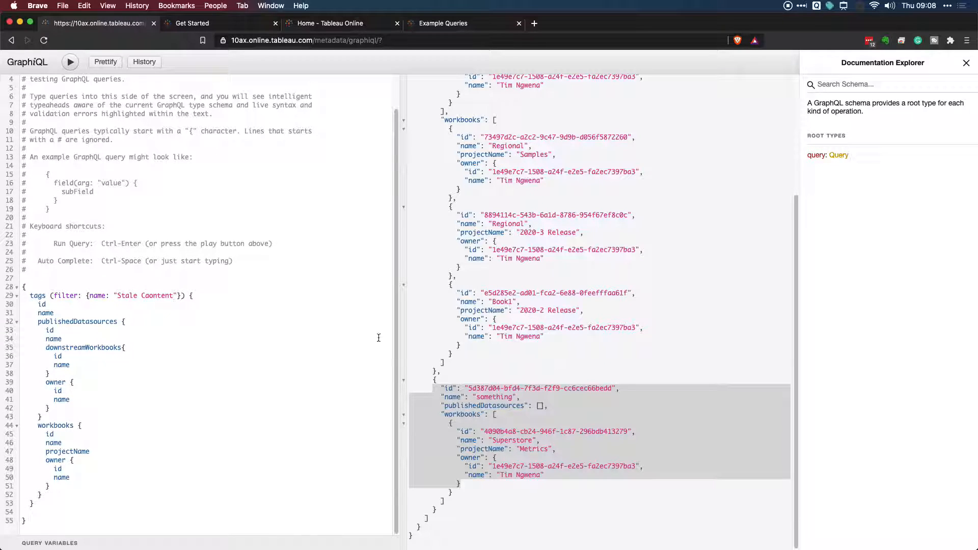
left_click(151, 296)
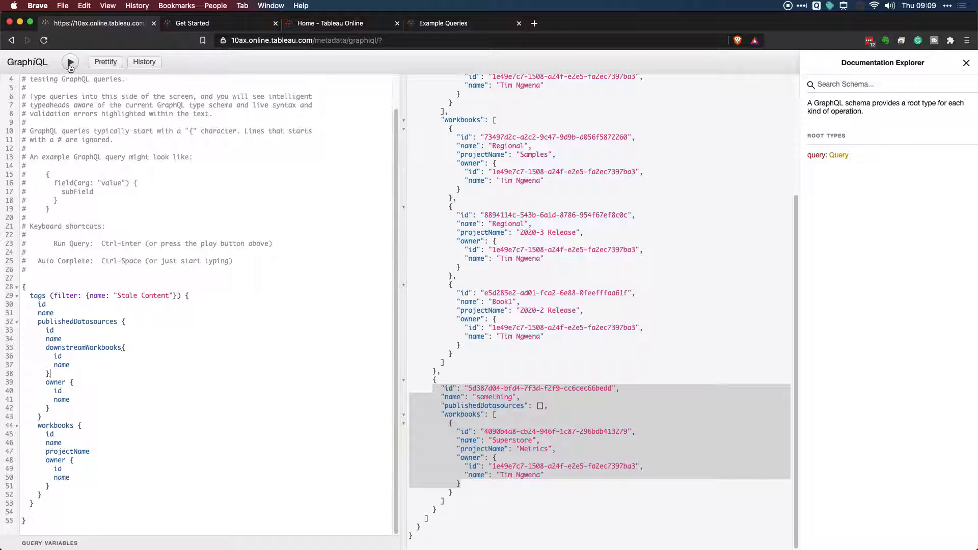
Step: Run the Stale Content-filtered tags query, cut the filter to compare results, then paste it back
left_click(70, 62)
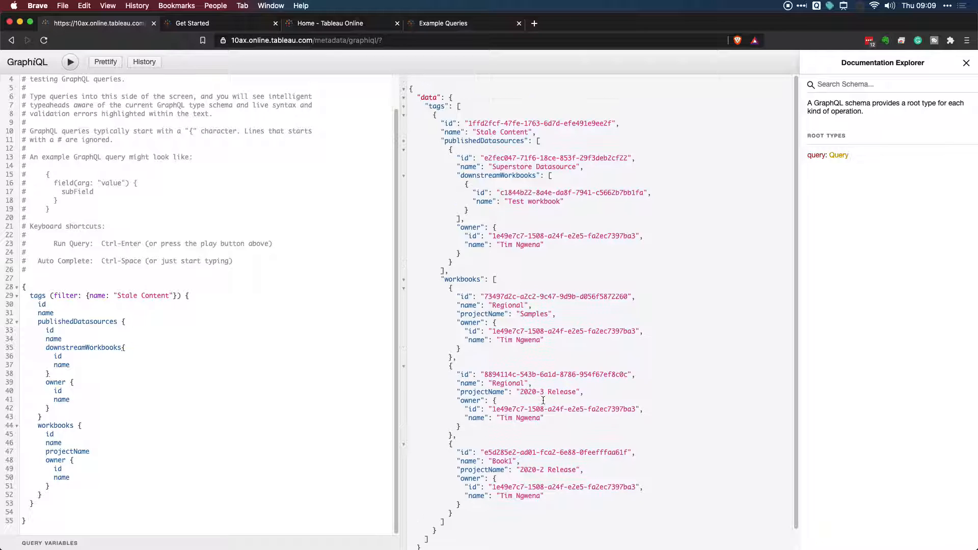
scroll("down", 3)
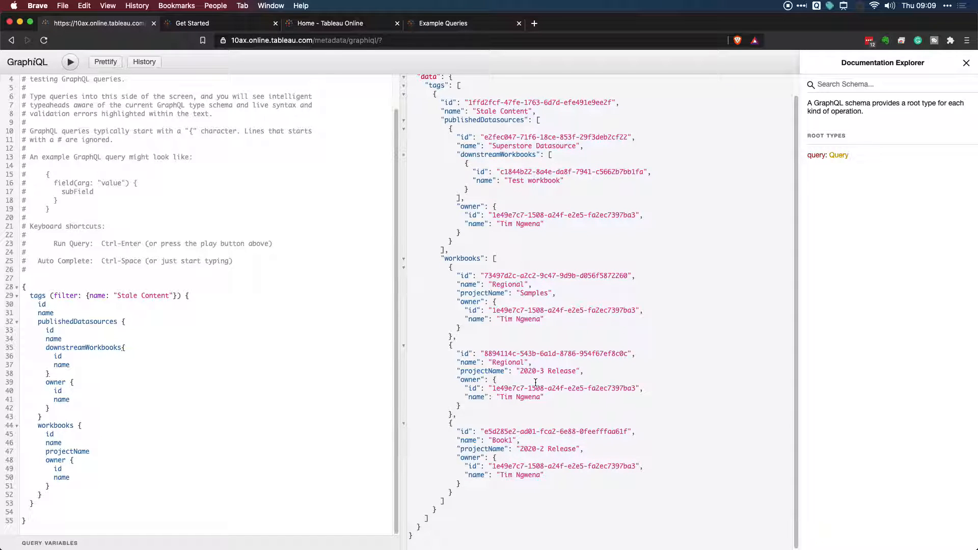
key("cmd+-")
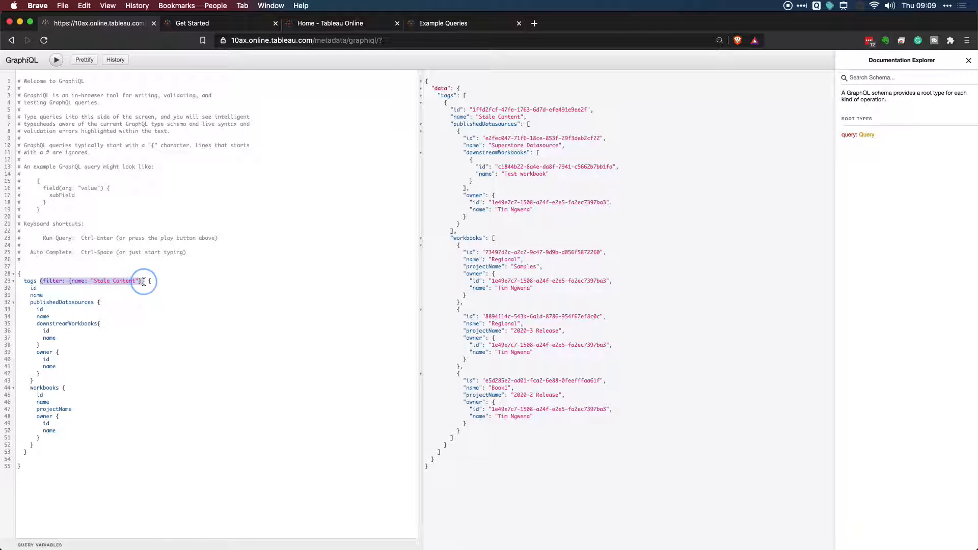
key("cmd+x")
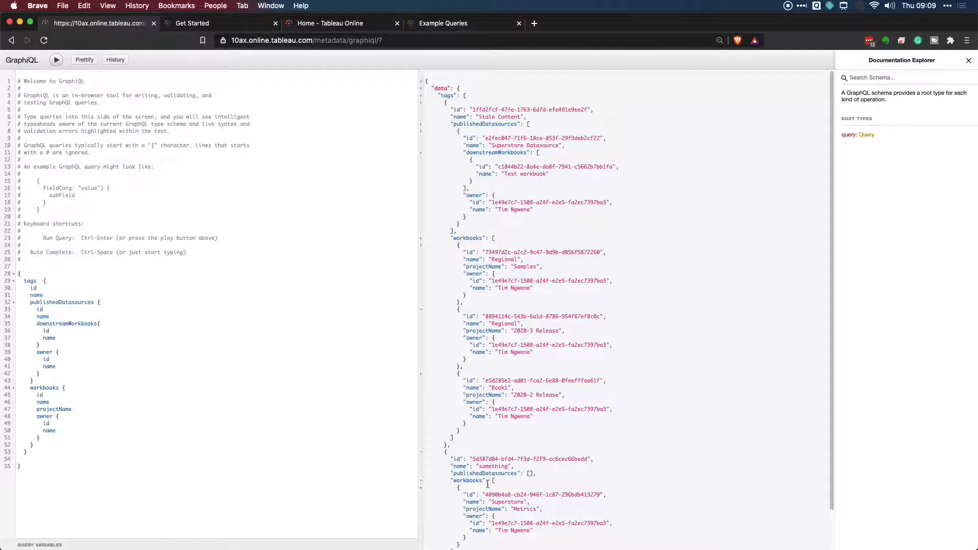
scroll("down", 3)
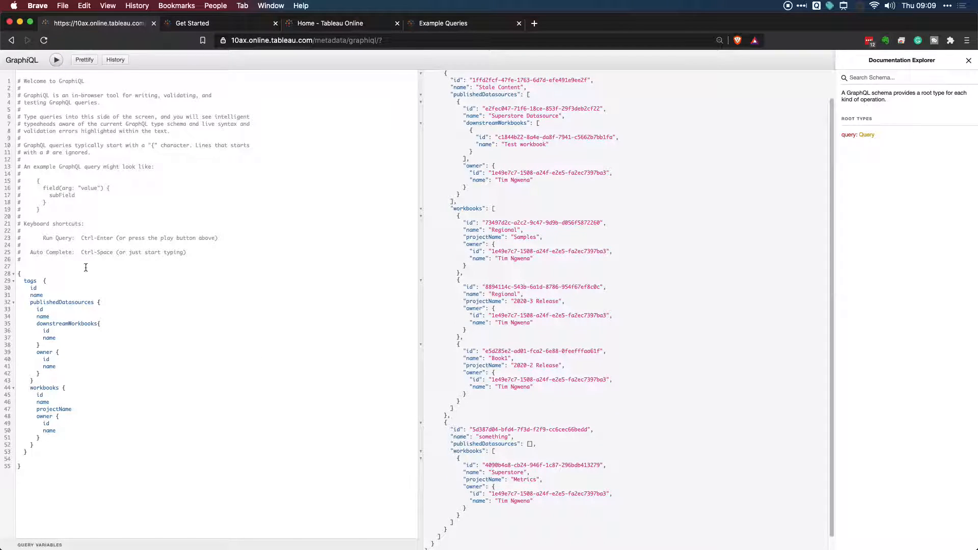
key("cmd+v")
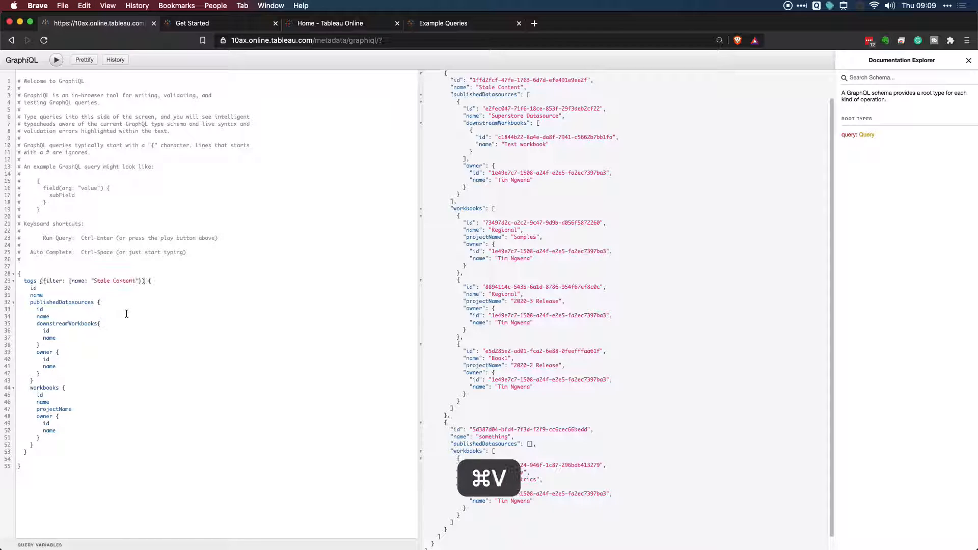
Step: Search the schema docs for 'tag', browse the Tag type's fields, then switch to Example Queries
left_click(968, 60)
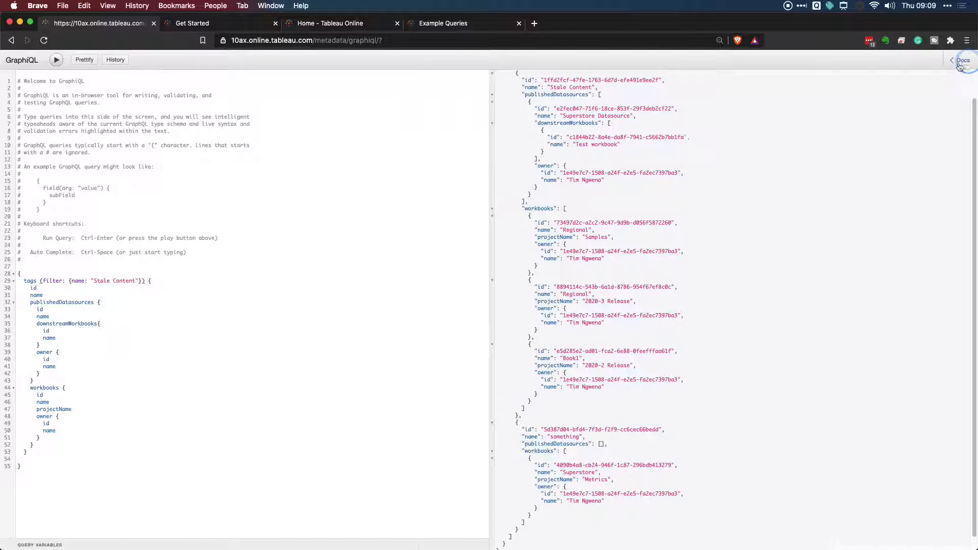
left_click(962, 60)
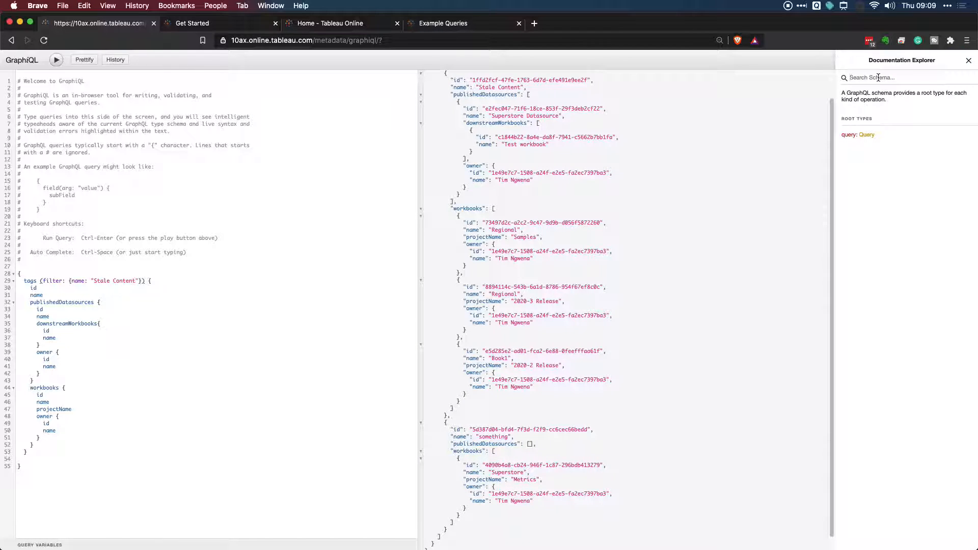
type("tag")
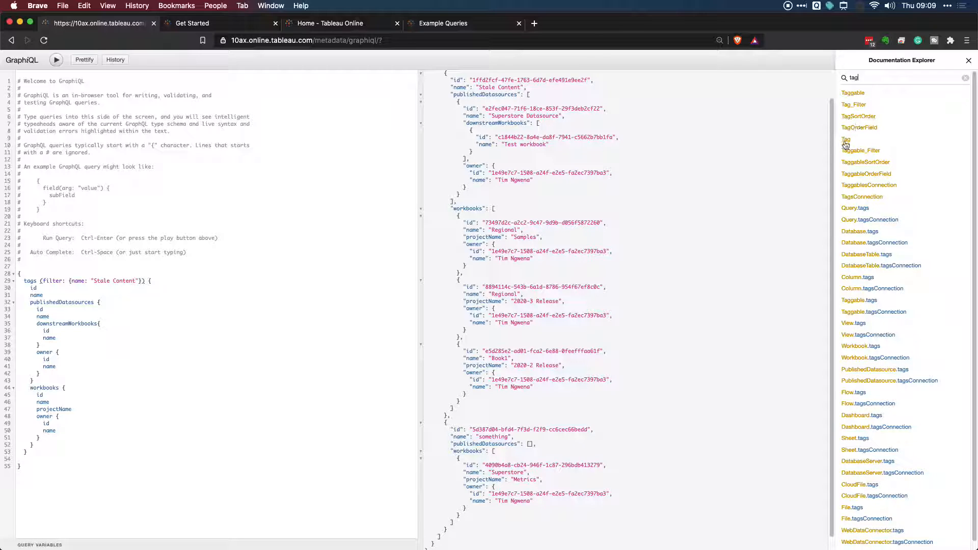
left_click(845, 140)
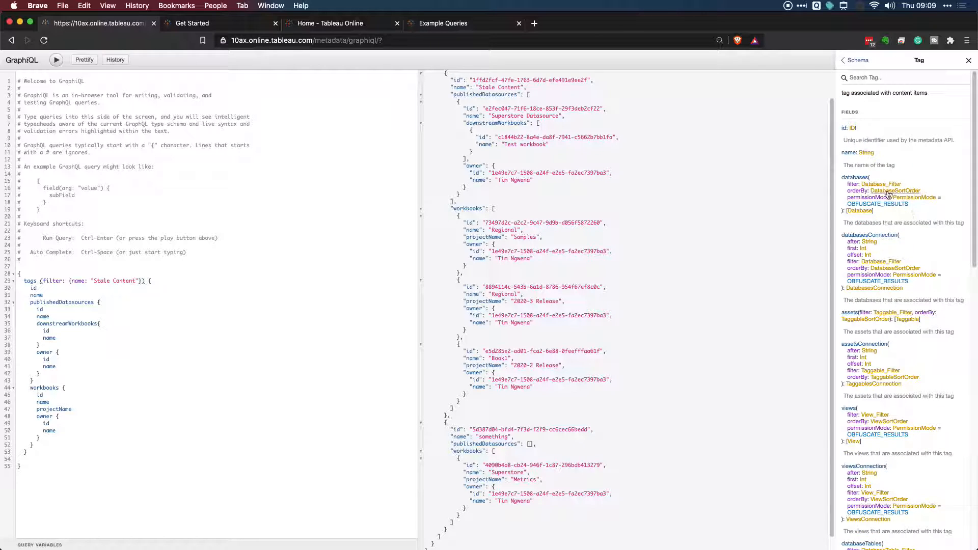
scroll("down", 3)
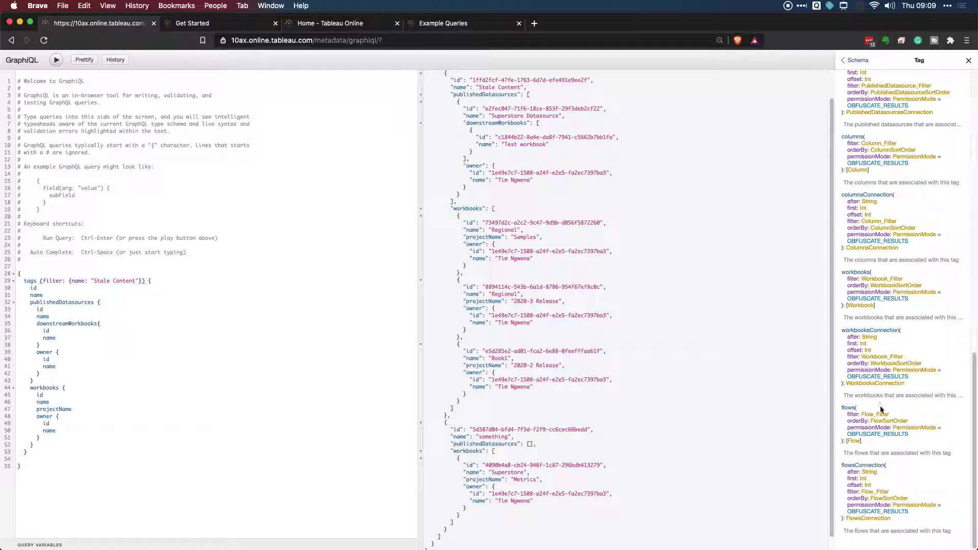
scroll("down", 3)
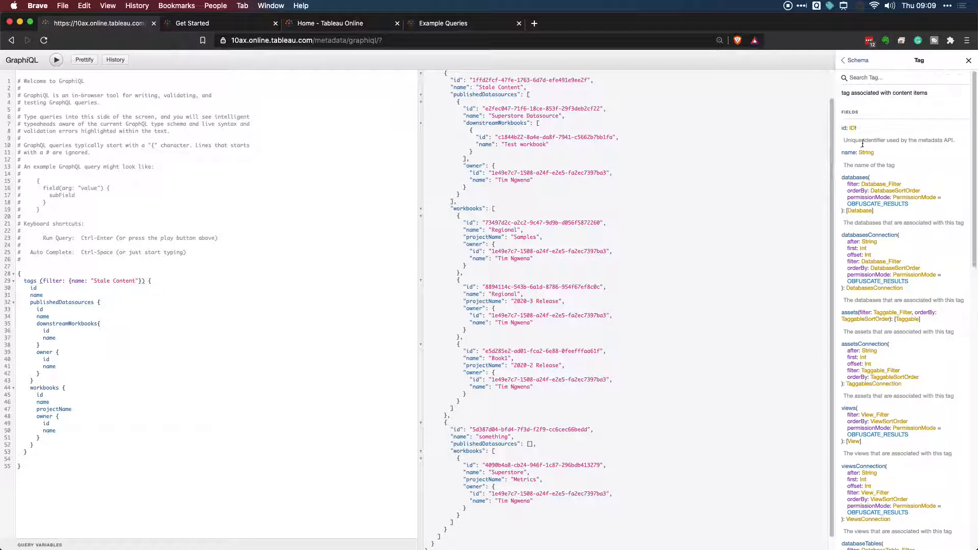
left_click(443, 23)
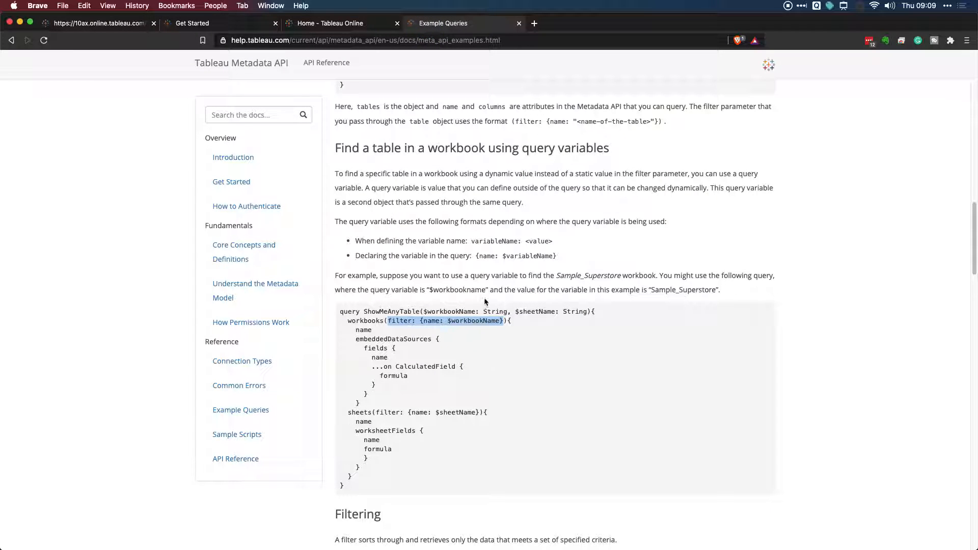
Step: Scroll the Example Queries page down to the 'Paginate using offset method' section
scroll("down", 3)
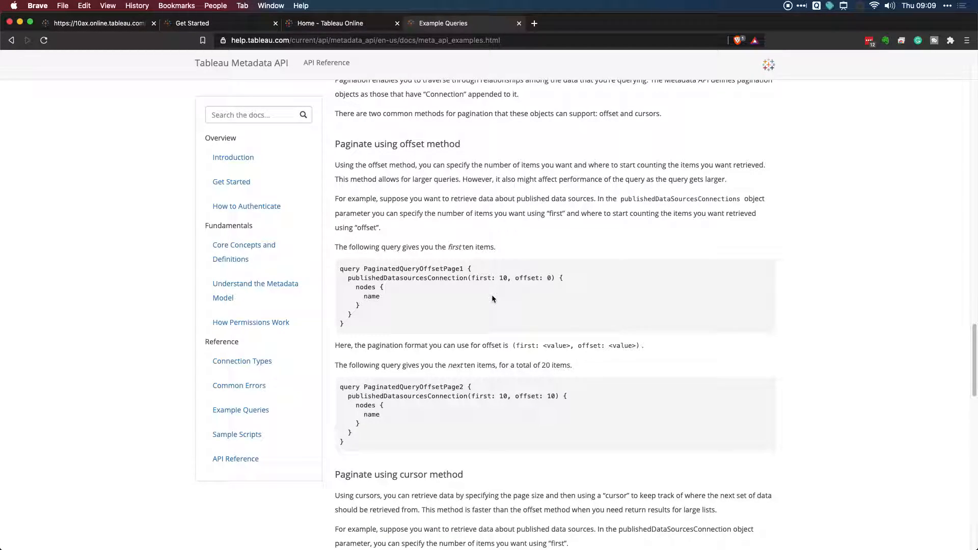
mouse_move(487, 314)
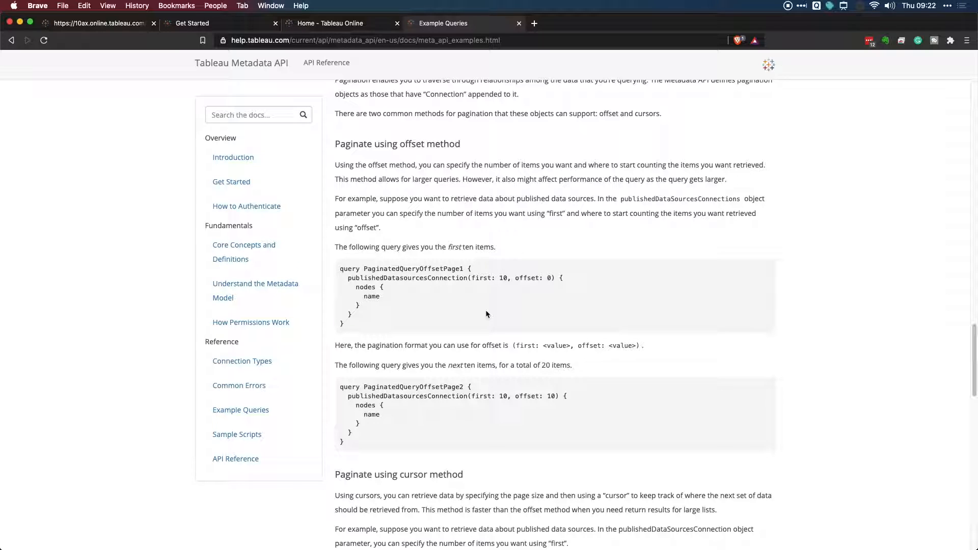